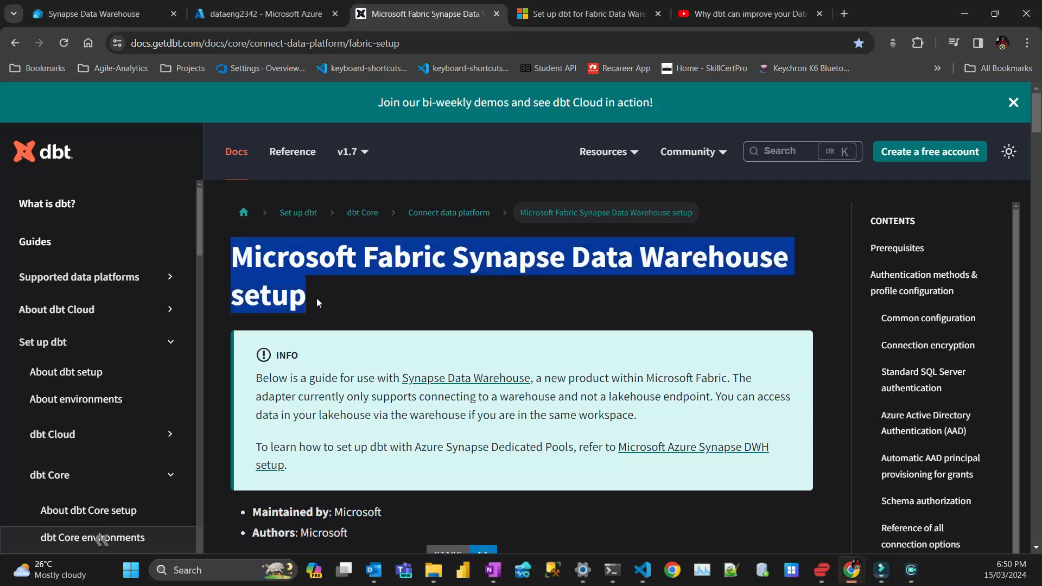
# Review the Fabric dbt tutorial from the top, select 'dbt' in its title, then switch to the dbt explainer video
pyautogui.click(712, 49)
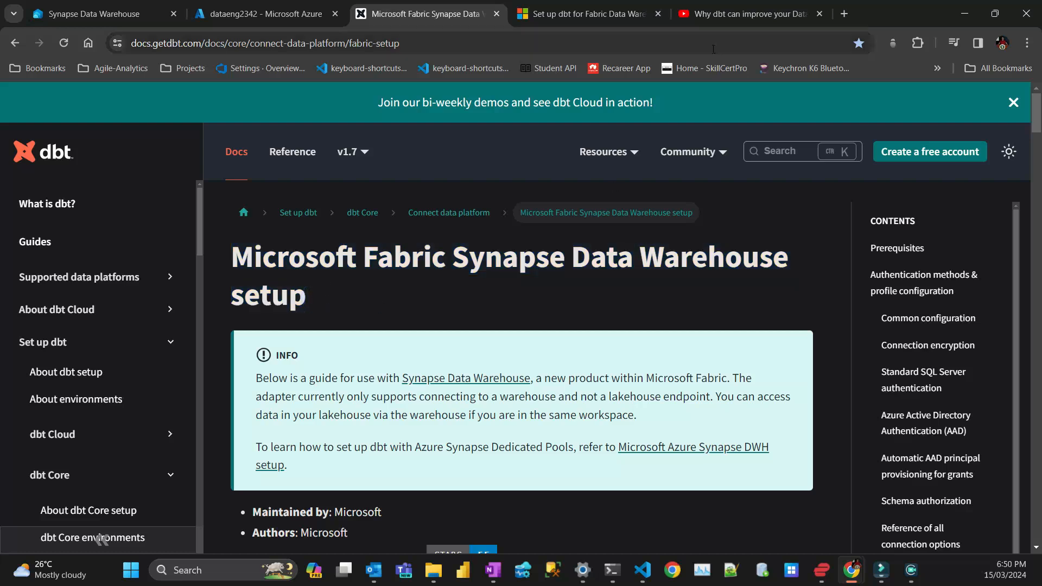
pyautogui.click(587, 13)
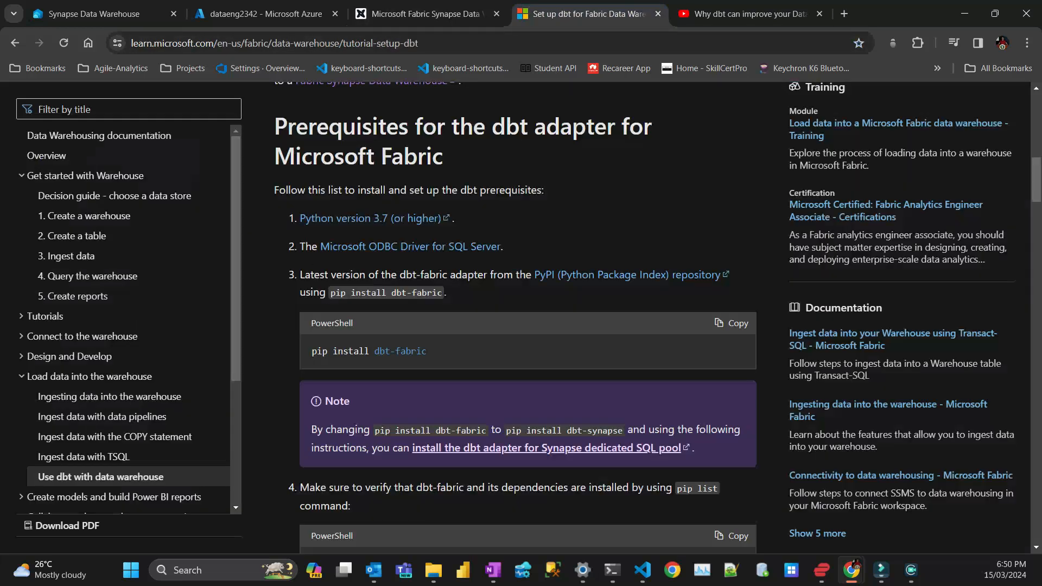
pyautogui.scroll(3)
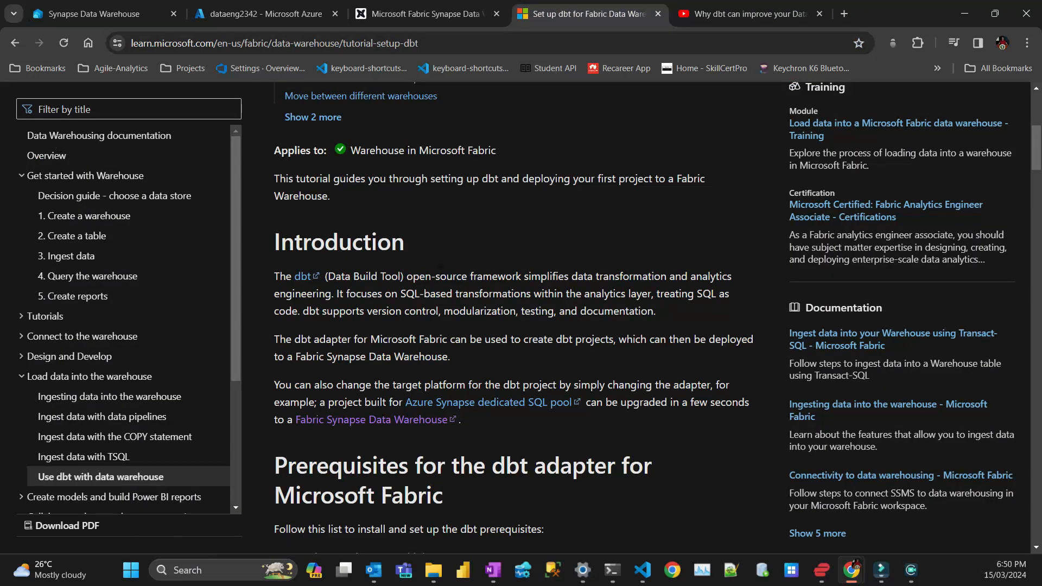
pyautogui.scroll(3)
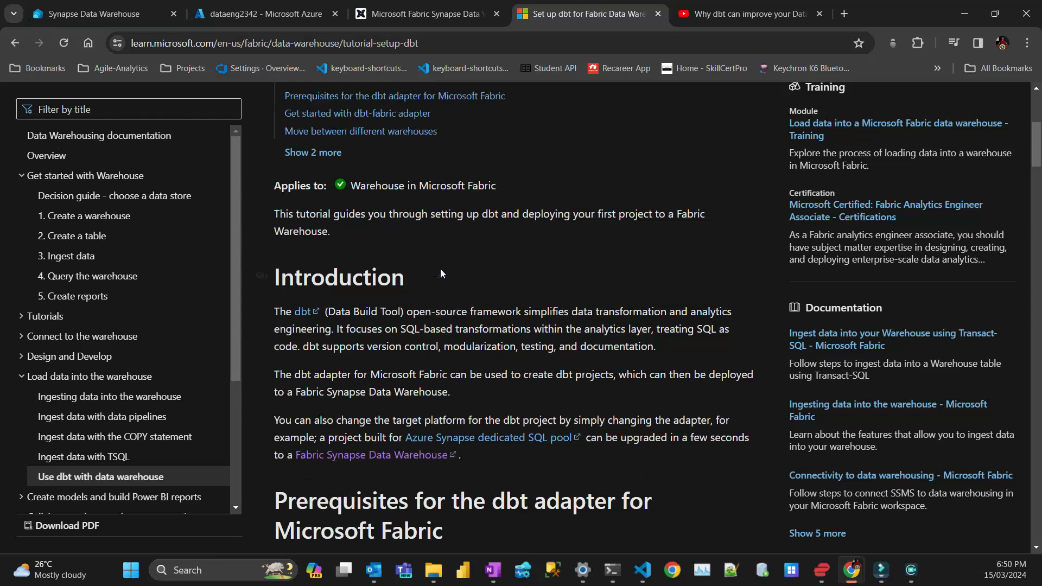
pyautogui.scroll(3)
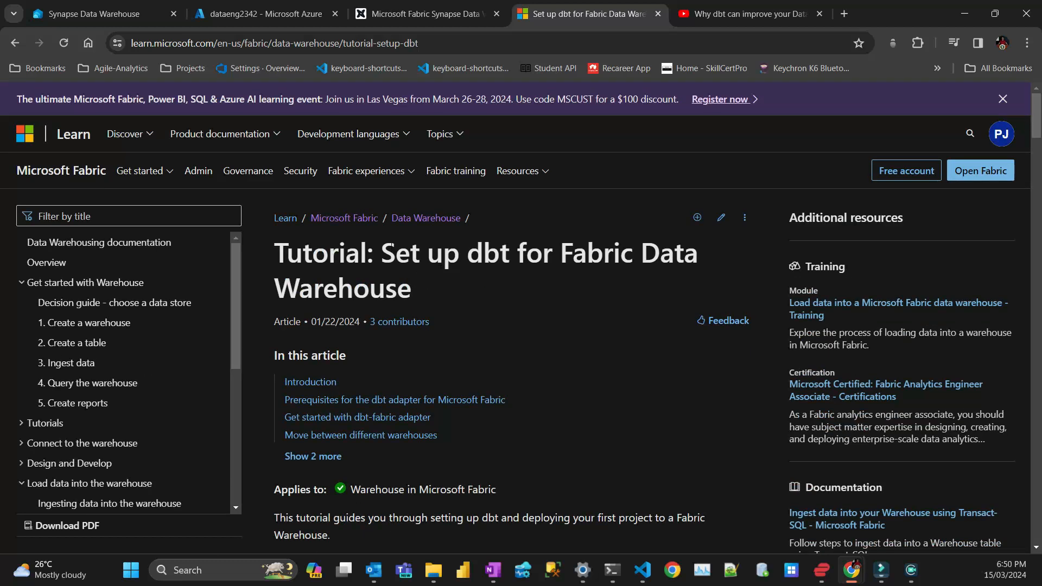
pyautogui.doubleClick(486, 252)
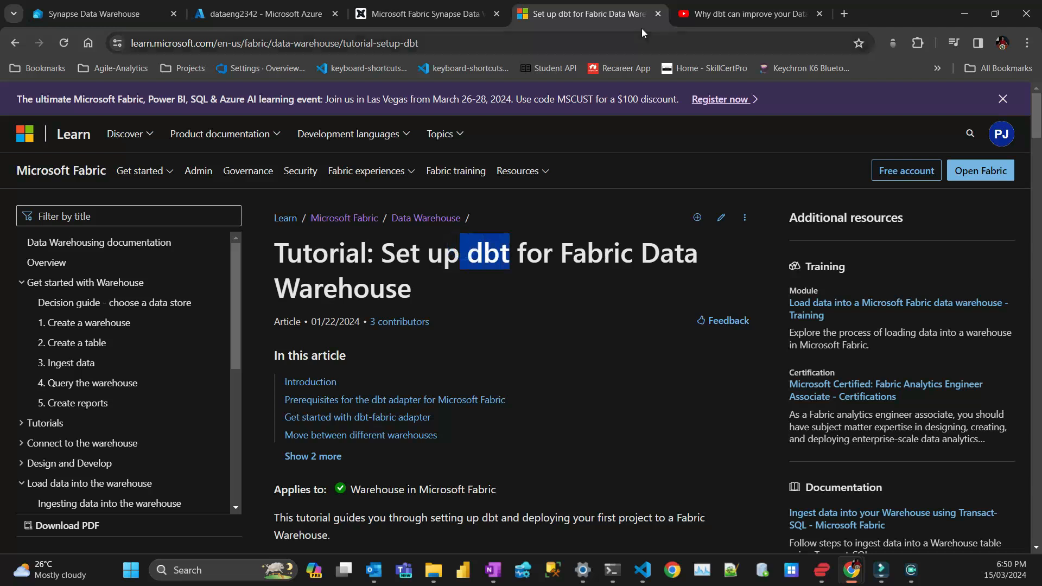
pyautogui.click(748, 13)
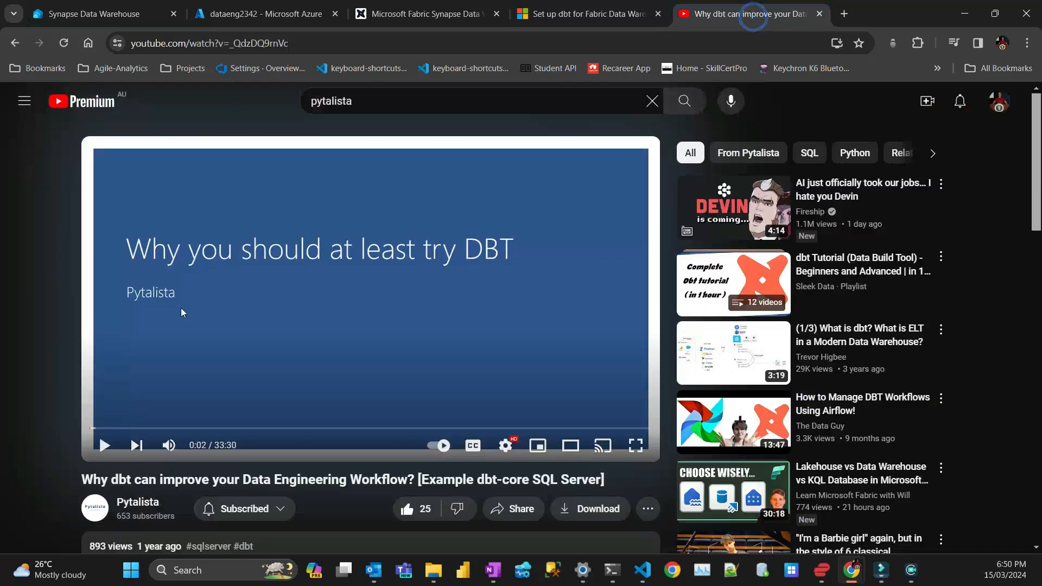
pyautogui.moveTo(268, 424)
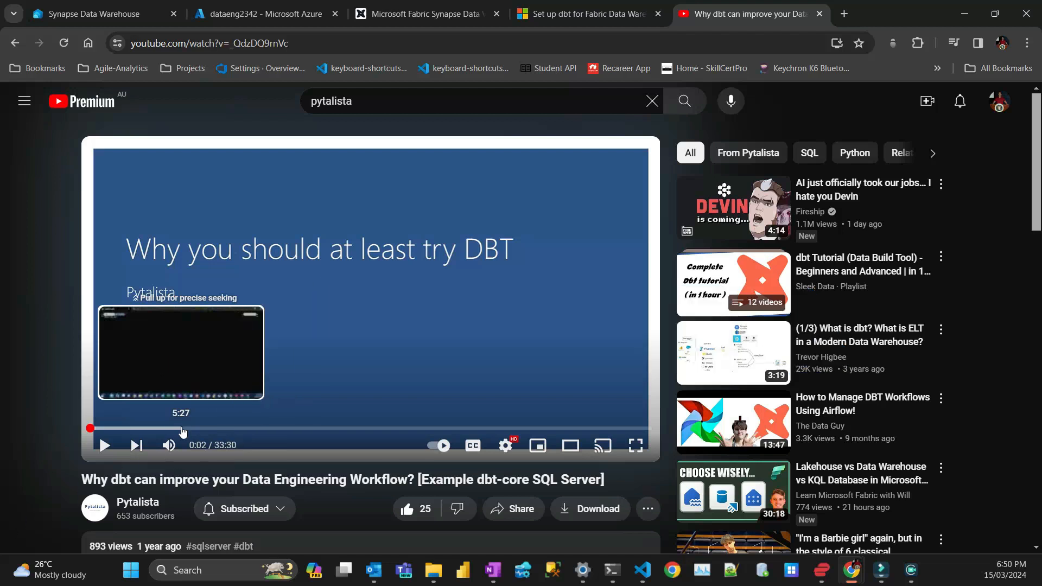
pyautogui.moveTo(366, 463)
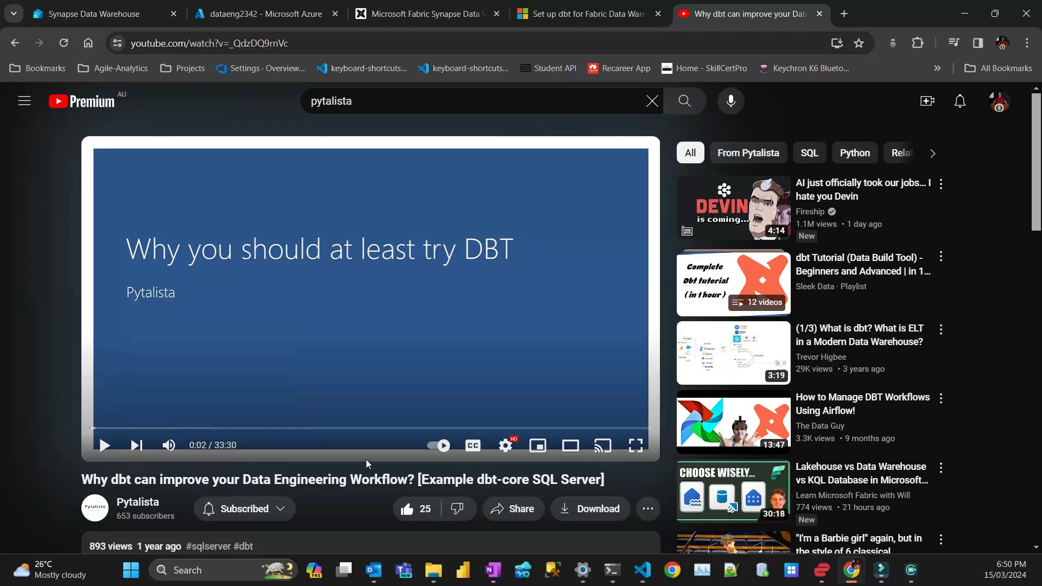
pyautogui.moveTo(308, 494)
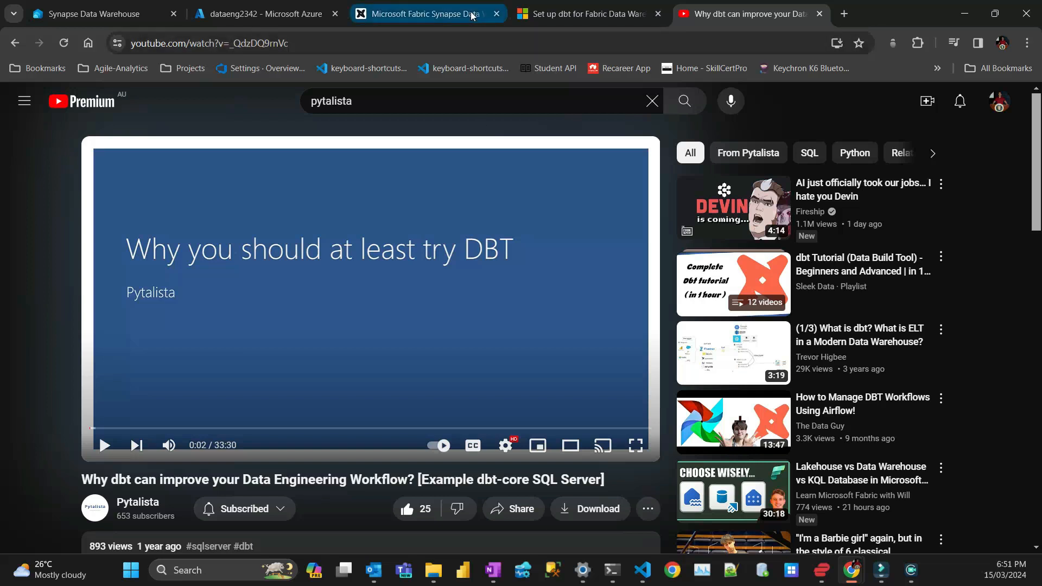
# Return to the dbt docs tab on Microsoft Fabric Synapse Data Warehouse setup
pyautogui.click(426, 13)
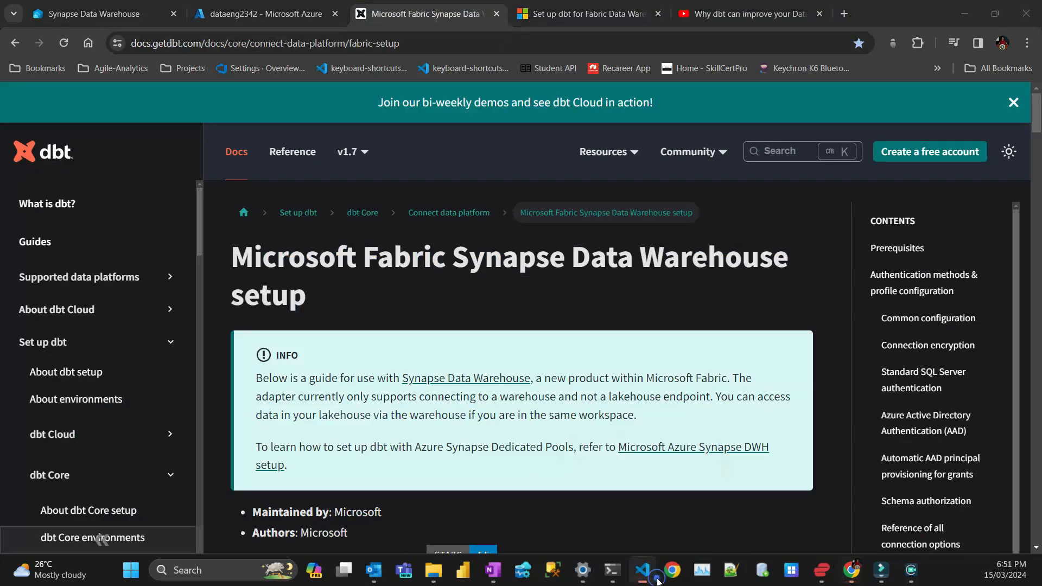
# In the Linux terminal, create a dbt_fabric folder with mkdir
pyautogui.click(606, 570)
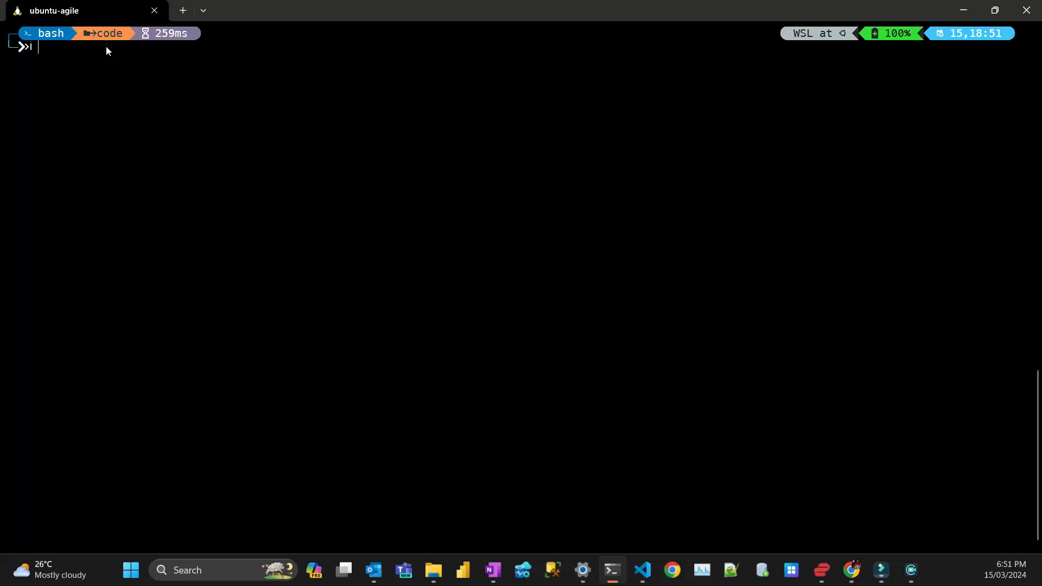
pyautogui.write('mkdir')
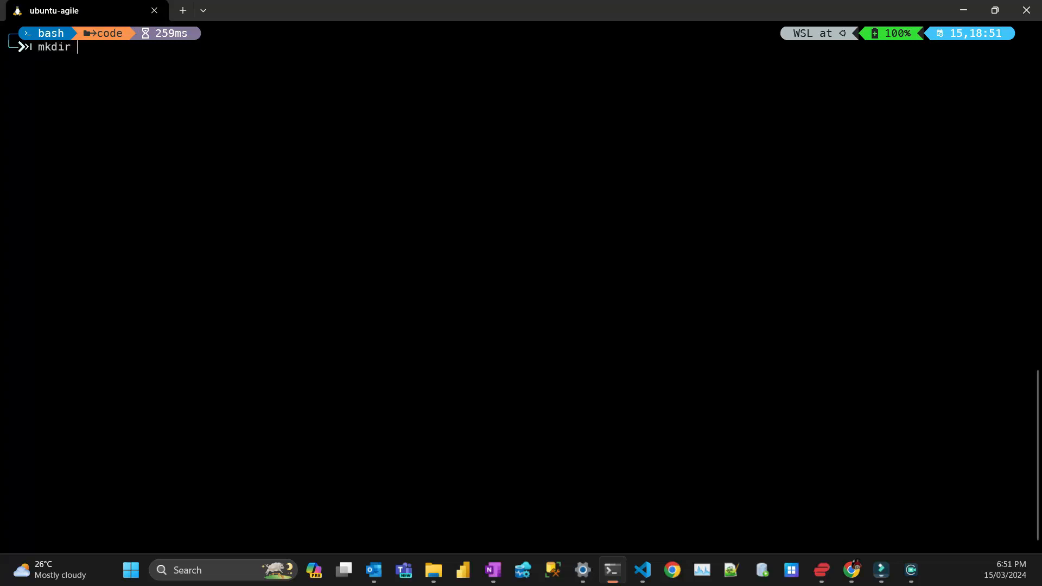
pyautogui.write('dbt_fa')
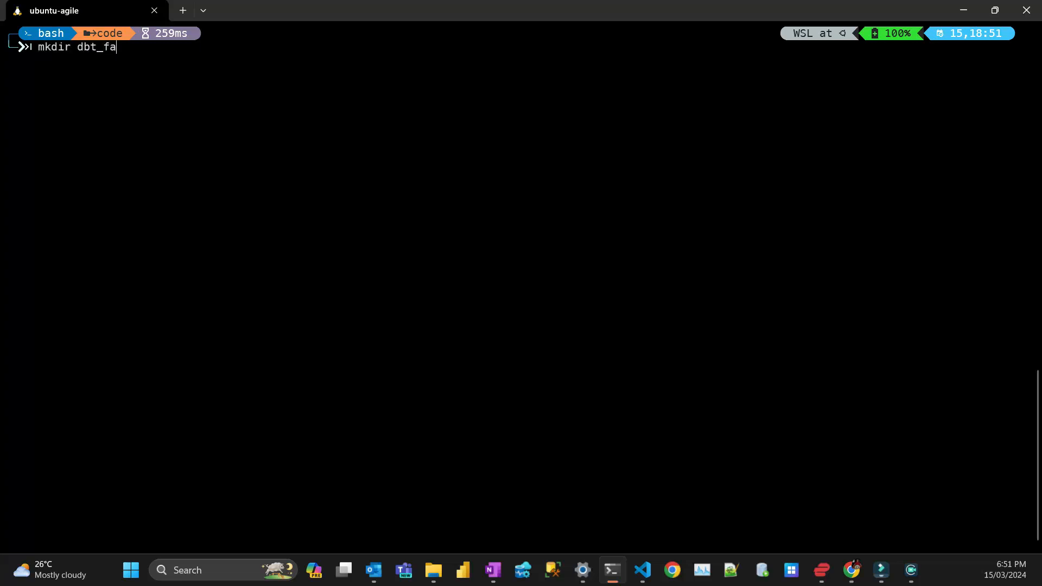
pyautogui.write('bric')
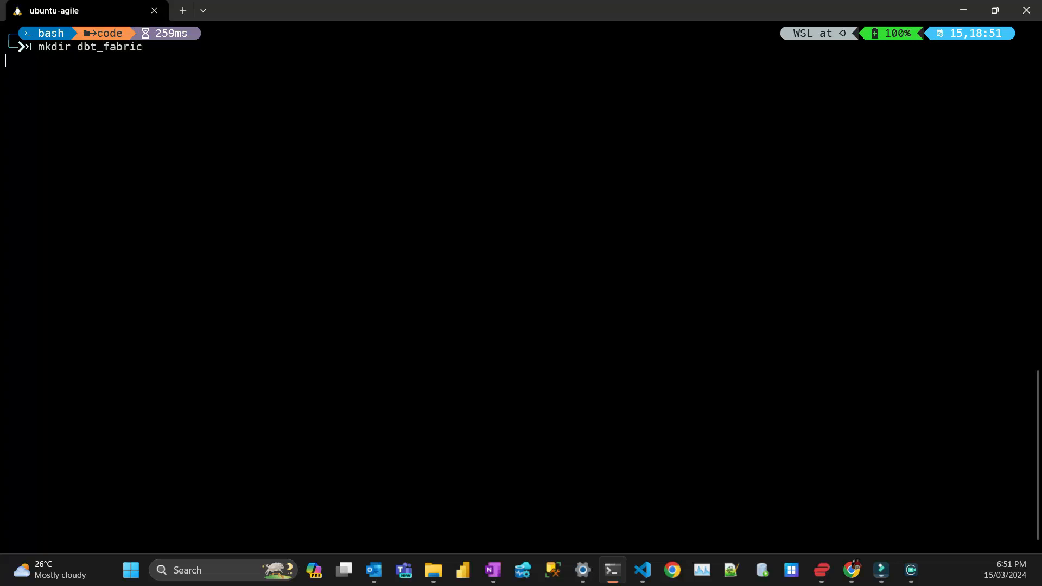
pyautogui.press('Return')
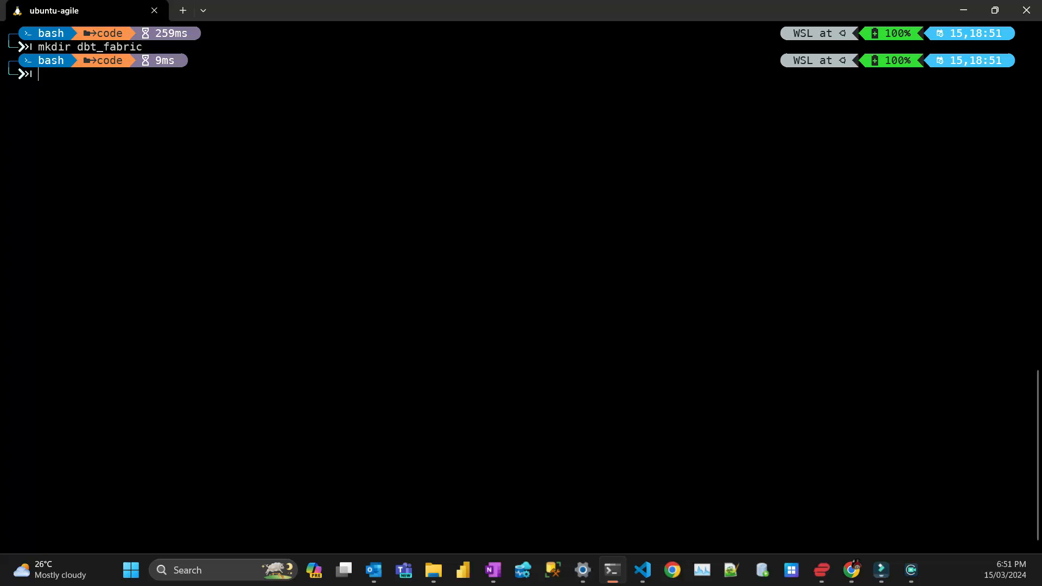
# Move into dbt_fabric, launch VS Code there with 'code .', then return to the dbt docs
pyautogui.write('cd dvt_dbt')
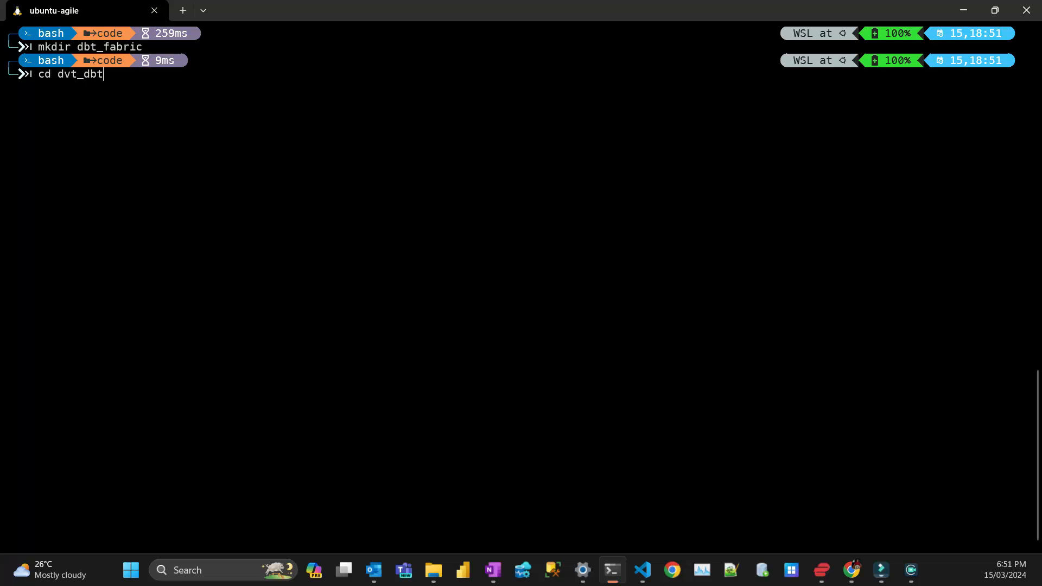
pyautogui.press('BackSpace')
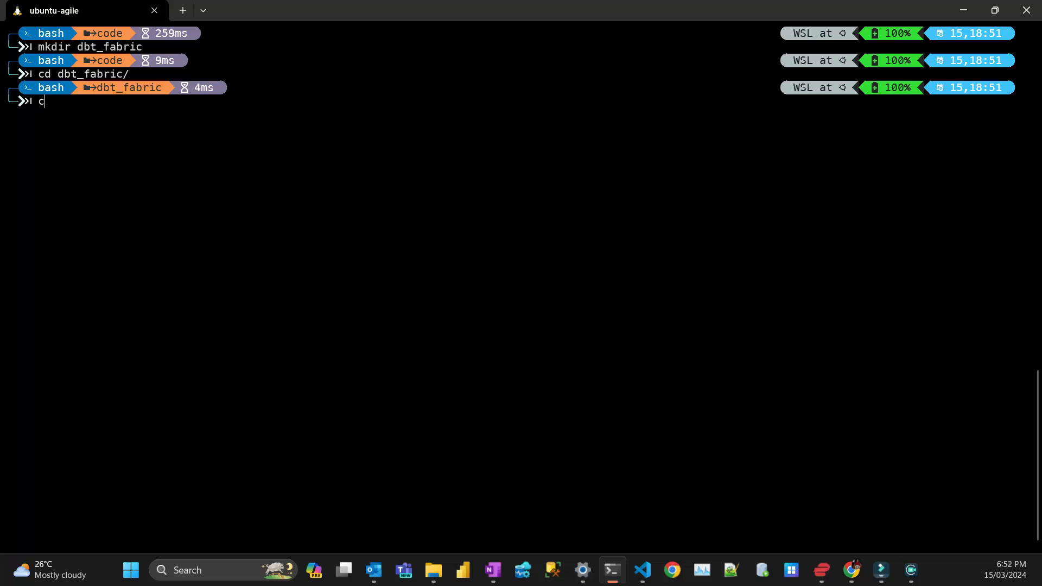
pyautogui.write('ode .')
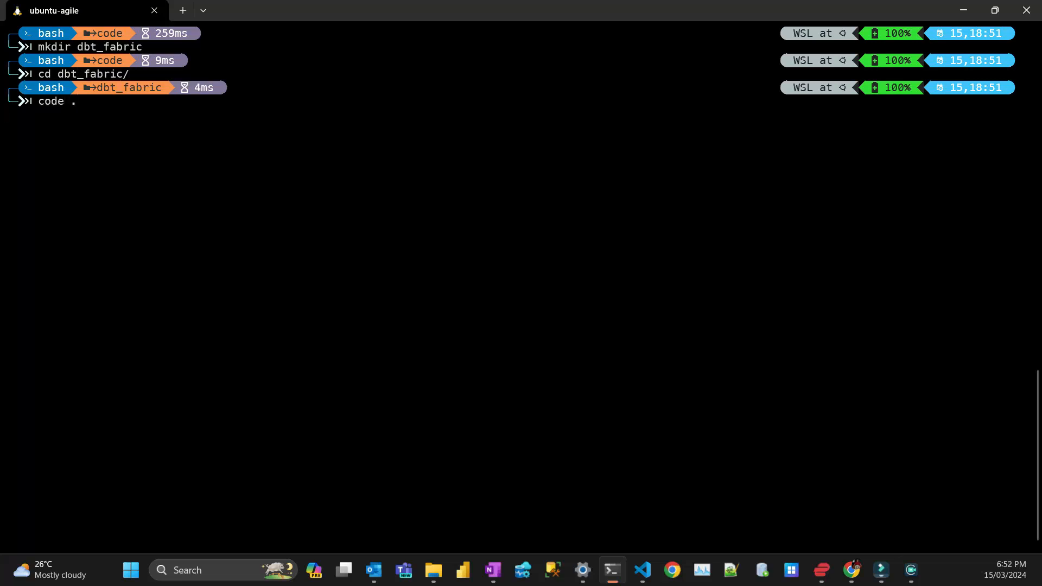
pyautogui.press('Return')
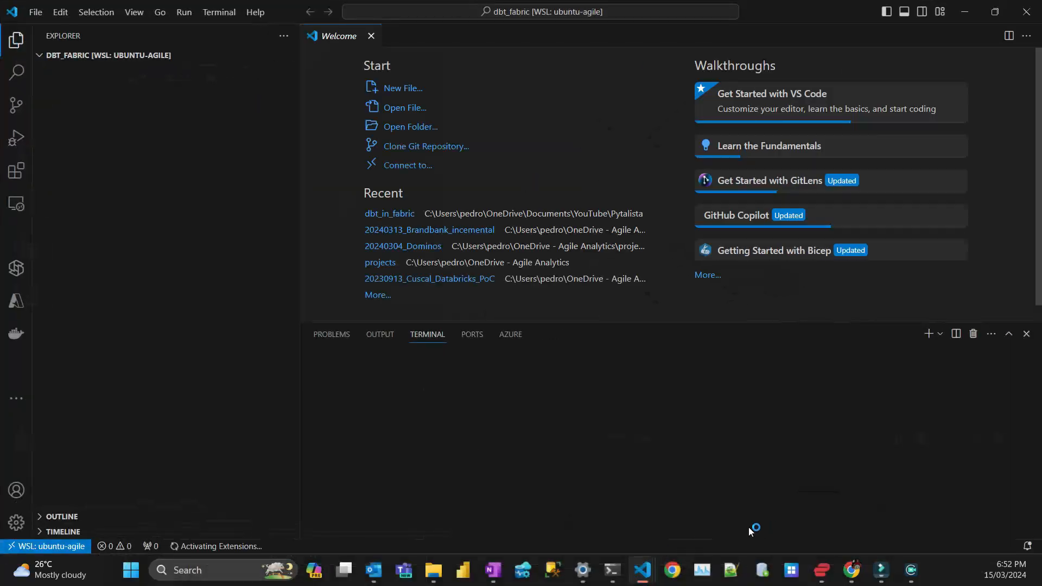
pyautogui.click(371, 36)
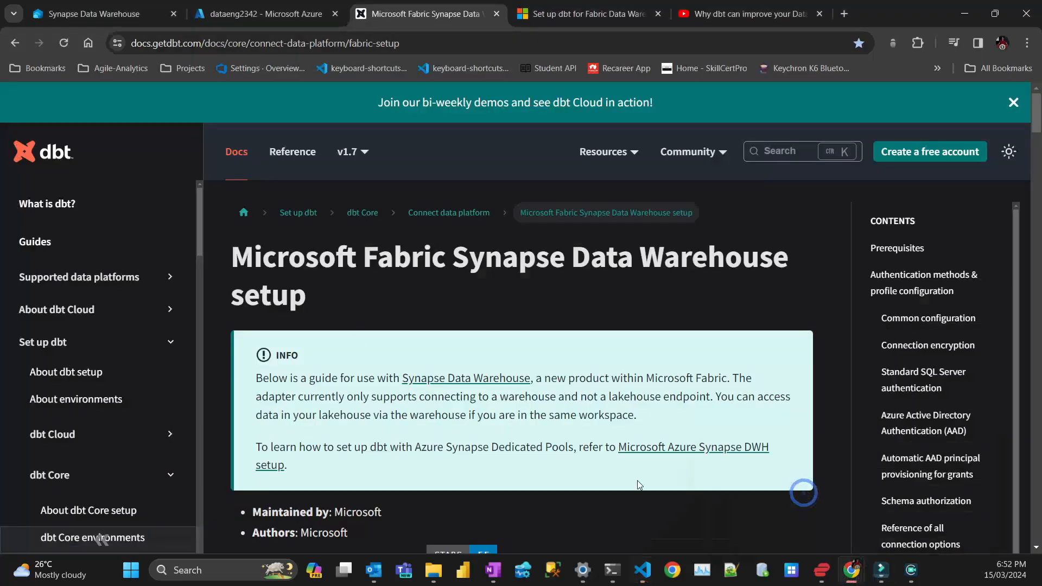
# Highlight the note that the adapter supports only warehouses, not lakehouse endpoints
pyautogui.scroll(-3)
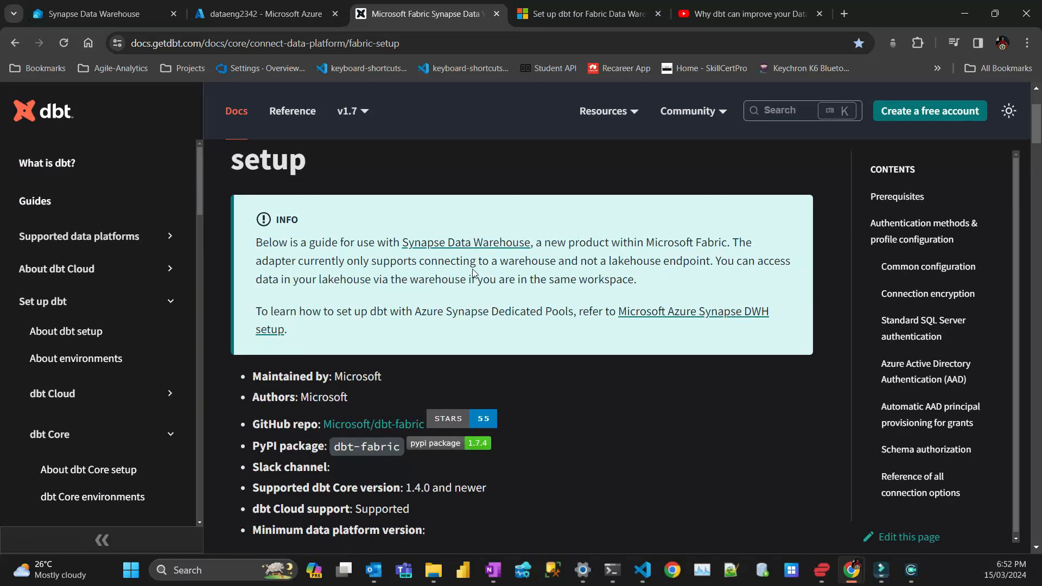
pyautogui.moveTo(417, 251)
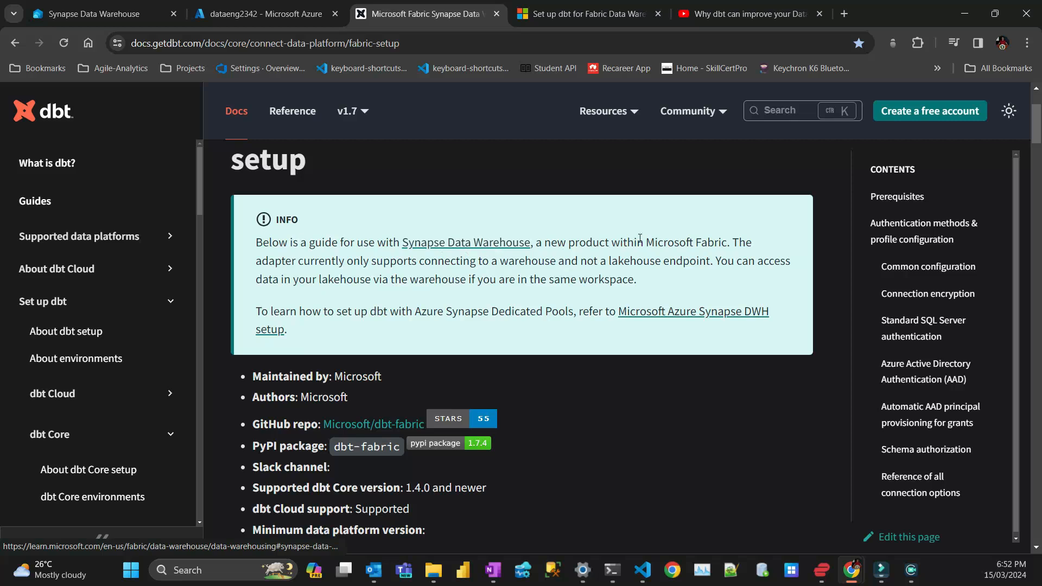
pyautogui.moveTo(371, 306)
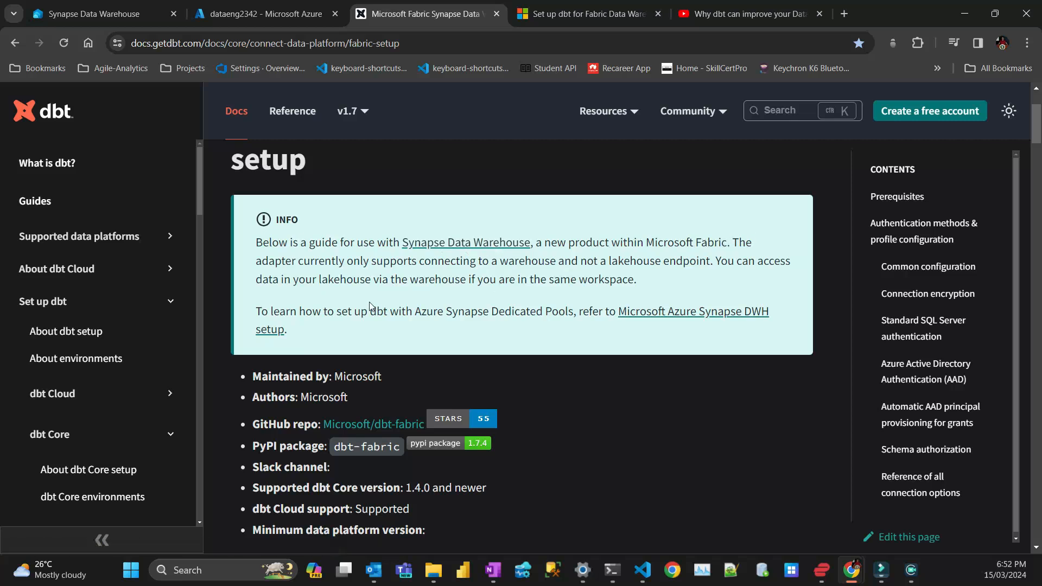
pyautogui.moveTo(669, 259)
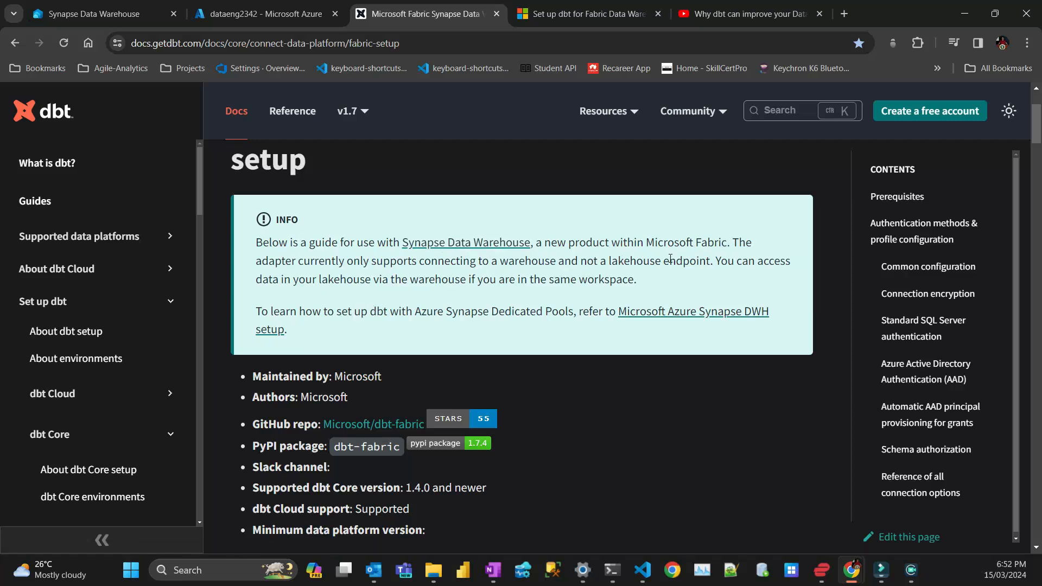
pyautogui.moveTo(702, 258)
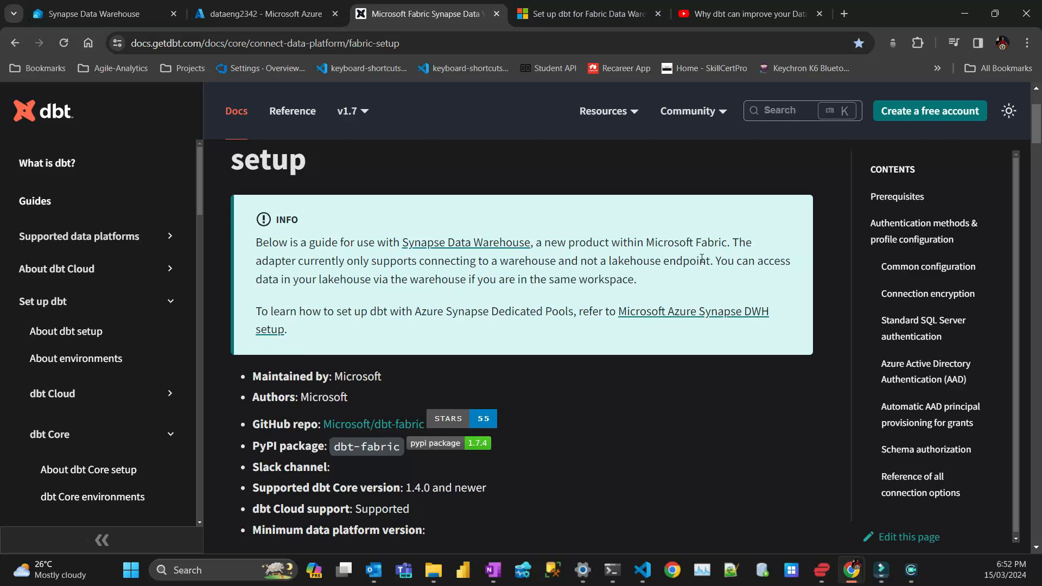
pyautogui.doubleClick(731, 260)
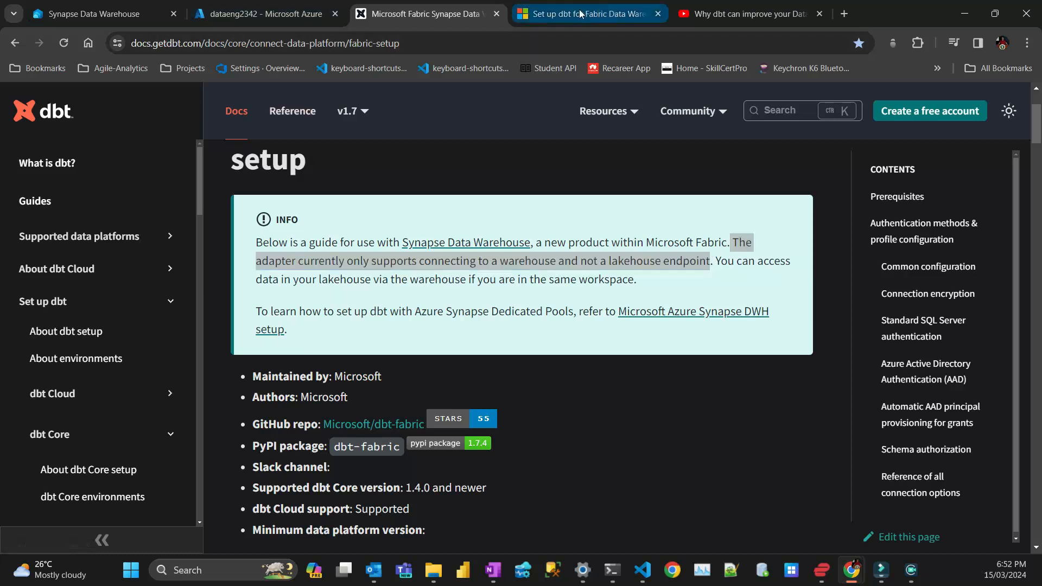
# Select the 'pip install dbt-fabric' prerequisite in the Learn tutorial, then go to the fabric-dbt warehouse
pyautogui.click(584, 13)
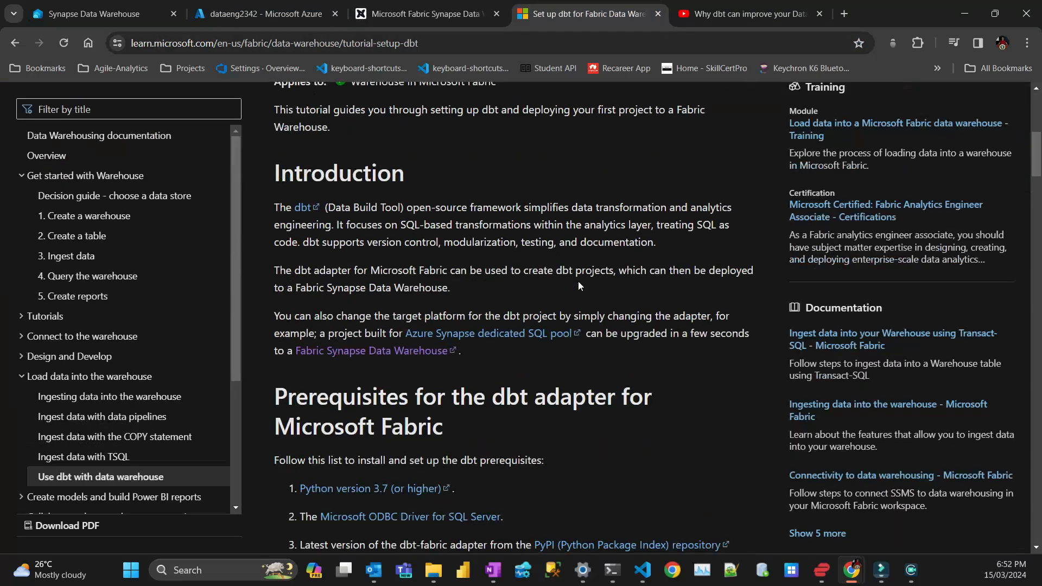
pyautogui.scroll(-3)
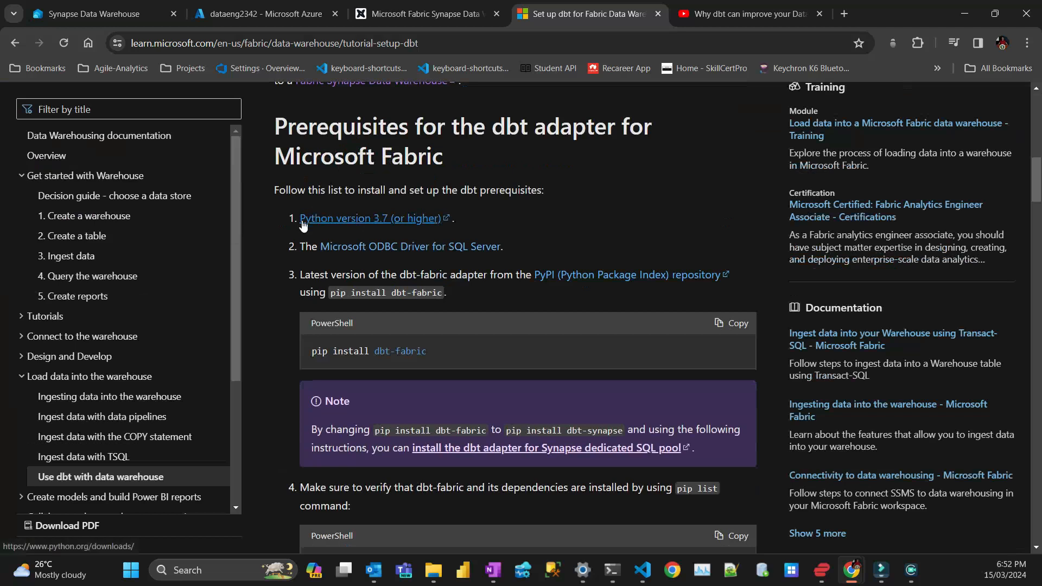
pyautogui.moveTo(374, 220)
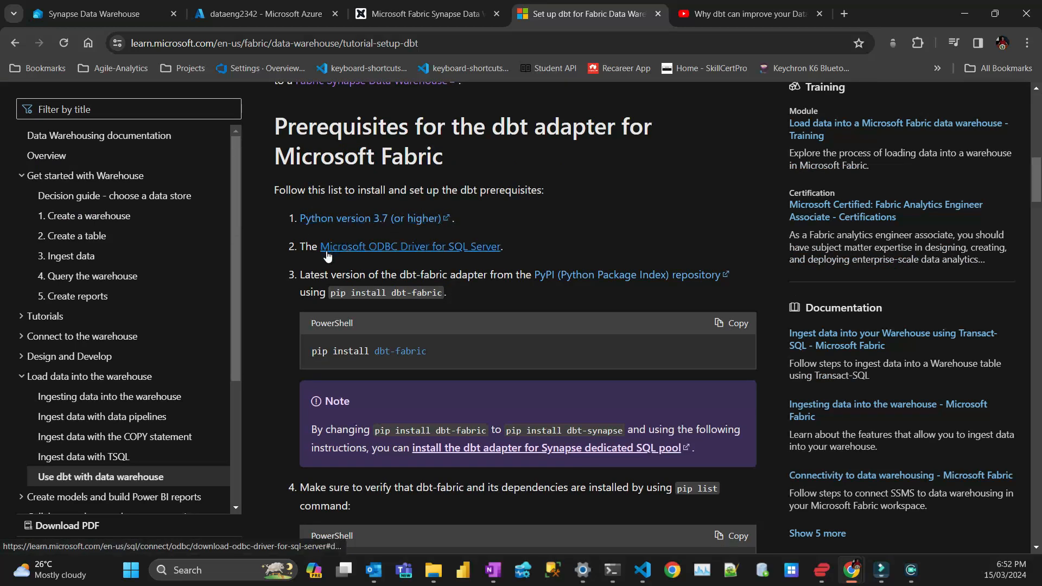
pyautogui.moveTo(374, 256)
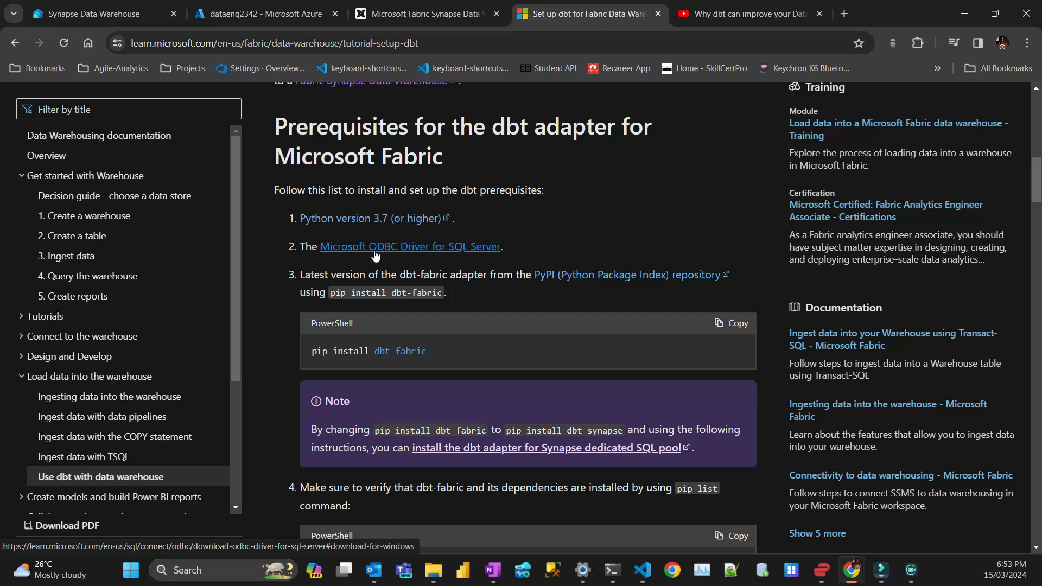
pyautogui.moveTo(466, 254)
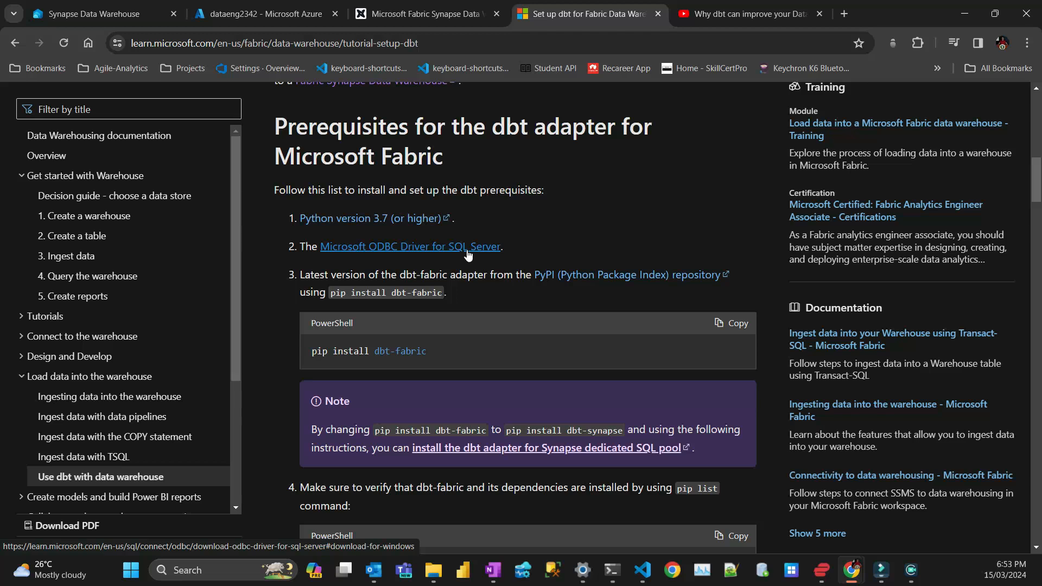
pyautogui.moveTo(336, 305)
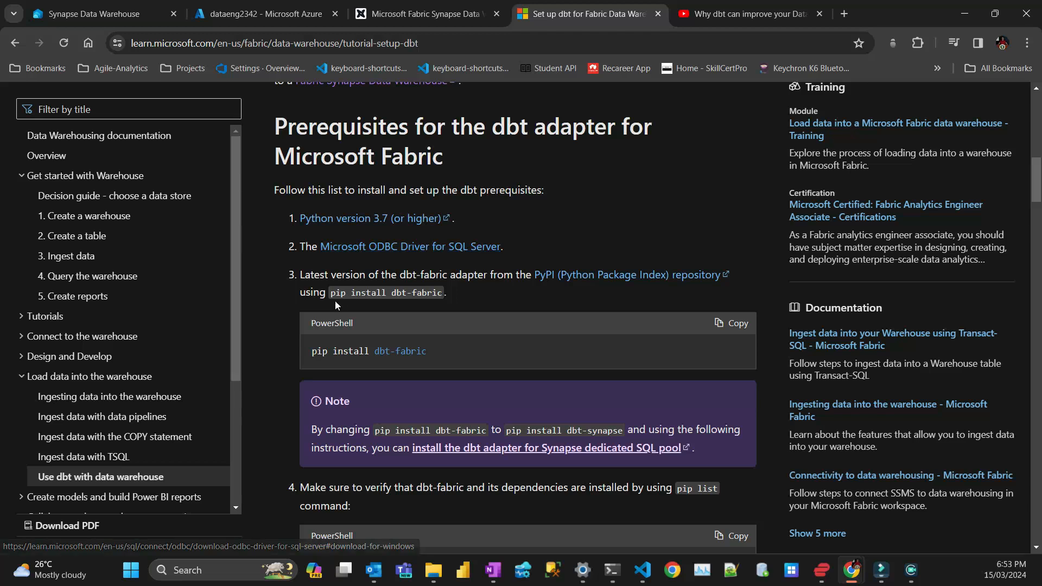
pyautogui.doubleClick(384, 292)
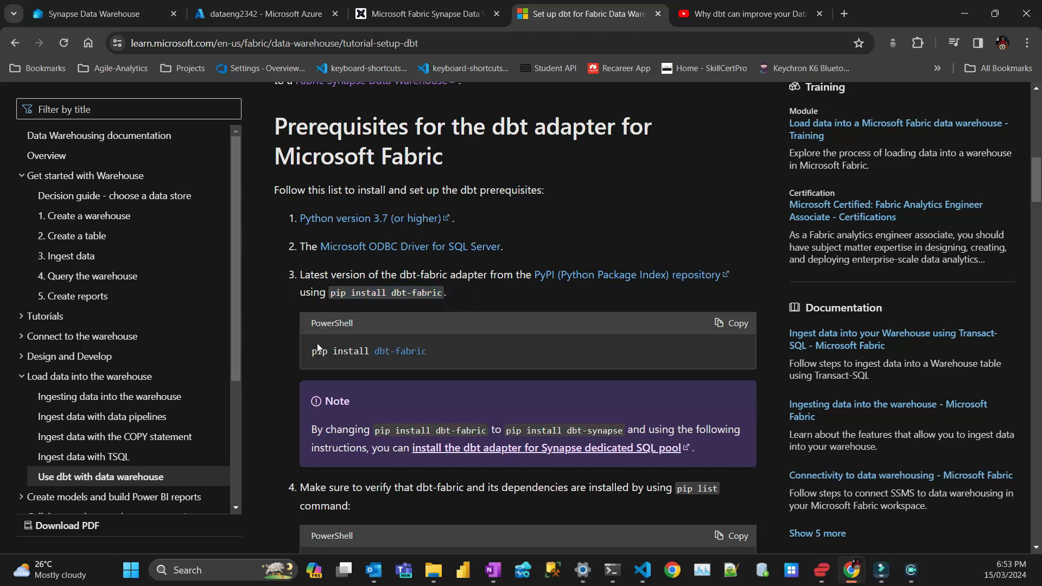
pyautogui.scroll(-3)
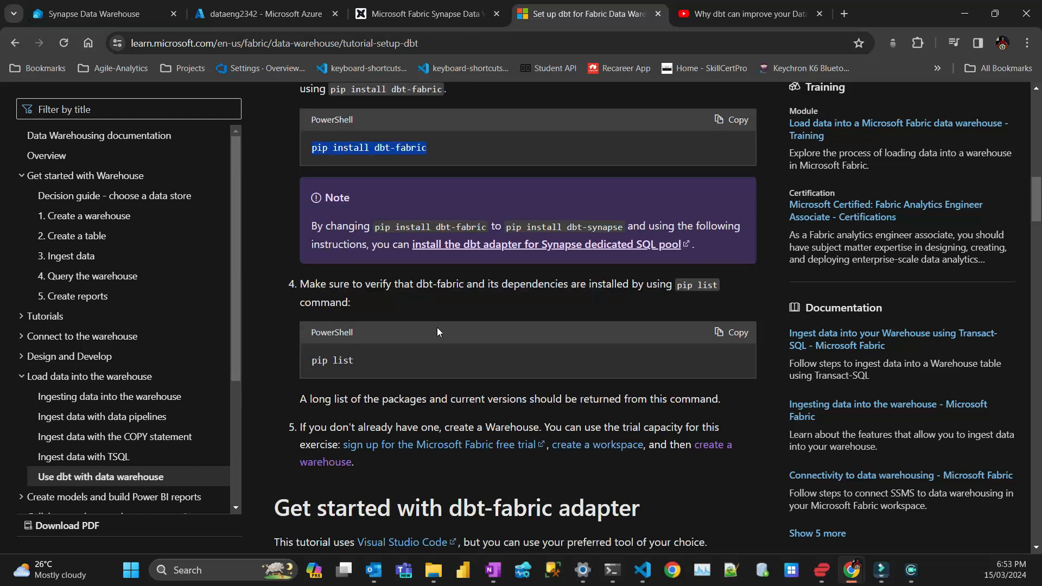
pyautogui.click(94, 13)
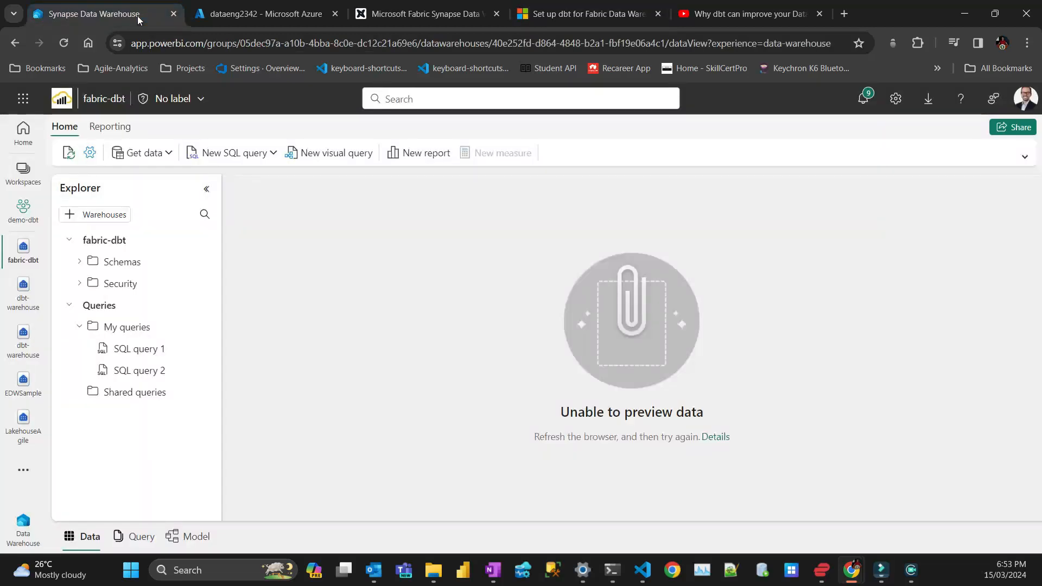
# Check the dataeng2342 Fabric capacity in Azure and the VS Code project, then return to the tutorial's prerequisites
pyautogui.click(265, 13)
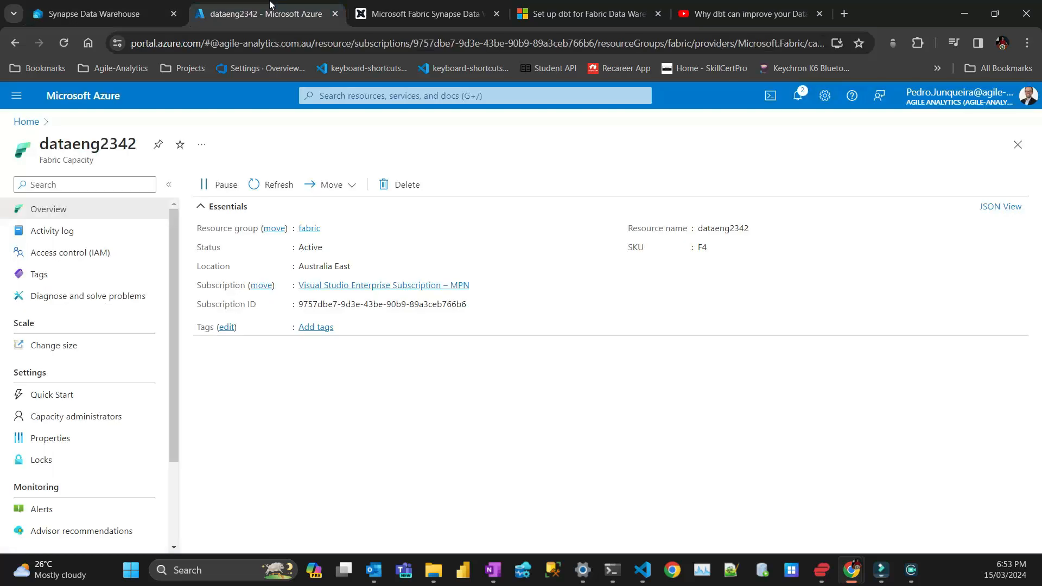
pyautogui.click(99, 13)
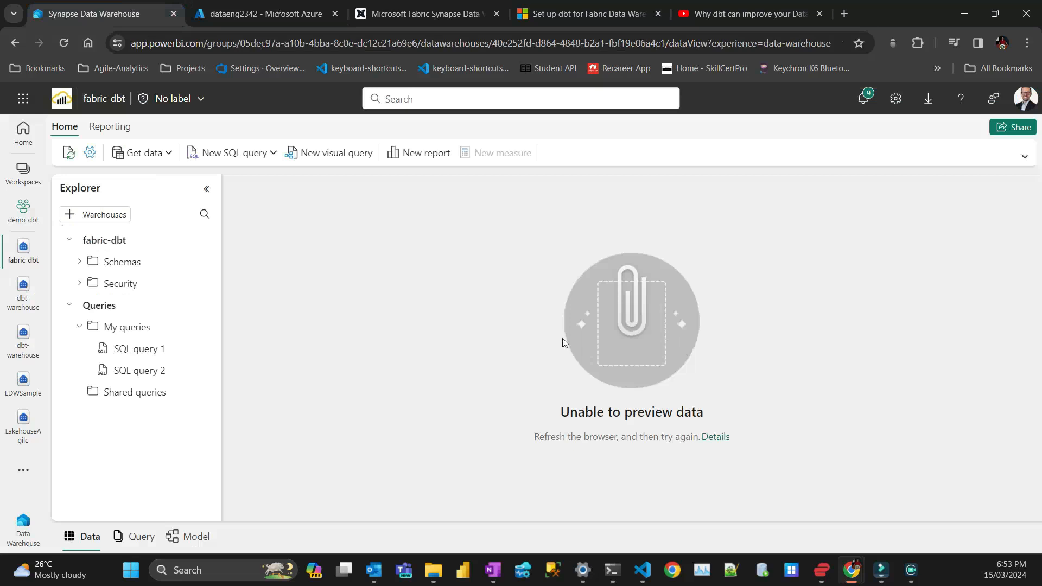
pyautogui.moveTo(671, 570)
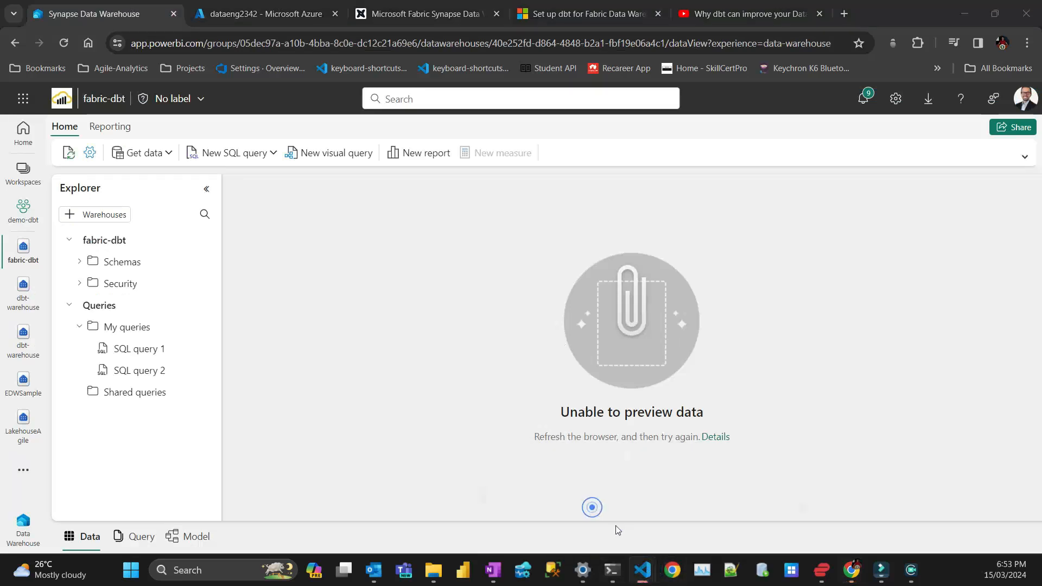
pyautogui.click(638, 570)
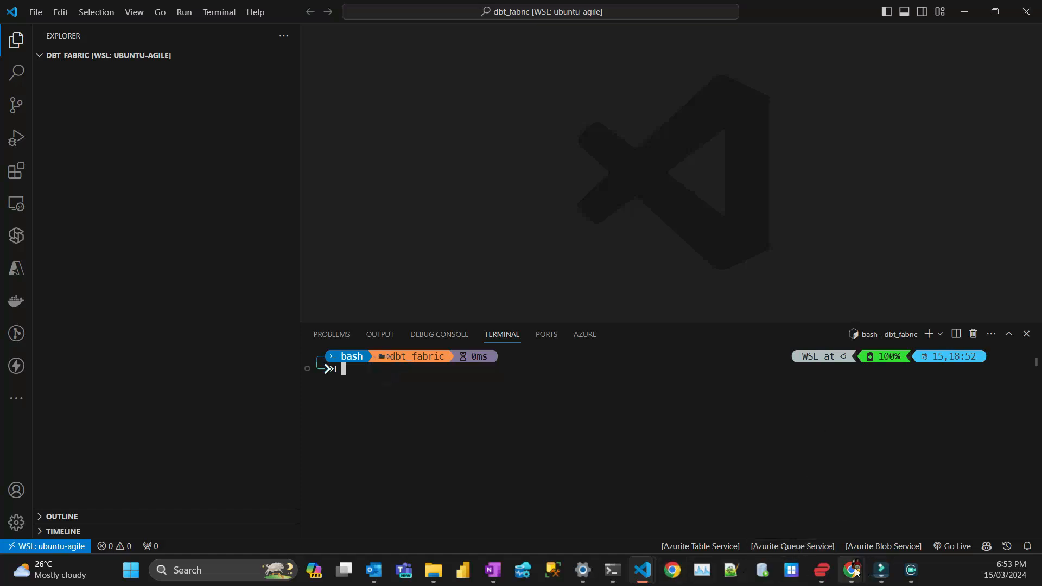
pyautogui.click(853, 570)
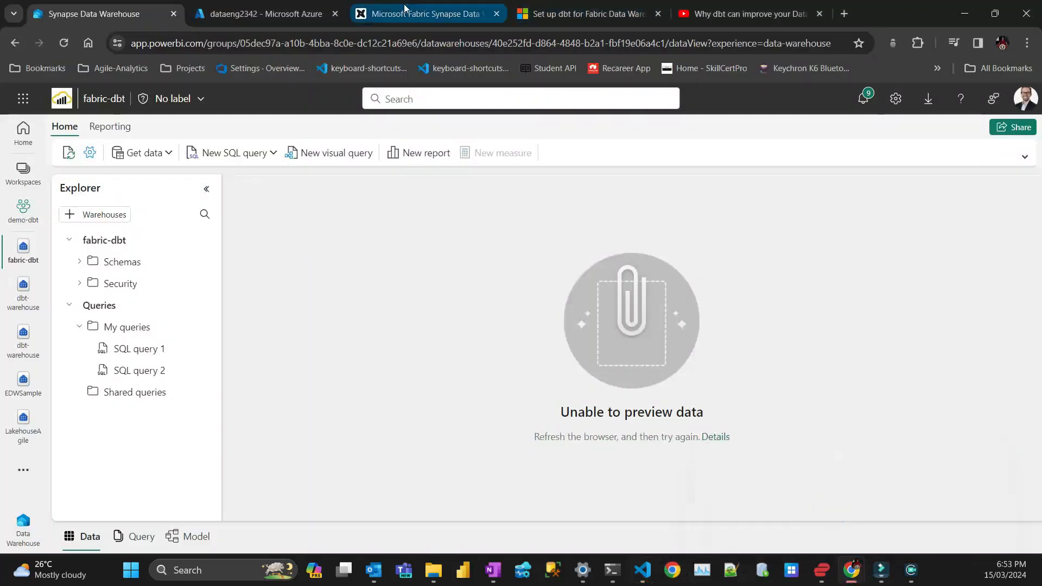
pyautogui.click(584, 13)
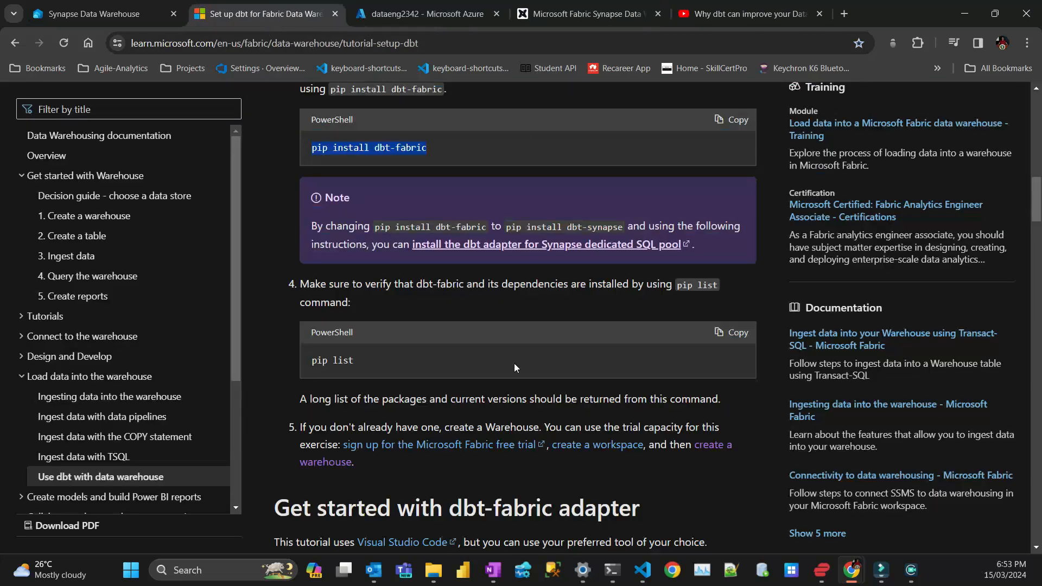
pyautogui.scroll(3)
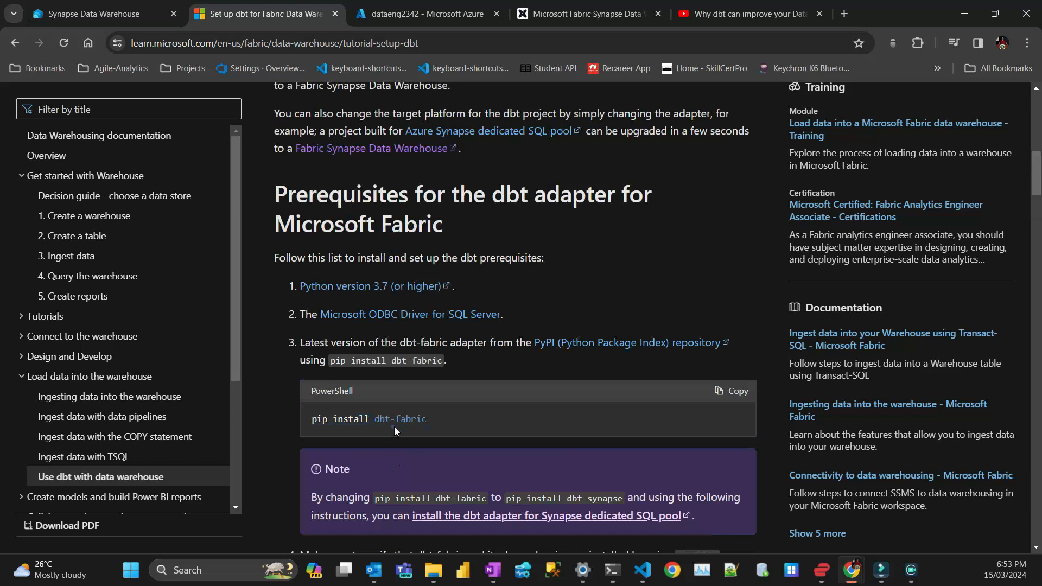
pyautogui.moveTo(671, 569)
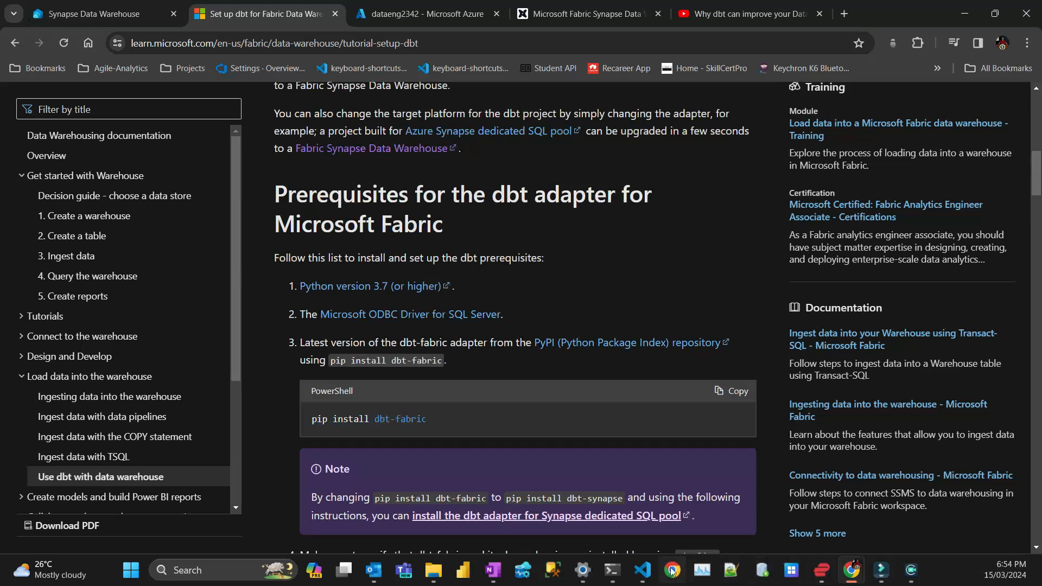
# Check the Python version, create a .venv virtual environment and activate it in the terminal
pyautogui.click(640, 576)
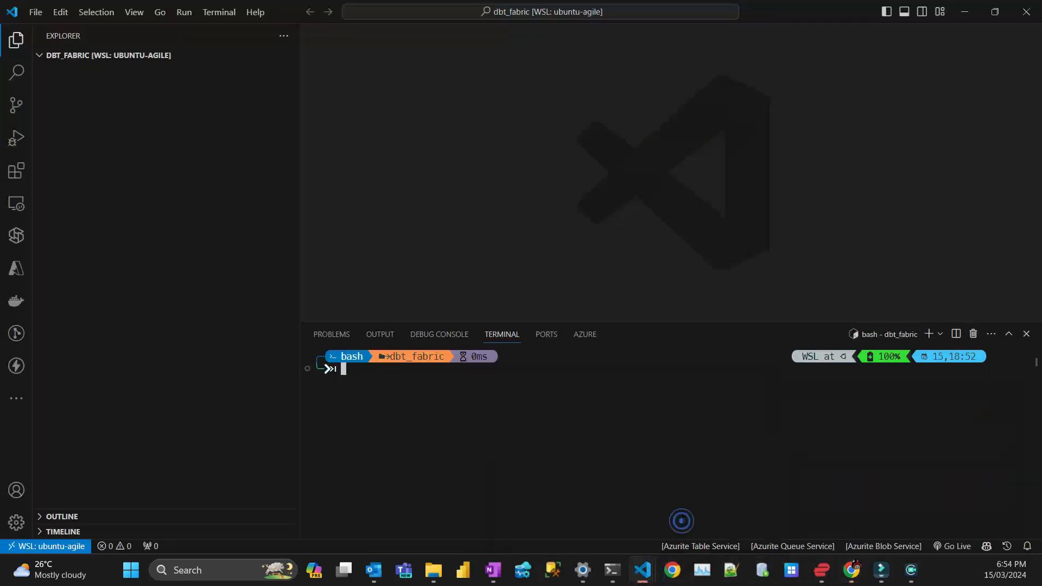
pyautogui.write('python')
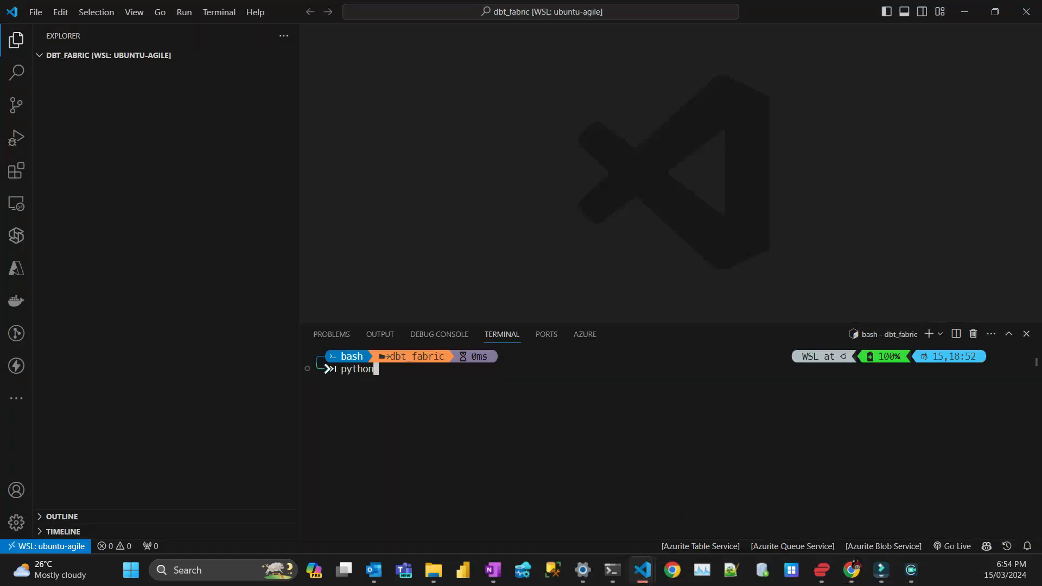
pyautogui.write('--version')
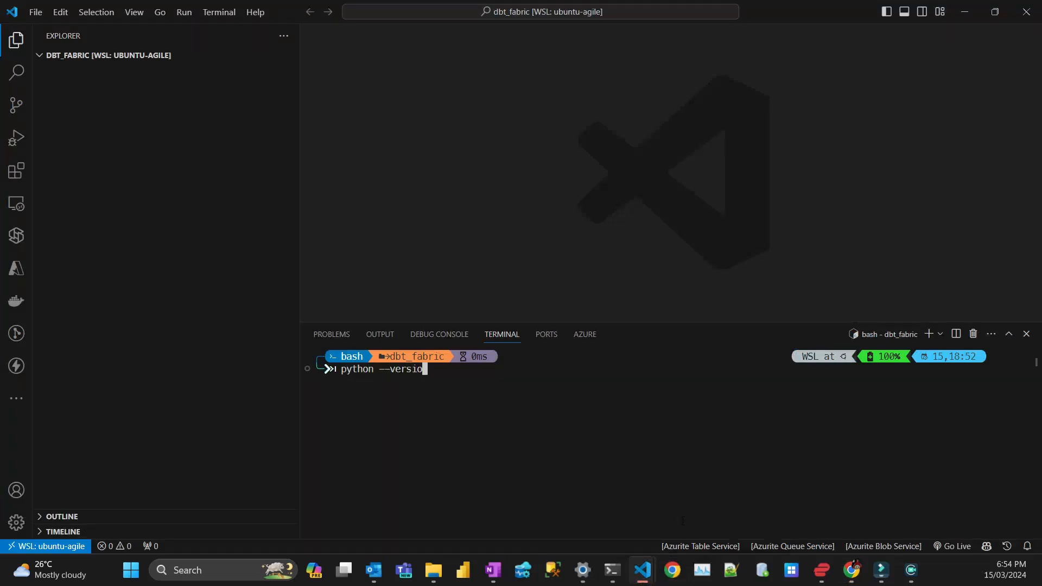
pyautogui.press('Return')
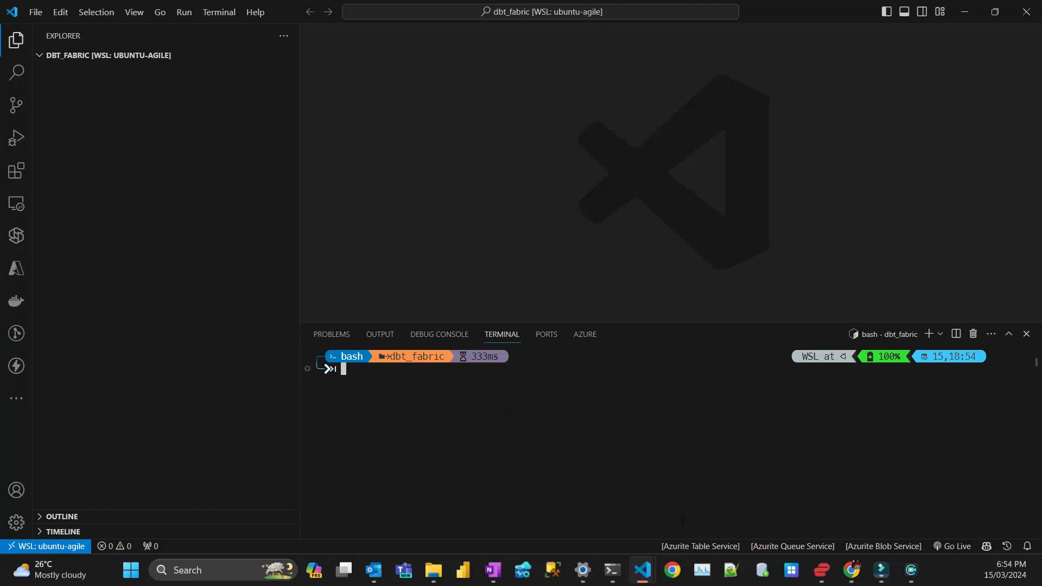
pyautogui.write('python -')
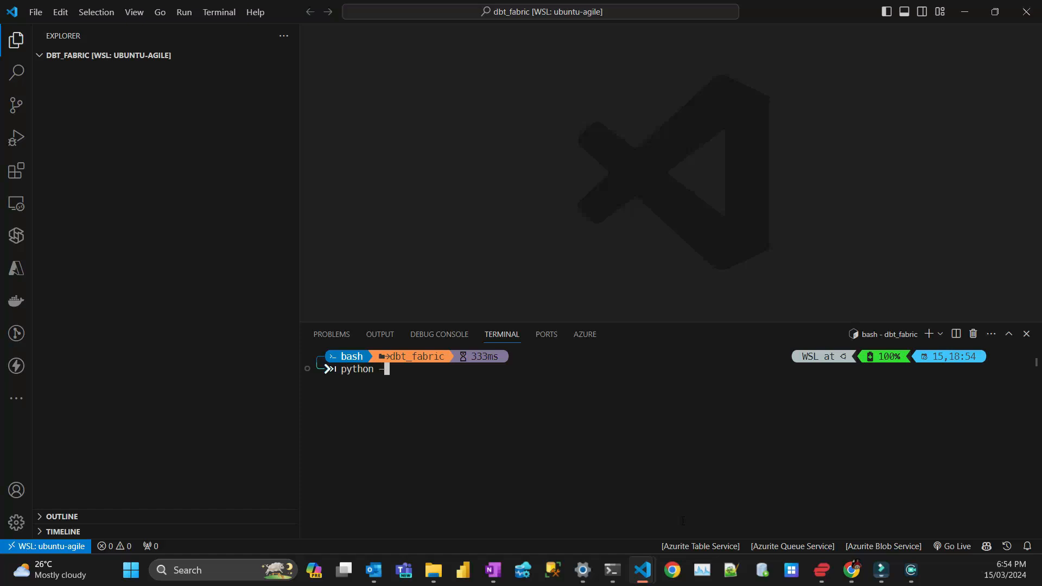
pyautogui.write('m venv .venv')
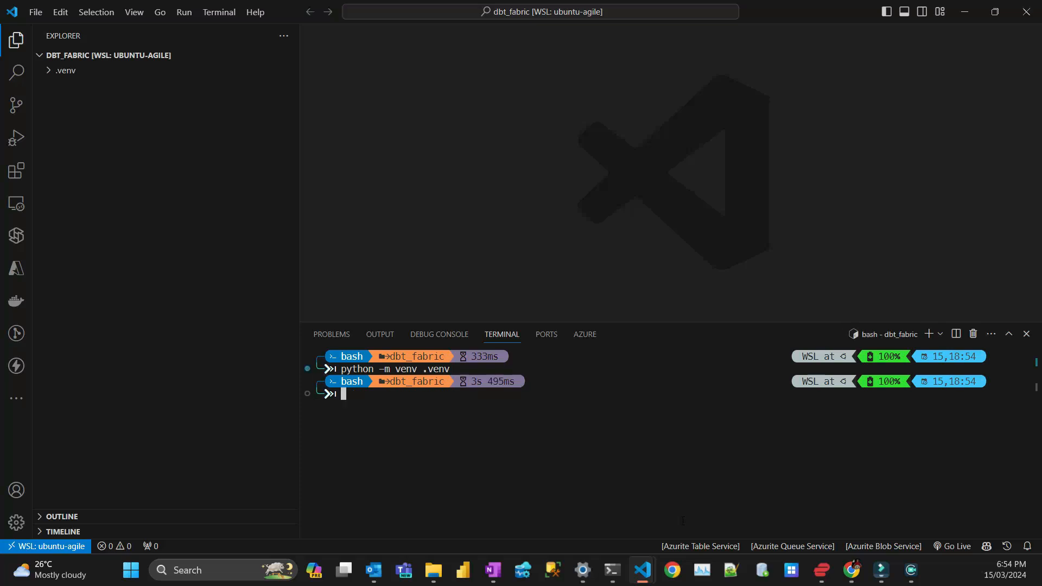
pyautogui.write('source')
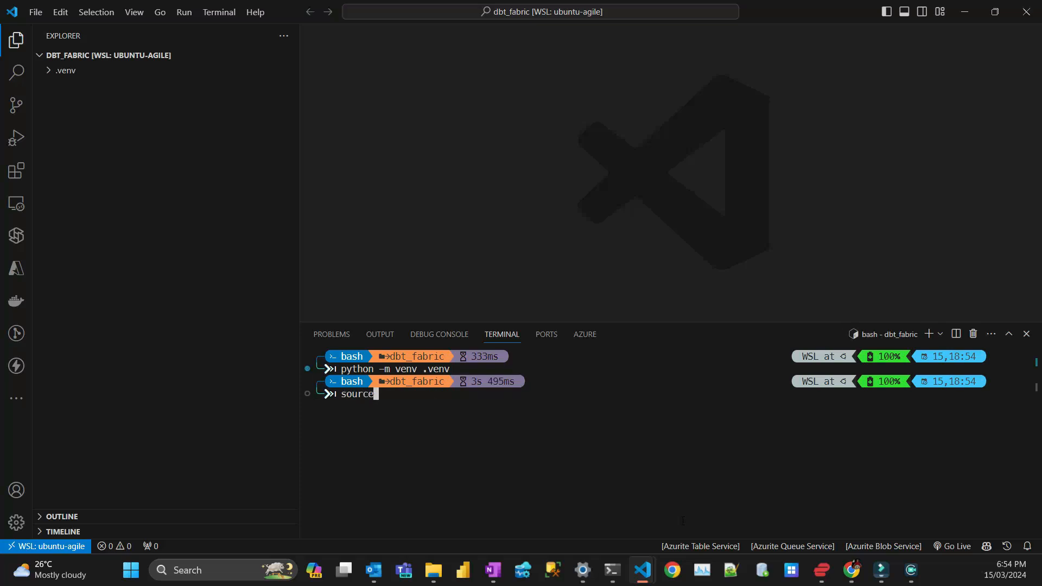
pyautogui.write('.venv/')
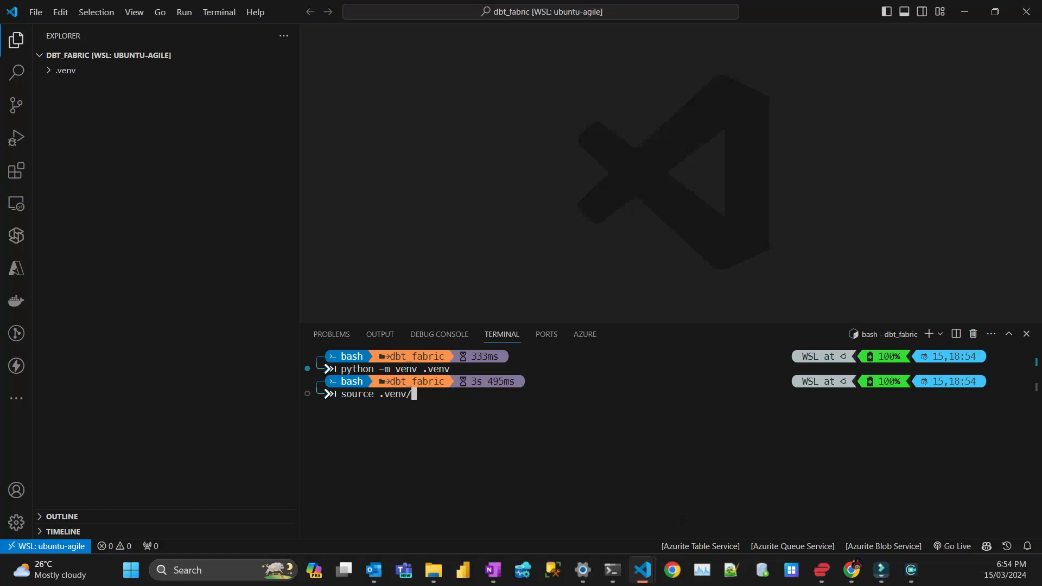
pyautogui.press('Return')
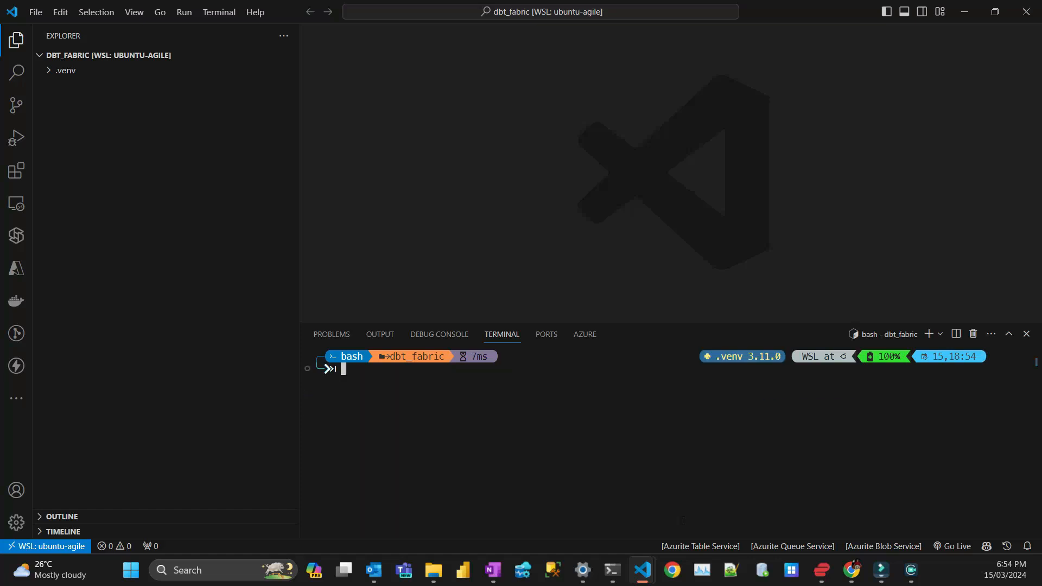
# Run 'pip install --upgrade' in the venv and begin the next pip install command
pyautogui.write('pip')
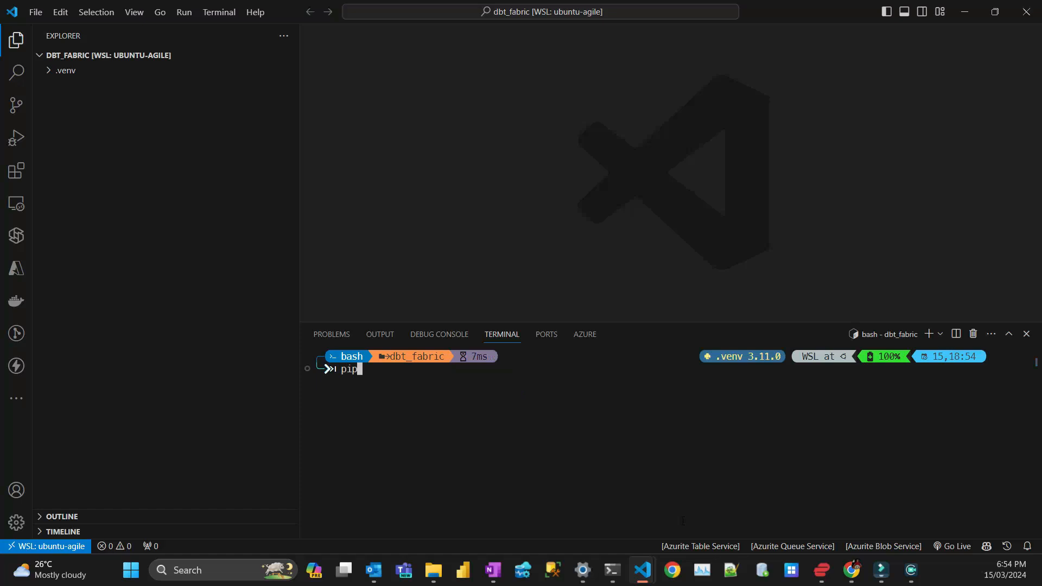
pyautogui.write('install')
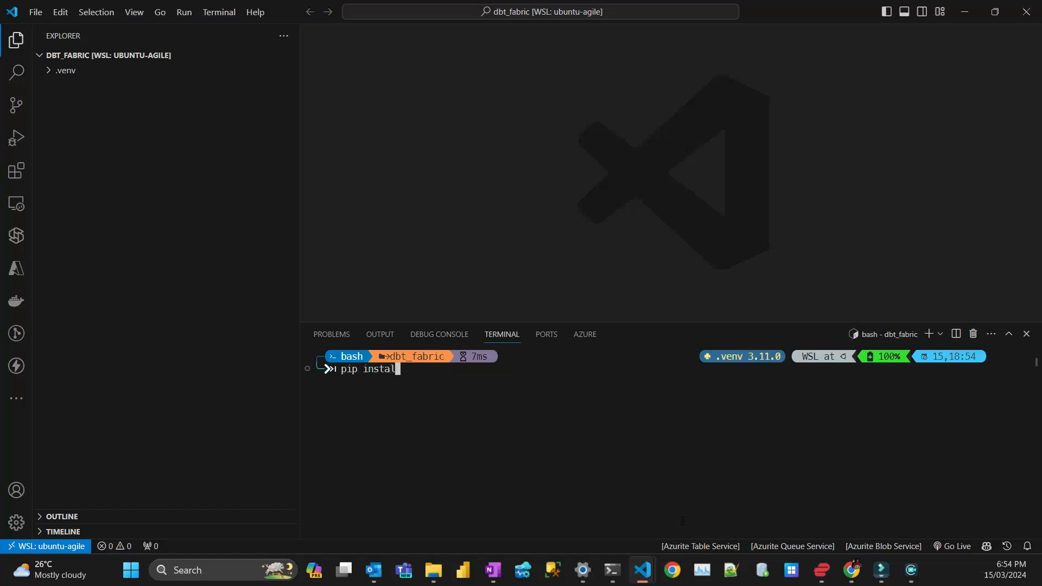
pyautogui.write('--upgra')
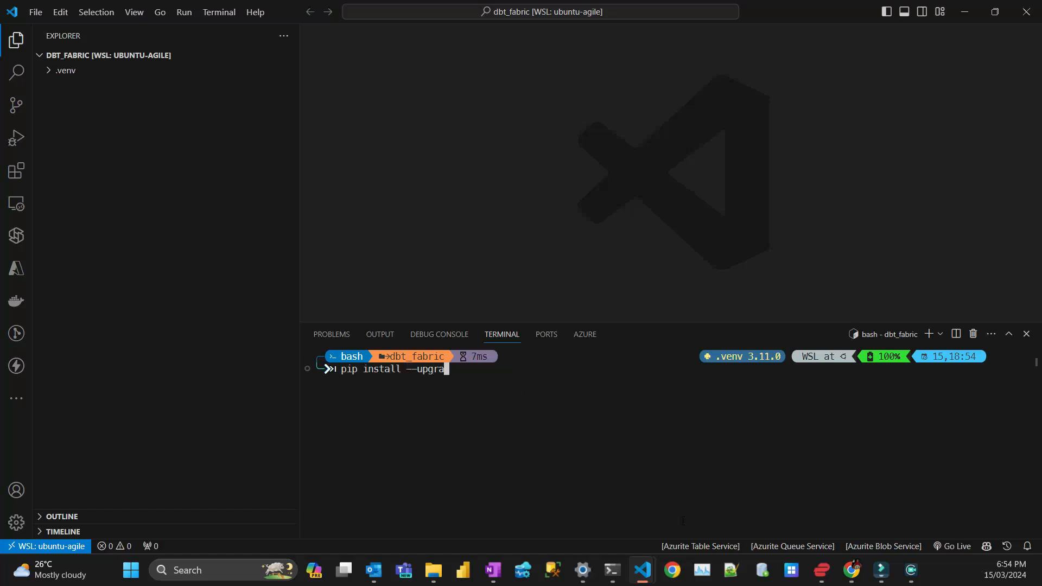
pyautogui.press('Return')
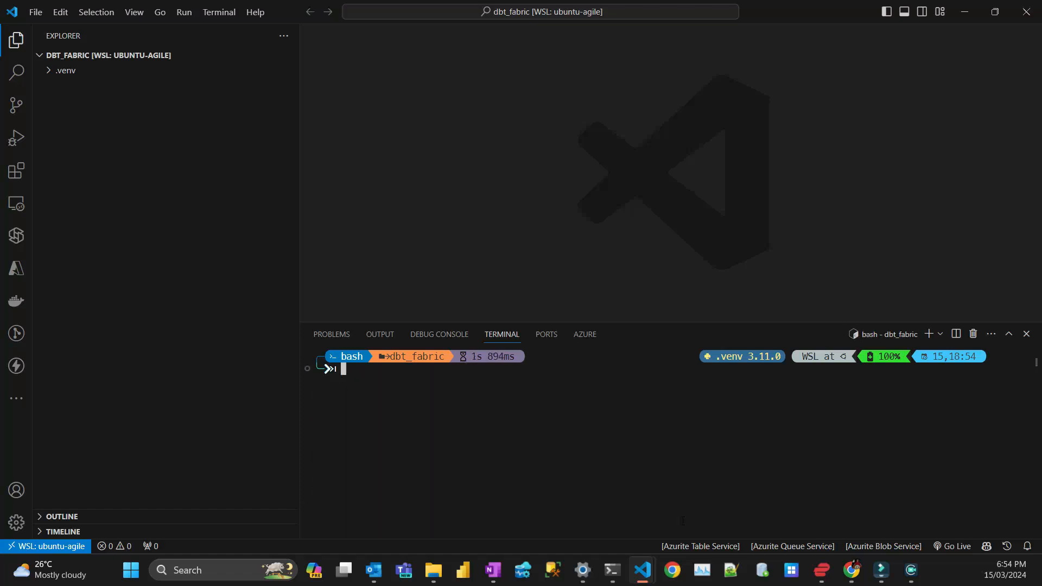
pyautogui.write('pip i')
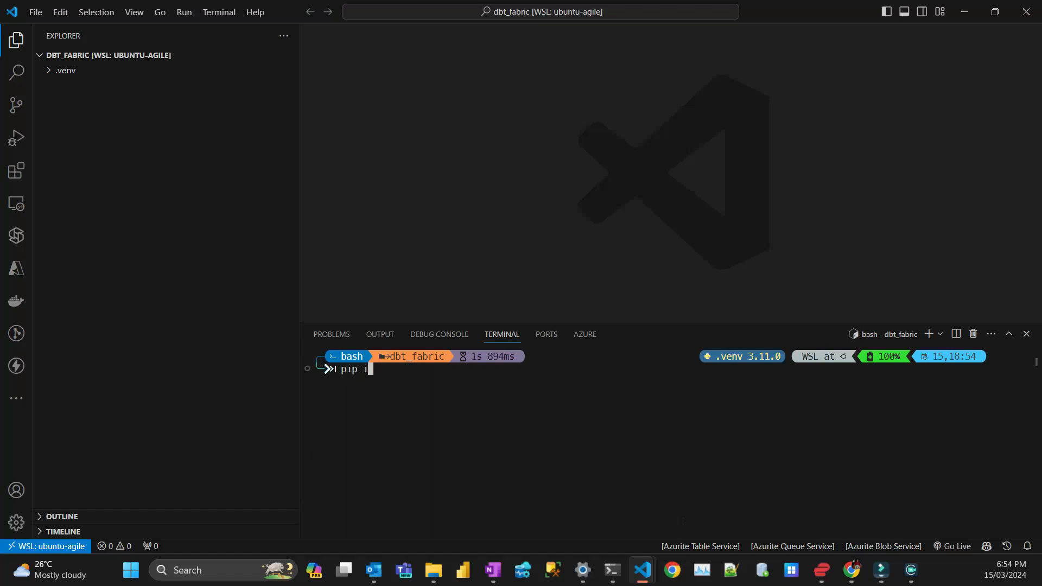
pyautogui.write('nta')
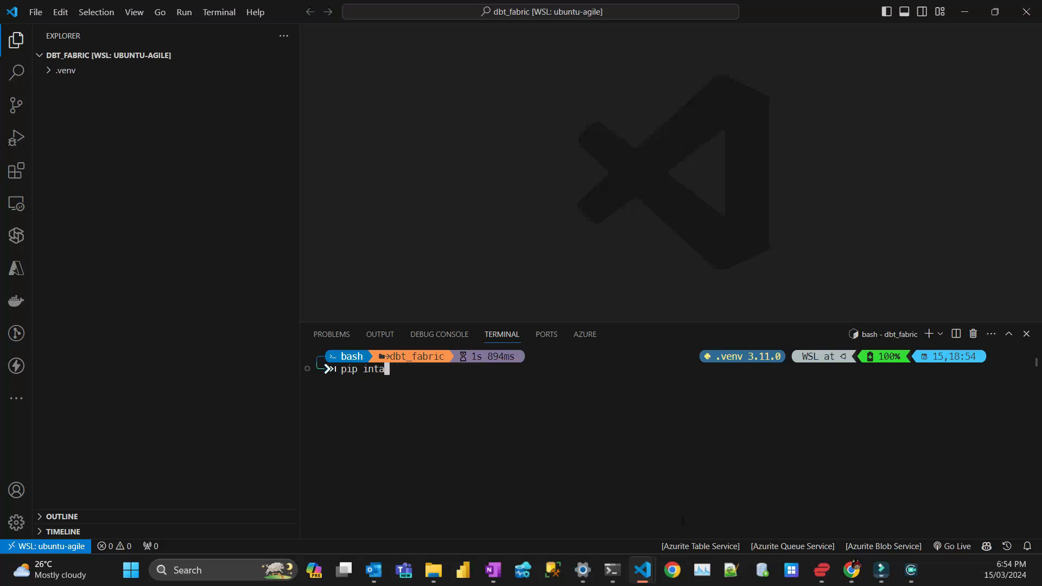
# Run 'pip install dbt-fabric' in the terminal after checking the tutorial step
pyautogui.click(670, 570)
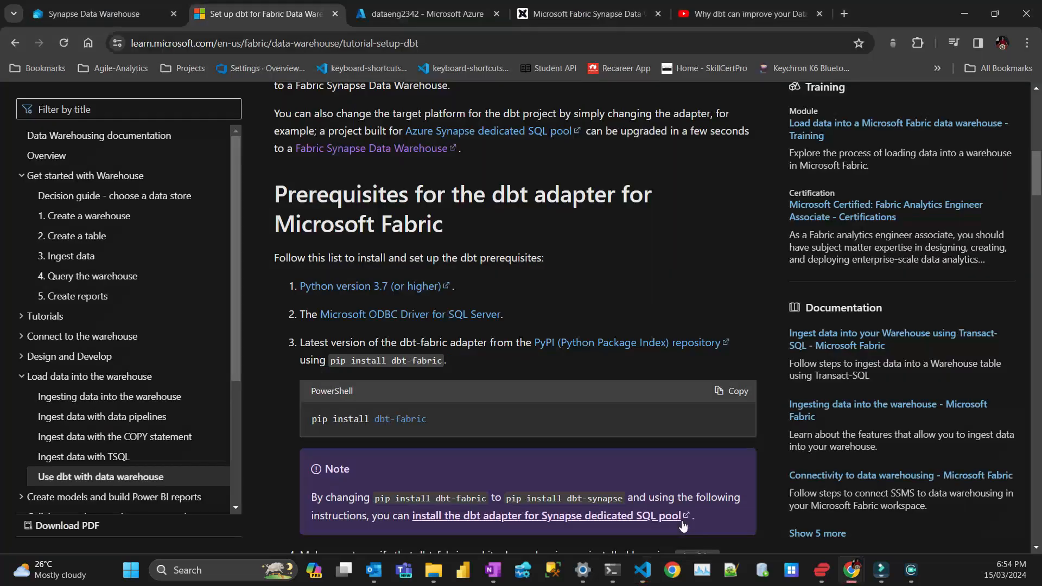
pyautogui.click(640, 569)
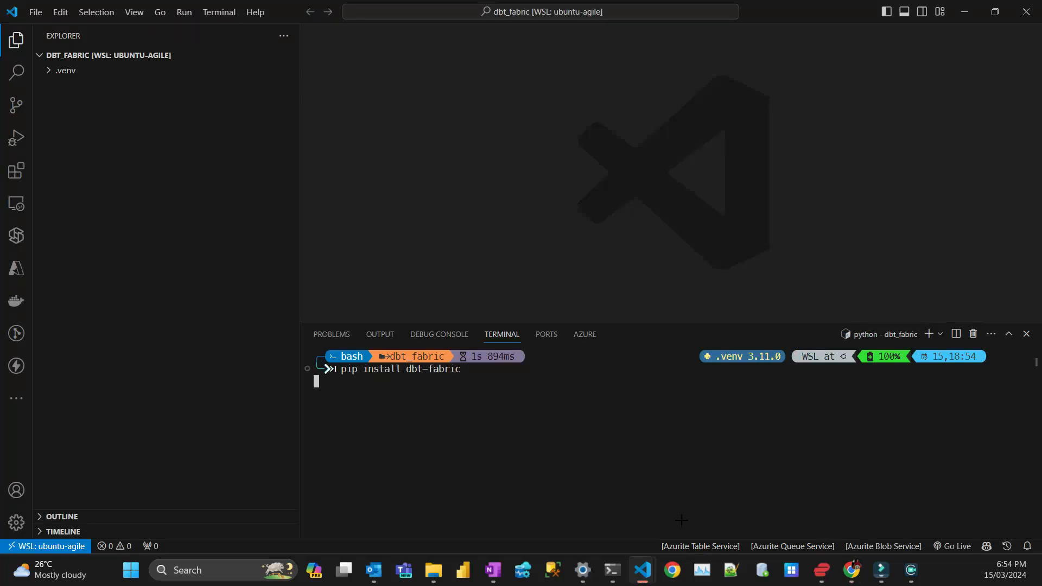
pyautogui.press('Return')
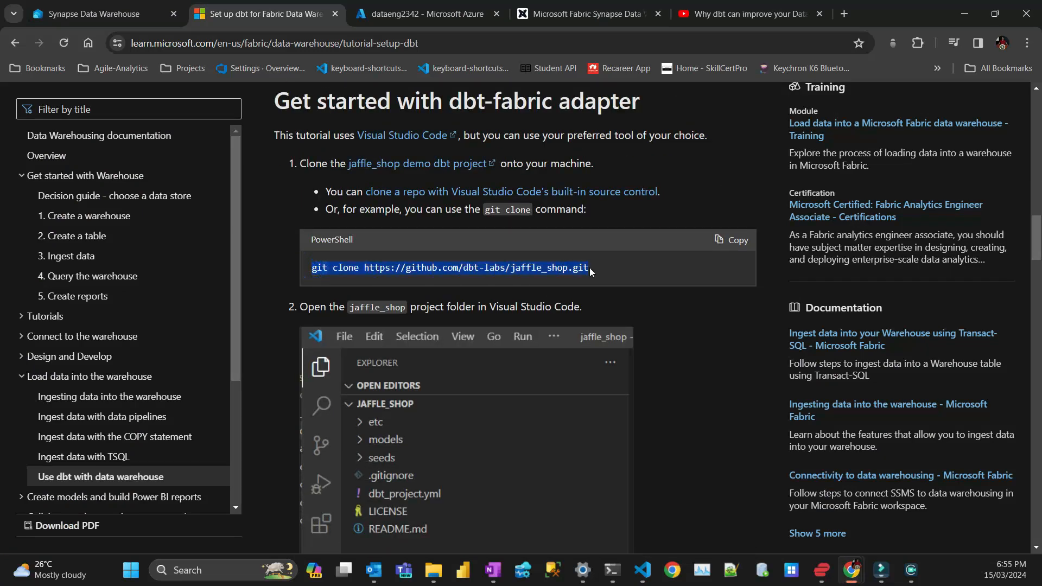
# Git-clone jaffle_shop, cd into it, glance at dbt_project.yml, then return to the tutorial
pyautogui.click(640, 575)
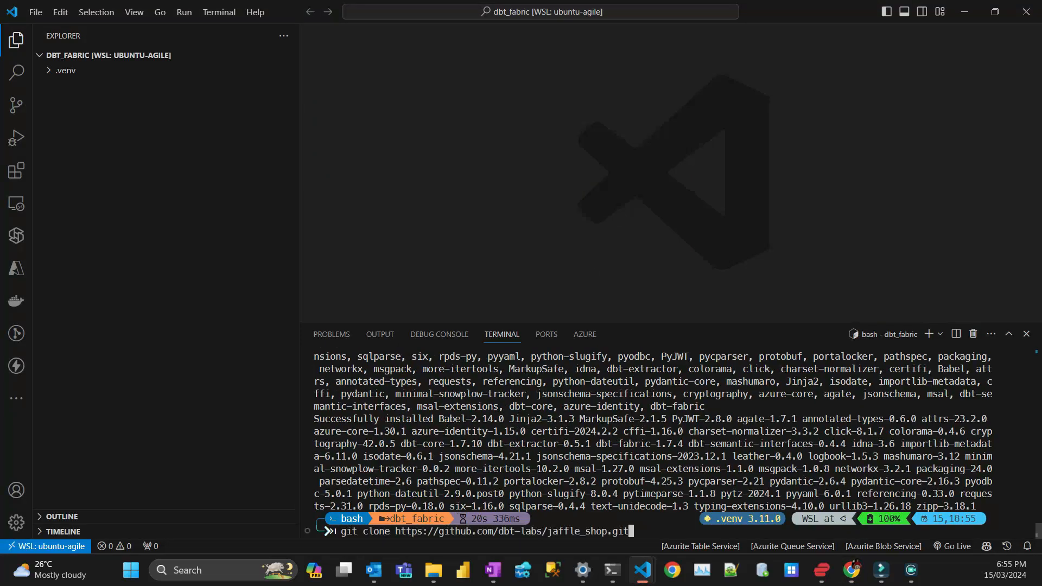
pyautogui.press('Return')
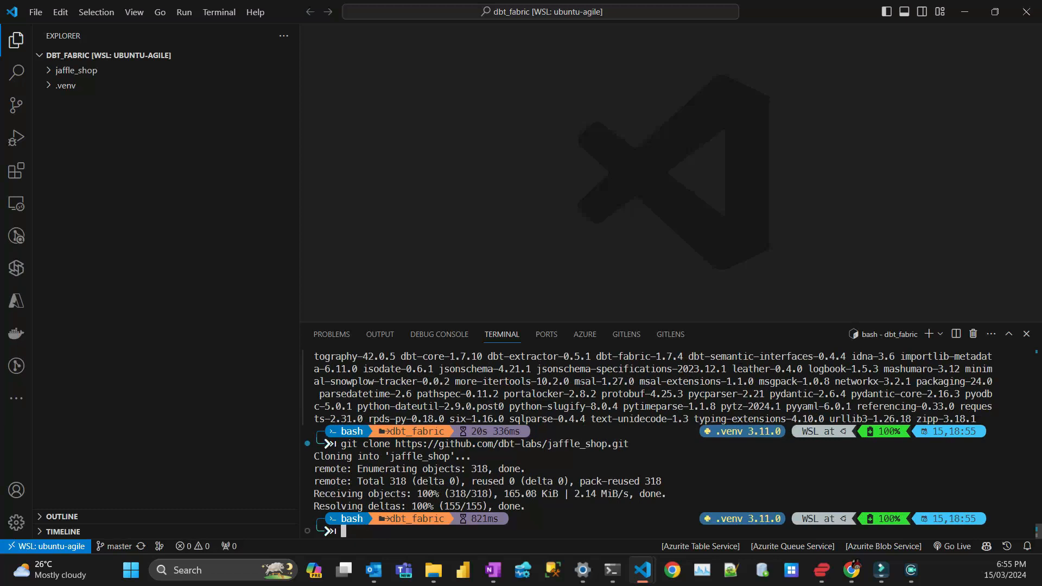
pyautogui.write('cd j')
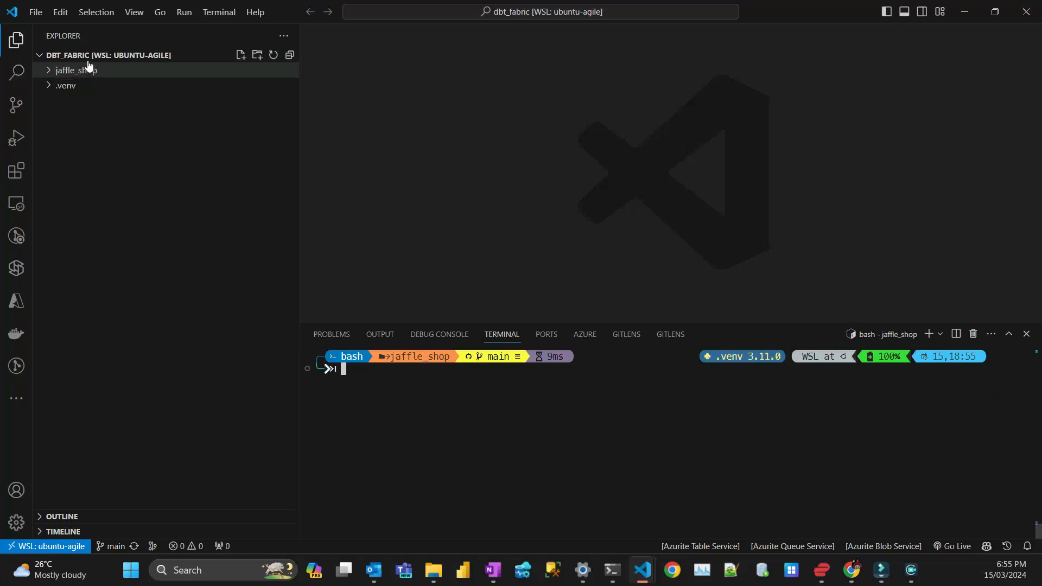
pyautogui.click(76, 70)
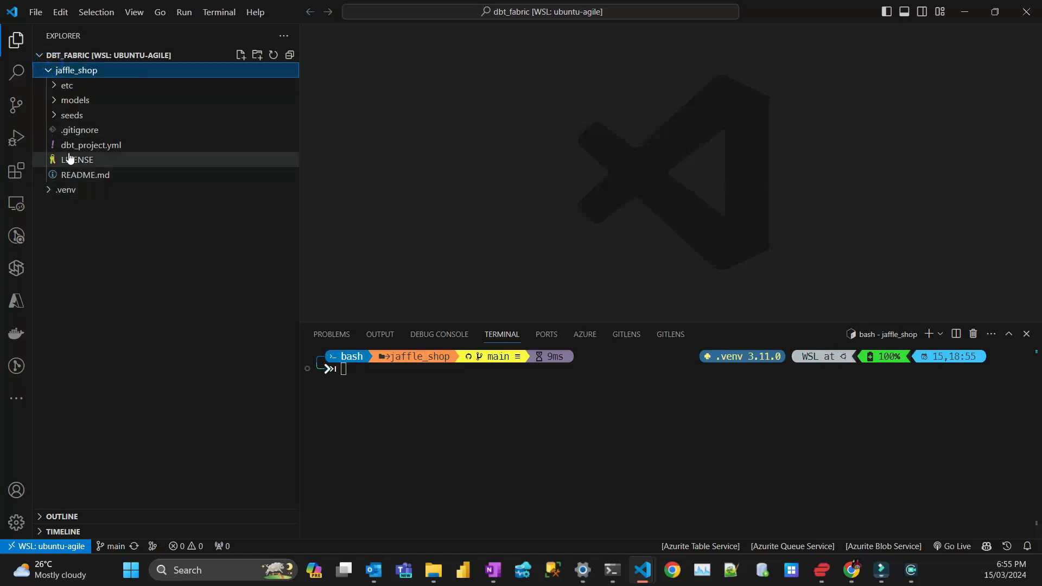
pyautogui.click(92, 144)
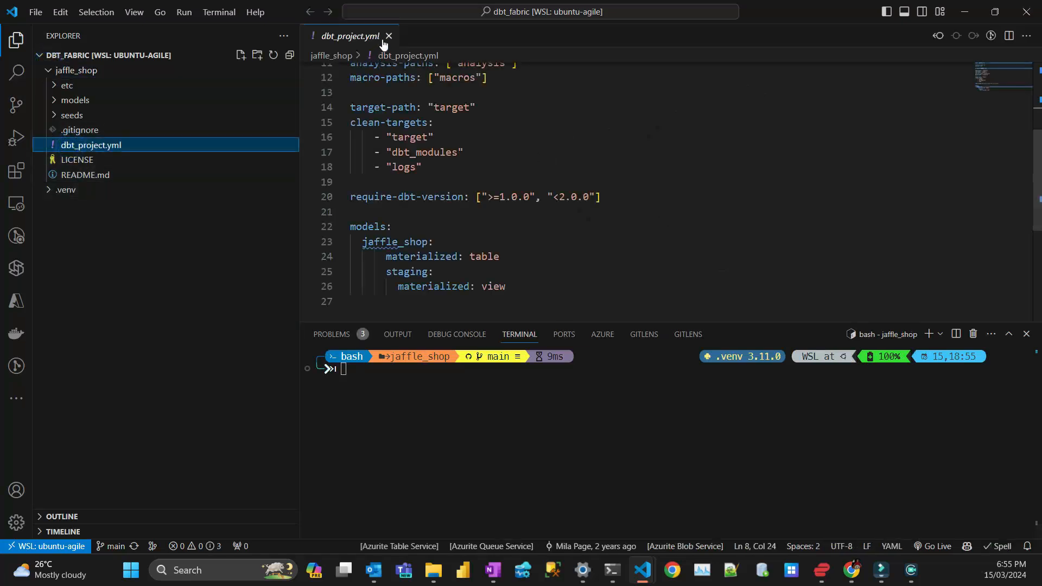
pyautogui.click(388, 36)
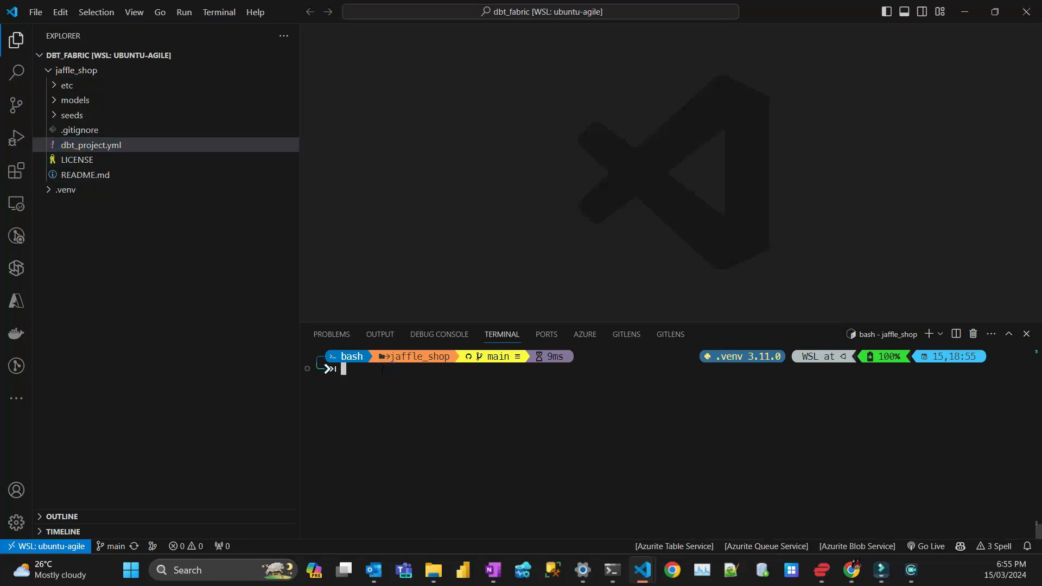
pyautogui.click(670, 575)
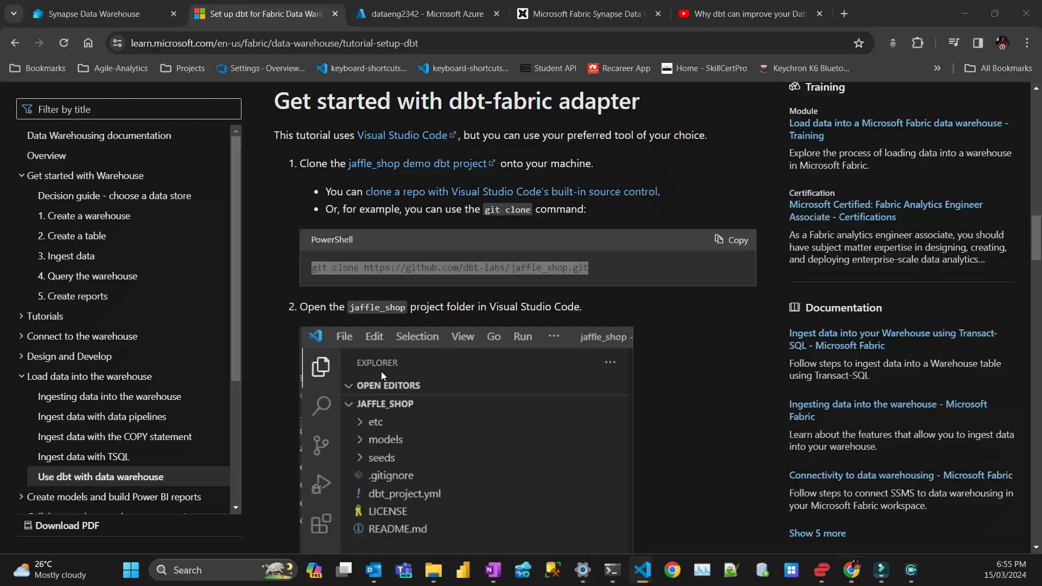
# Scroll to step 4, the profiles.yml fabric-dev connection sample
pyautogui.scroll(-3)
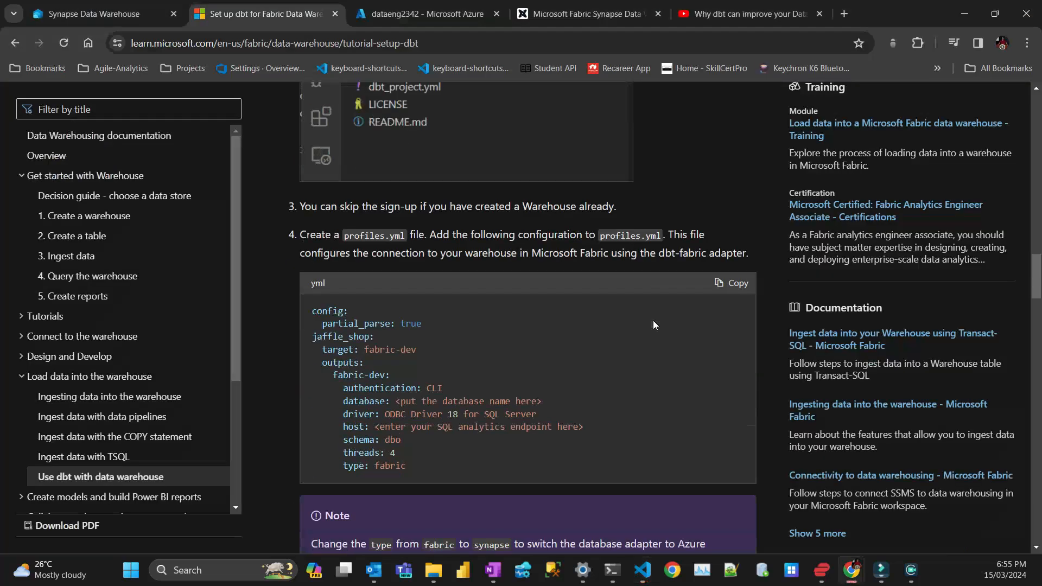
pyautogui.moveTo(596, 341)
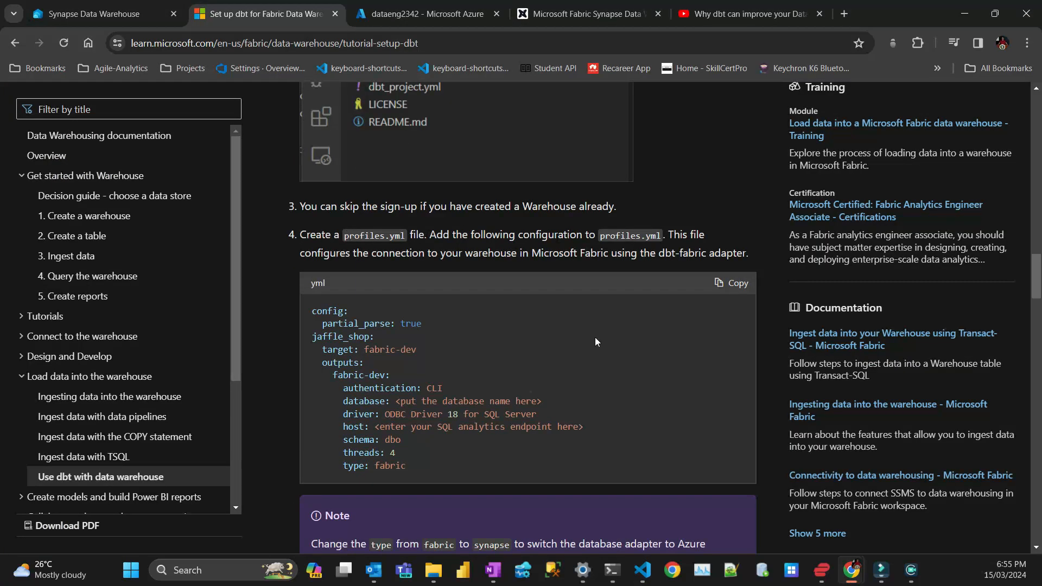
pyautogui.moveTo(593, 407)
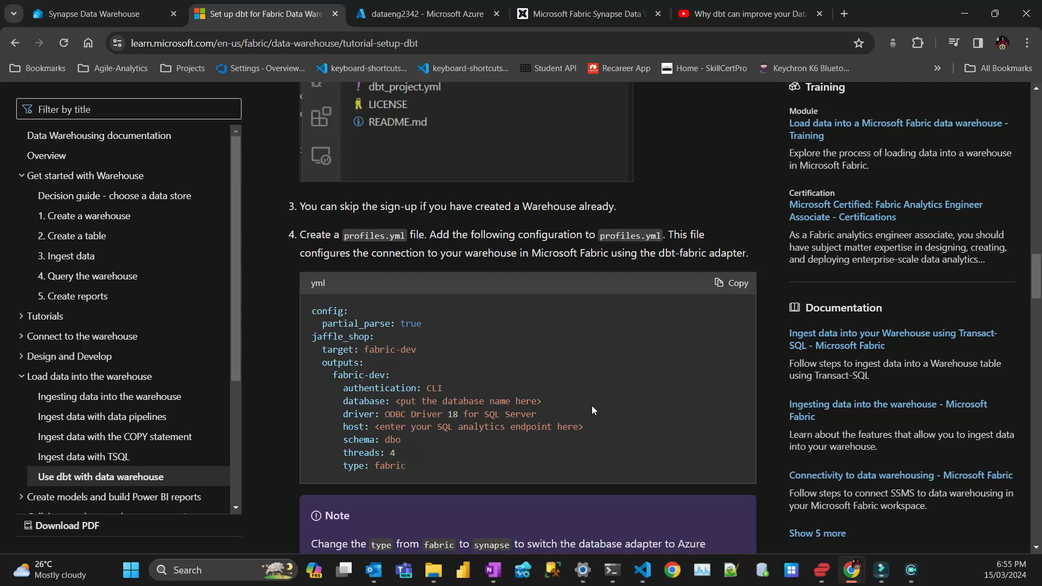
# Run 'code ~/.dbt/profiles.yml' in the terminal to open the fabric-dev profile in the editor
pyautogui.click(640, 574)
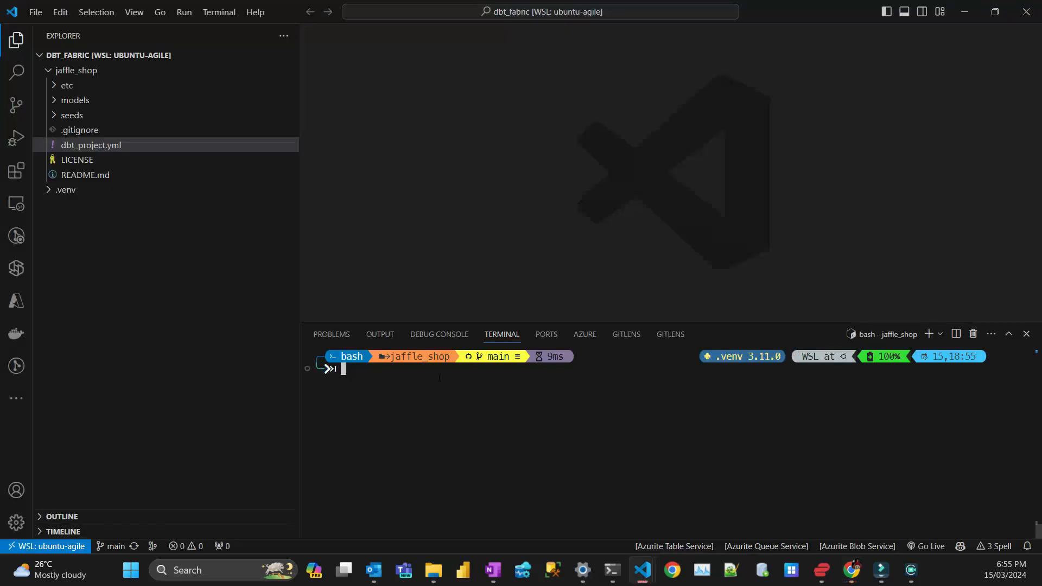
pyautogui.write('co')
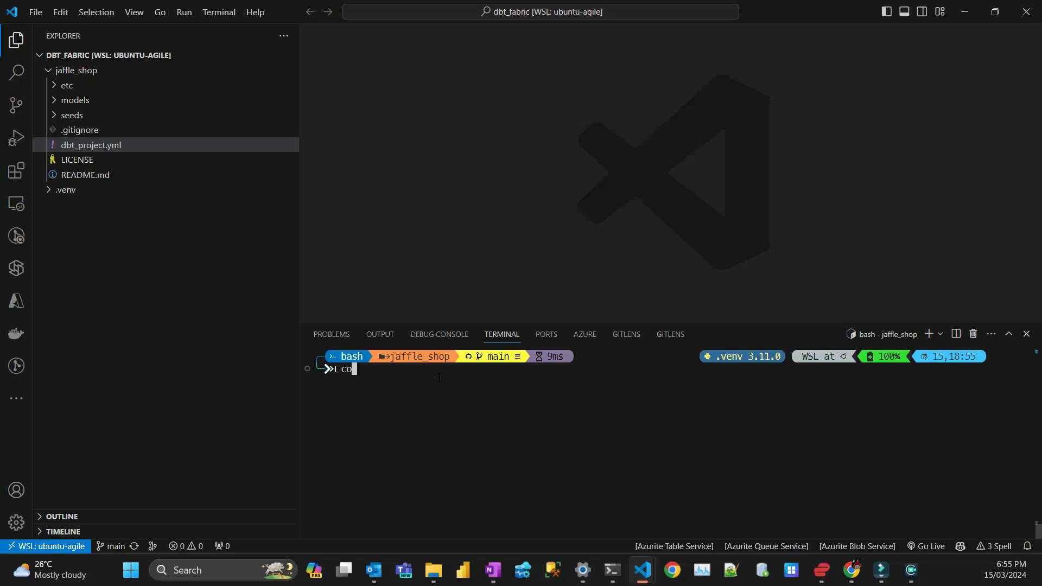
pyautogui.write('de')
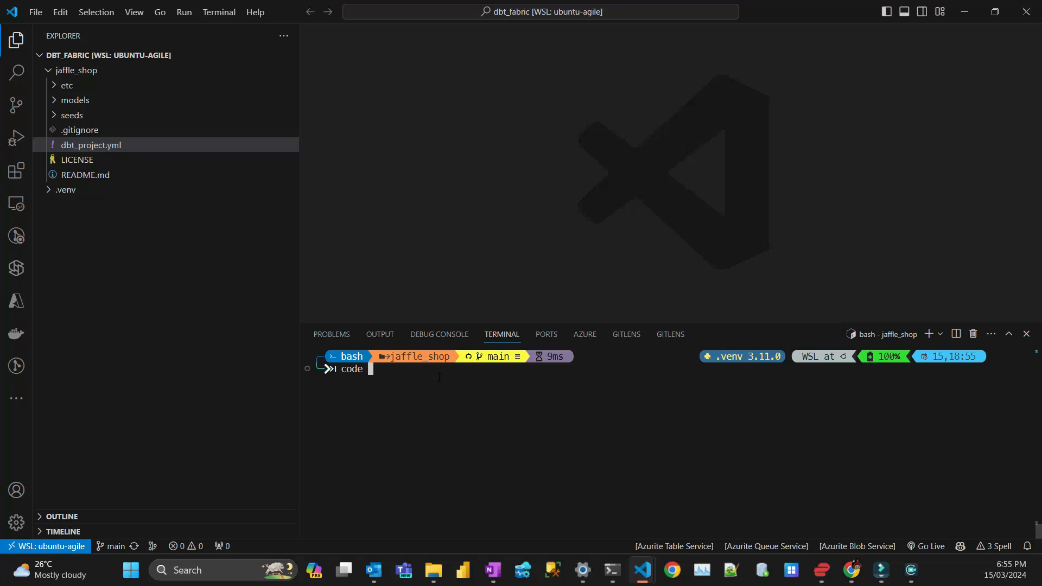
pyautogui.write('~')
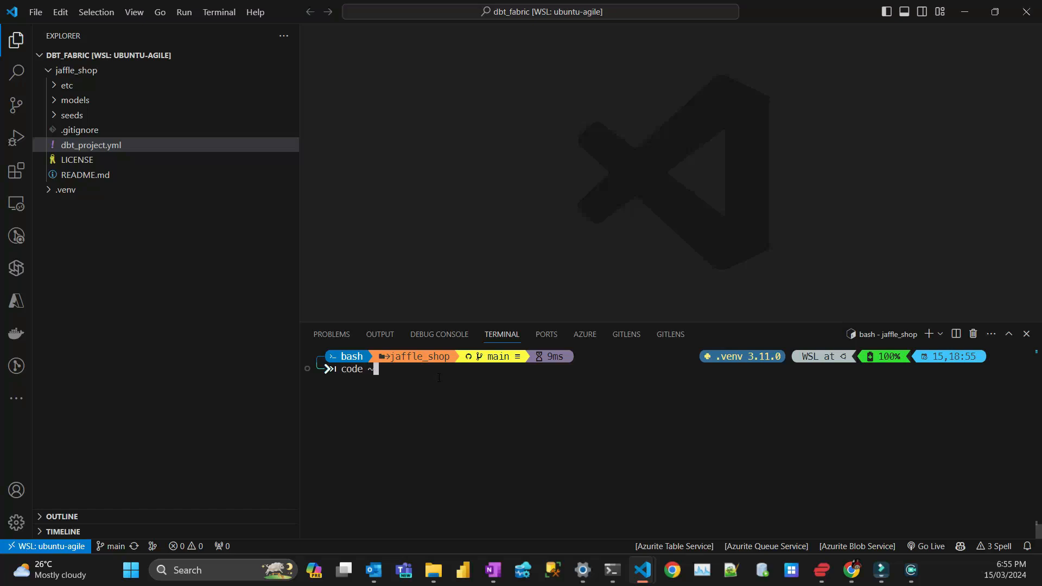
pyautogui.write('/')
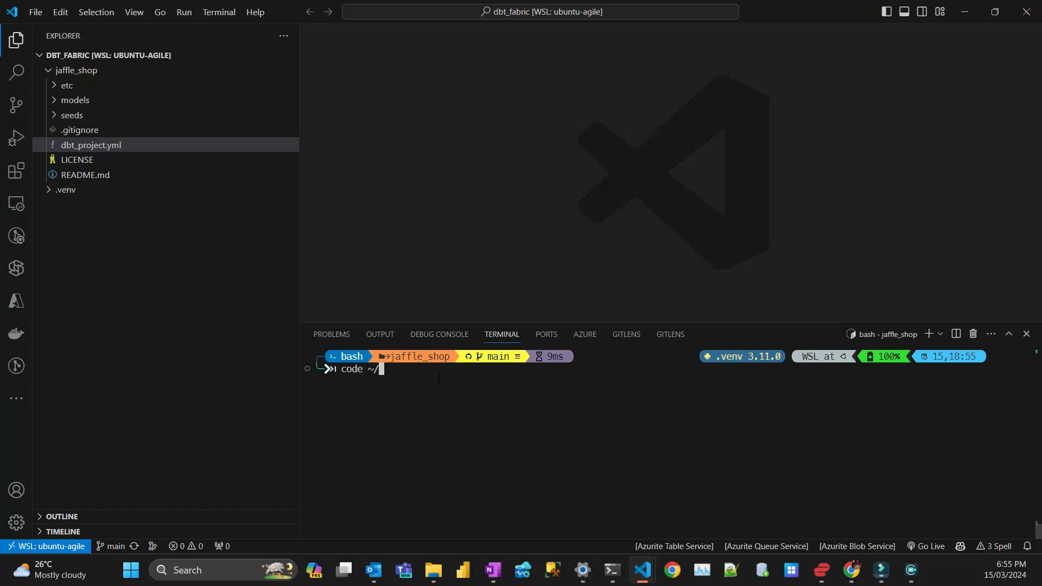
pyautogui.write('.')
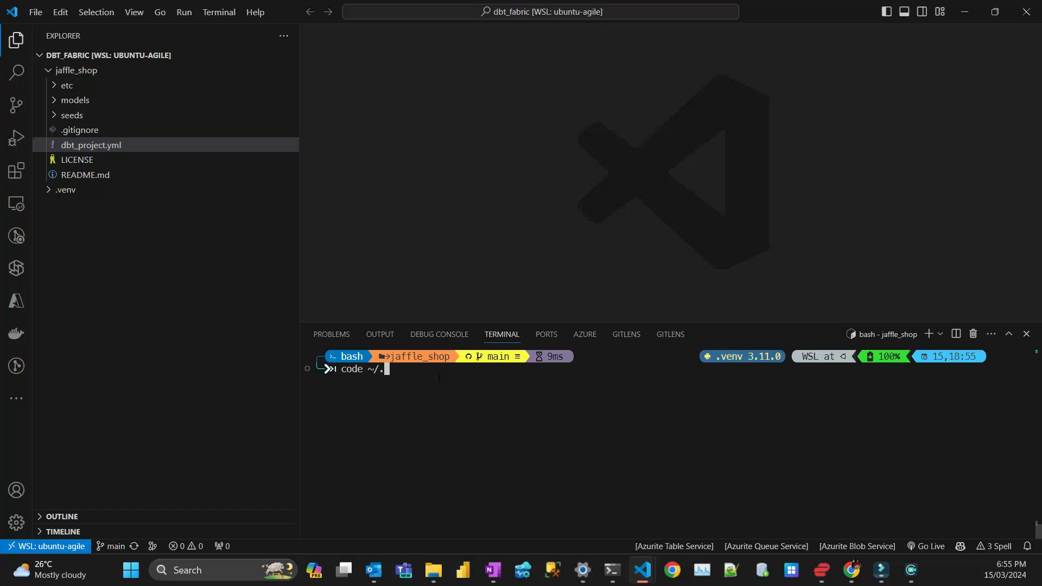
pyautogui.write('dbt')
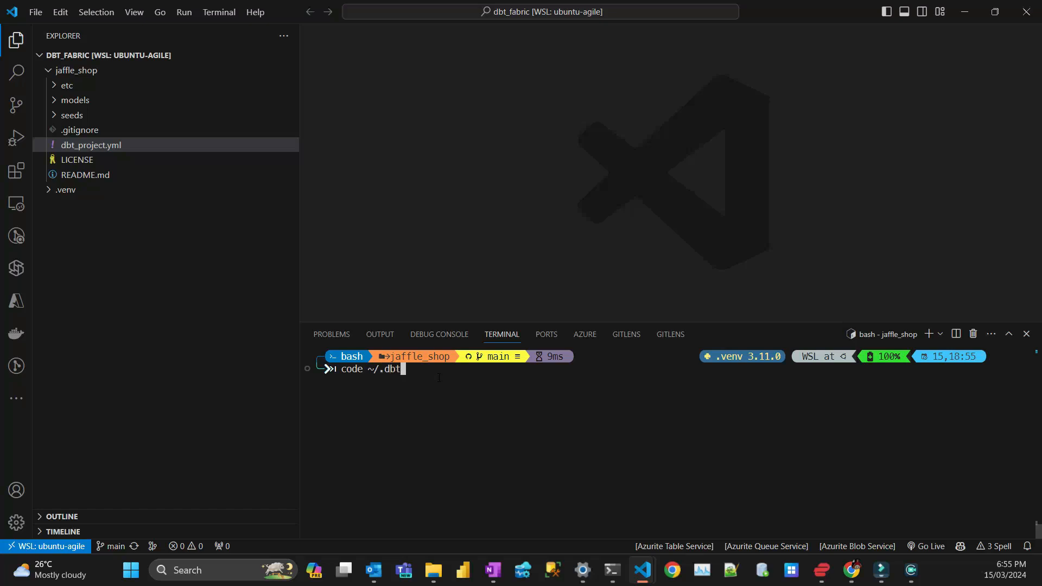
pyautogui.write('/profiles.yml')
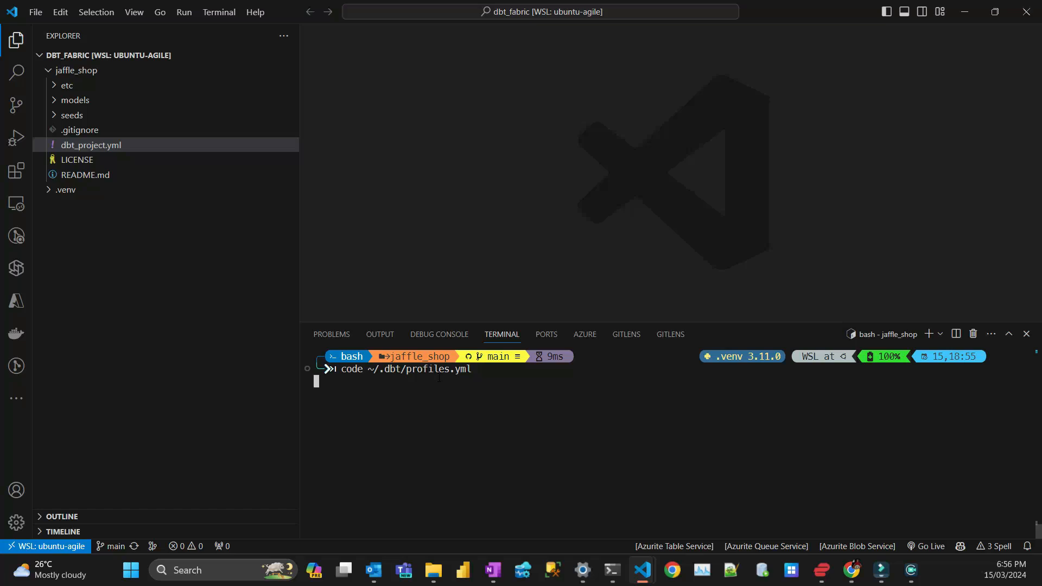
pyautogui.press('Return')
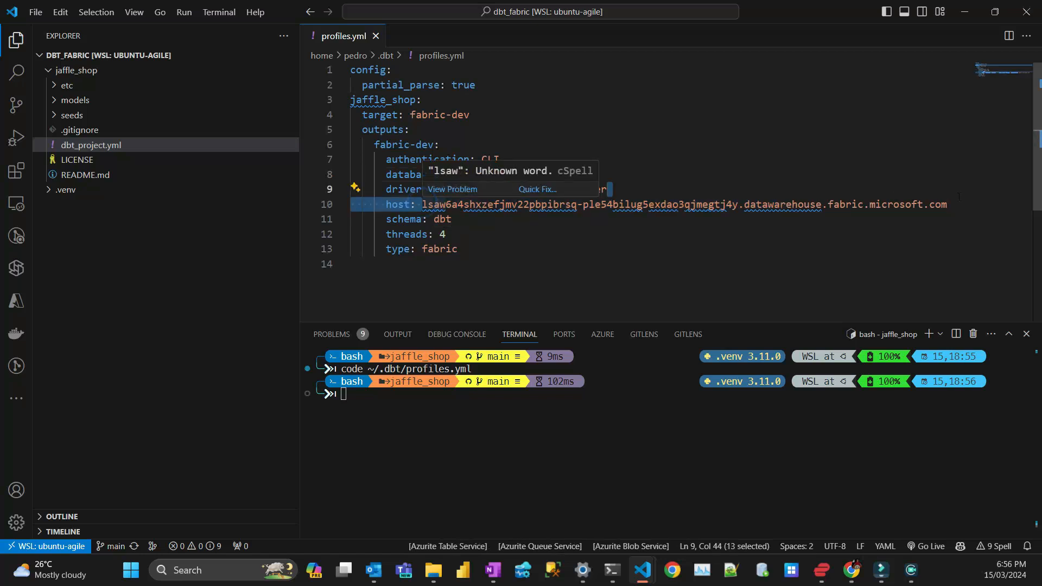
pyautogui.press('Delete')
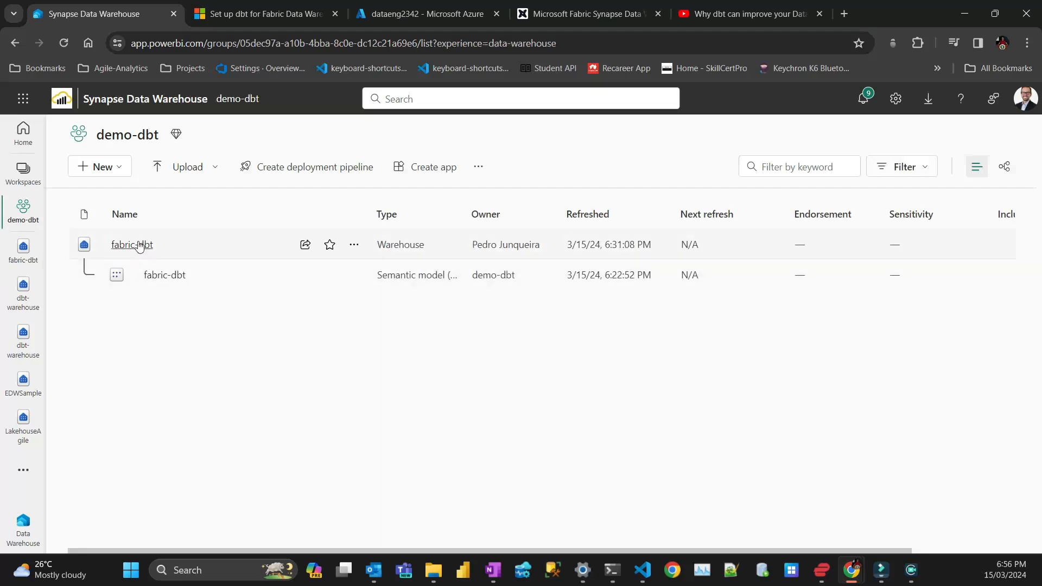
pyautogui.moveTo(281, 247)
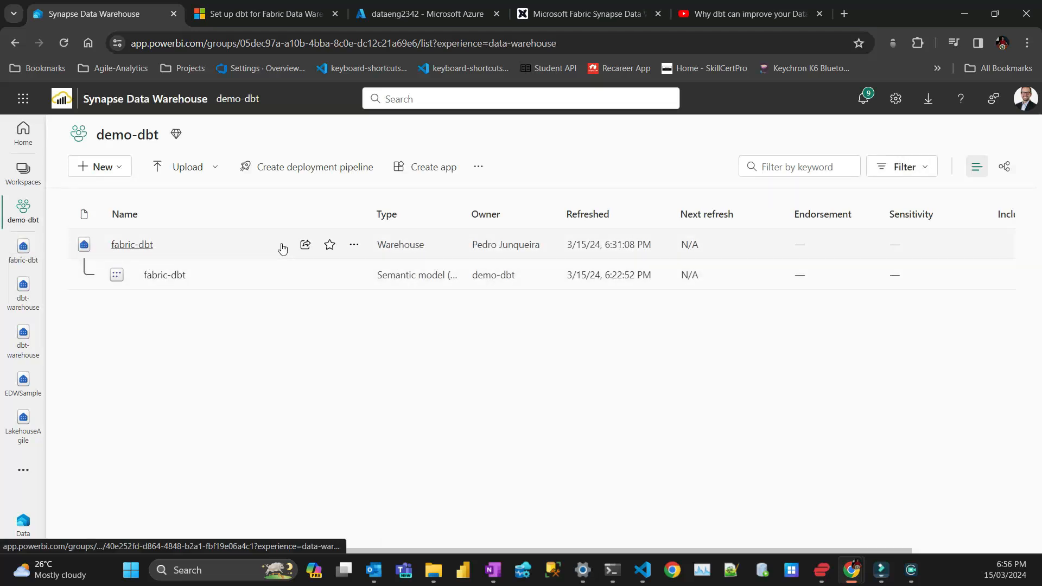
# Copy the warehouse name from Fabric properties and set the profile's database to fabric-dbt
pyautogui.click(131, 244)
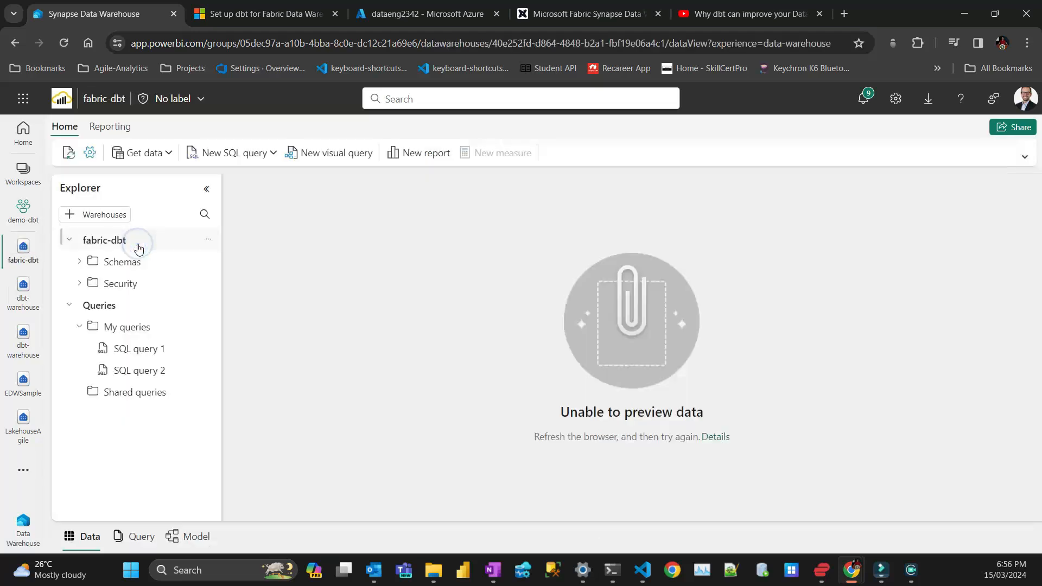
pyautogui.click(90, 153)
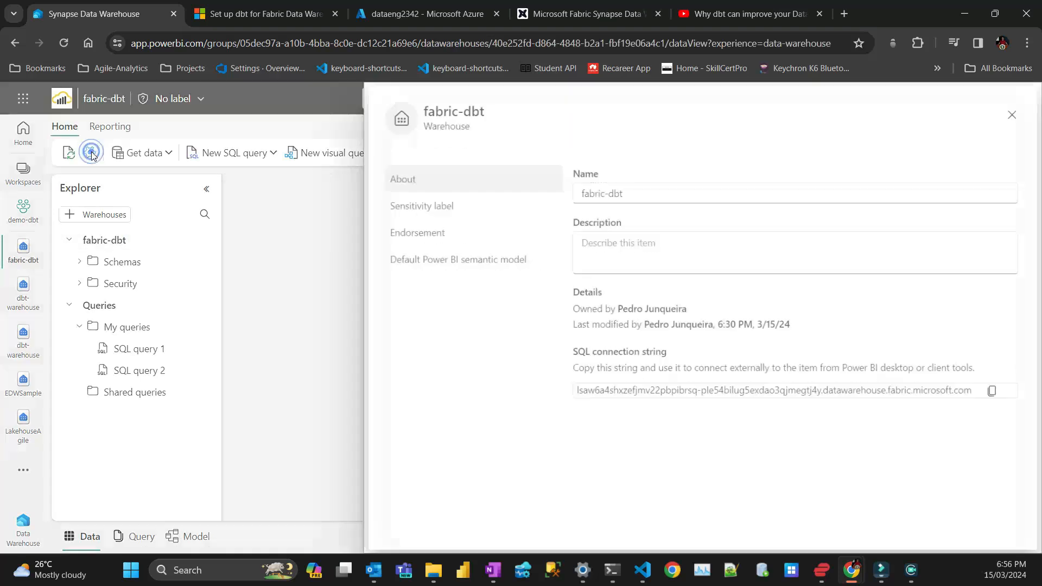
pyautogui.doubleClick(600, 194)
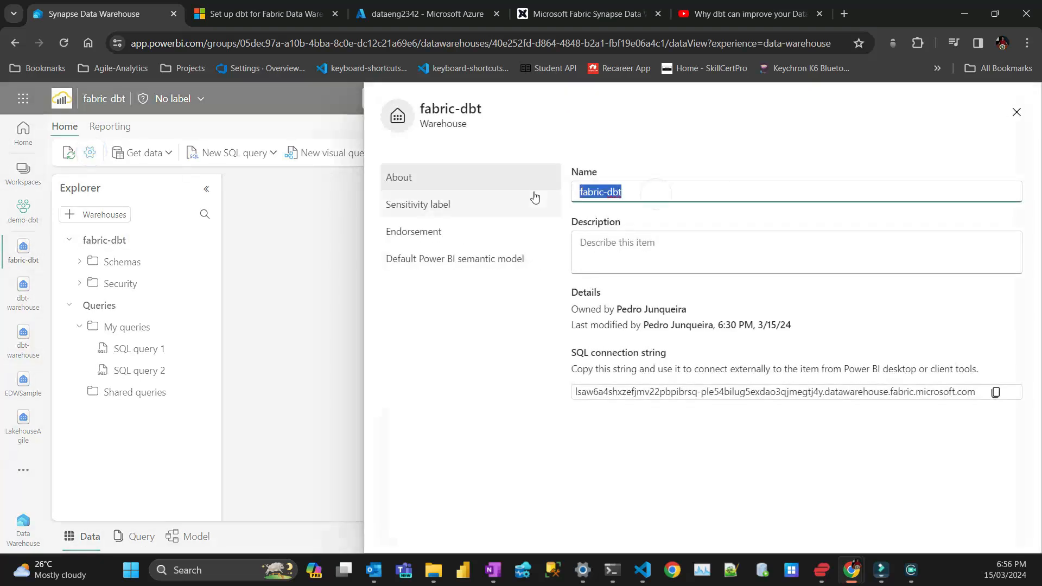
pyautogui.click(640, 573)
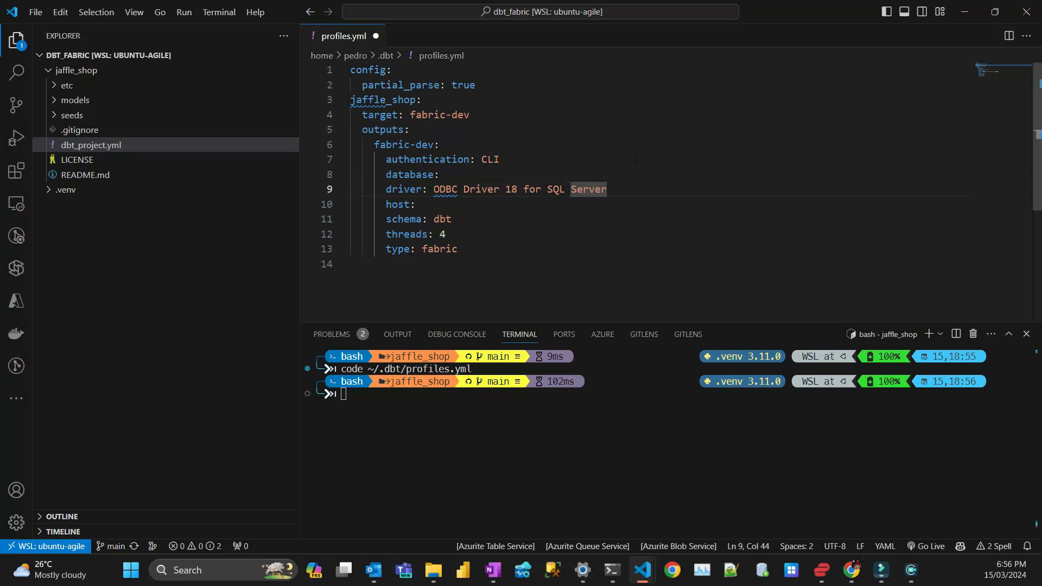
pyautogui.write('fabric-dbt')
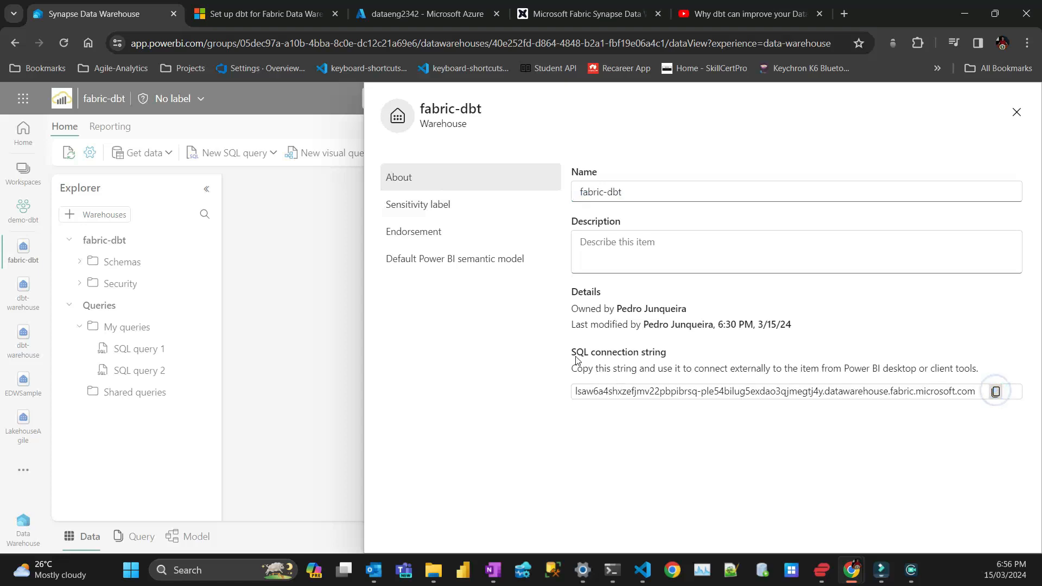
# Set the profile's host to the warehouse SQL connection string and close profiles.yml
pyautogui.click(641, 570)
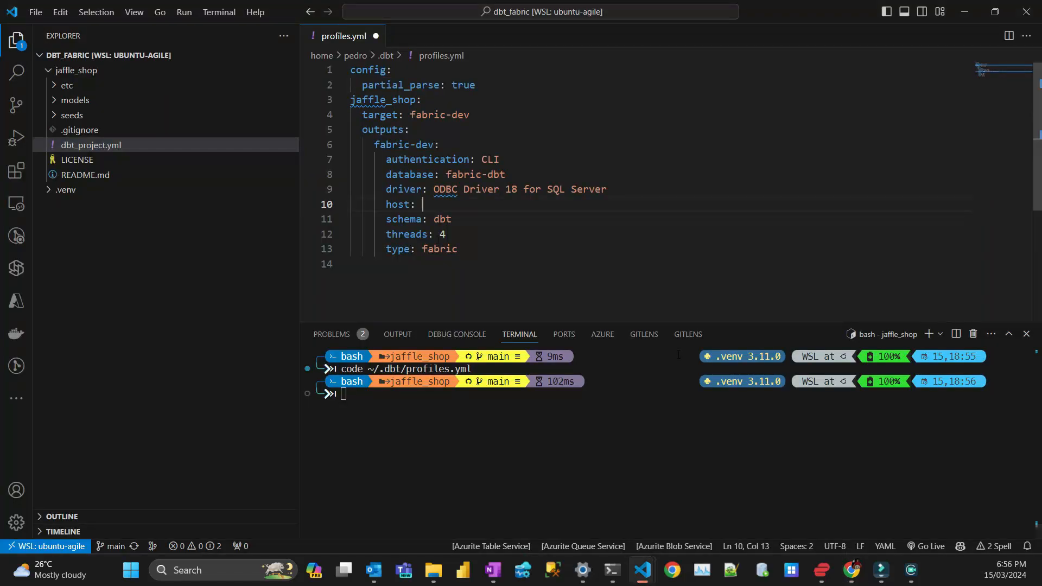
pyautogui.write('lsaw6a4shxzefjmv22pbpibrsq-ple54bilug5exdao3gjmegtj4y.datawarehouse.fabric.microsoft.com')
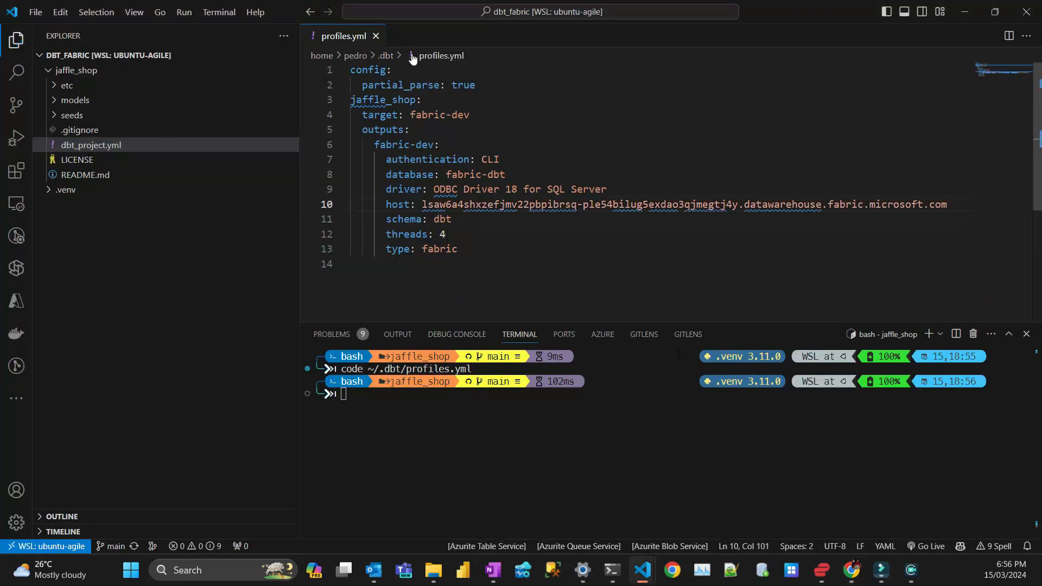
pyautogui.click(375, 36)
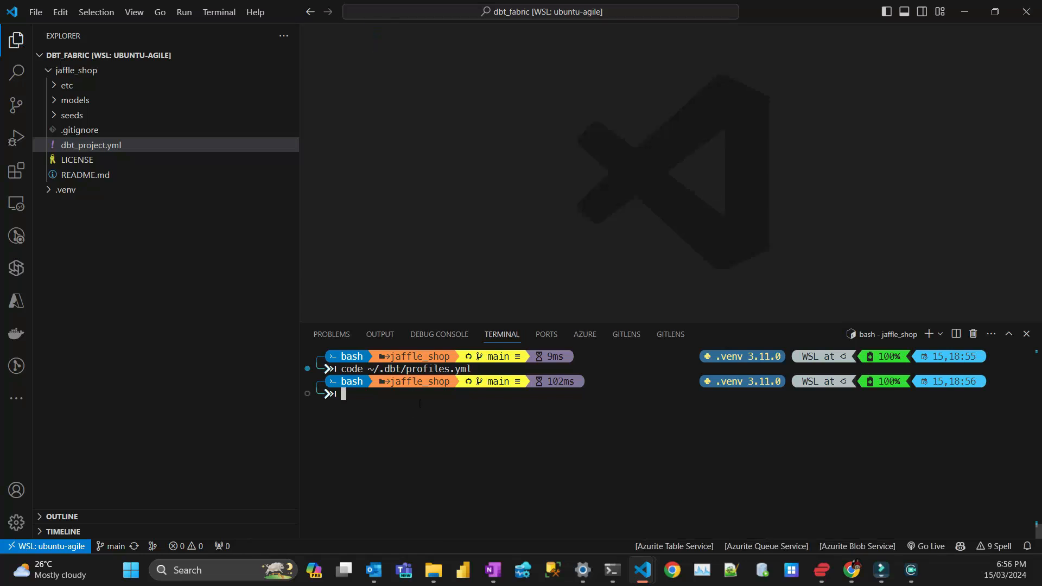
# Run az login and complete the Azure sign-in in the browser
pyautogui.write('az l')
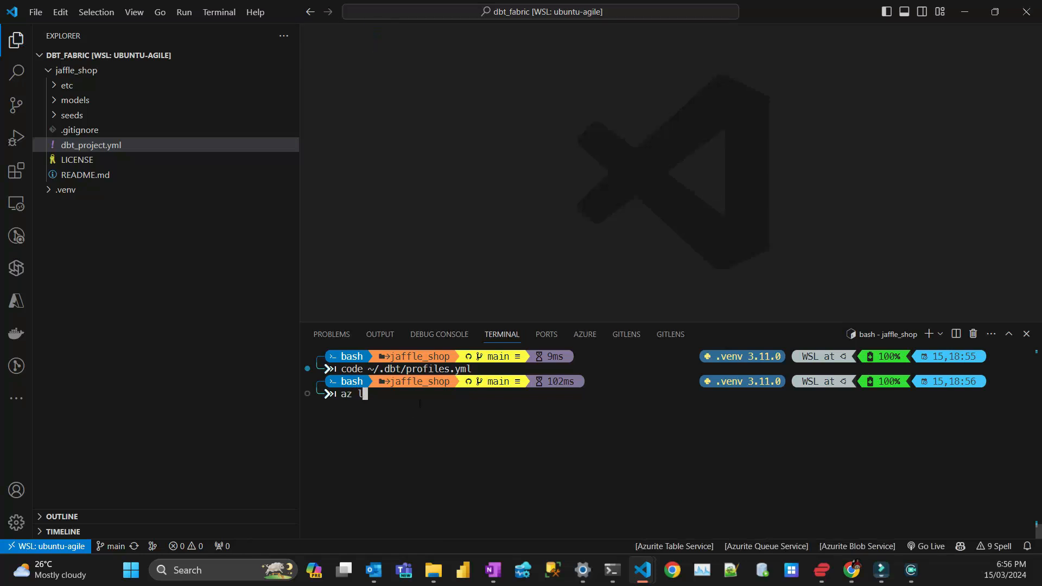
pyautogui.write('ogin')
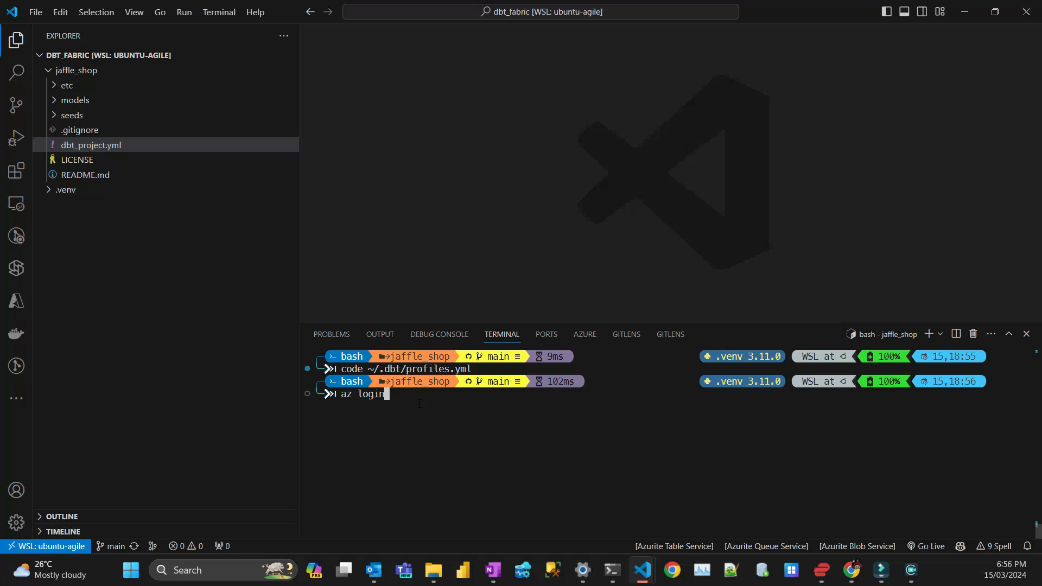
pyautogui.press('Return')
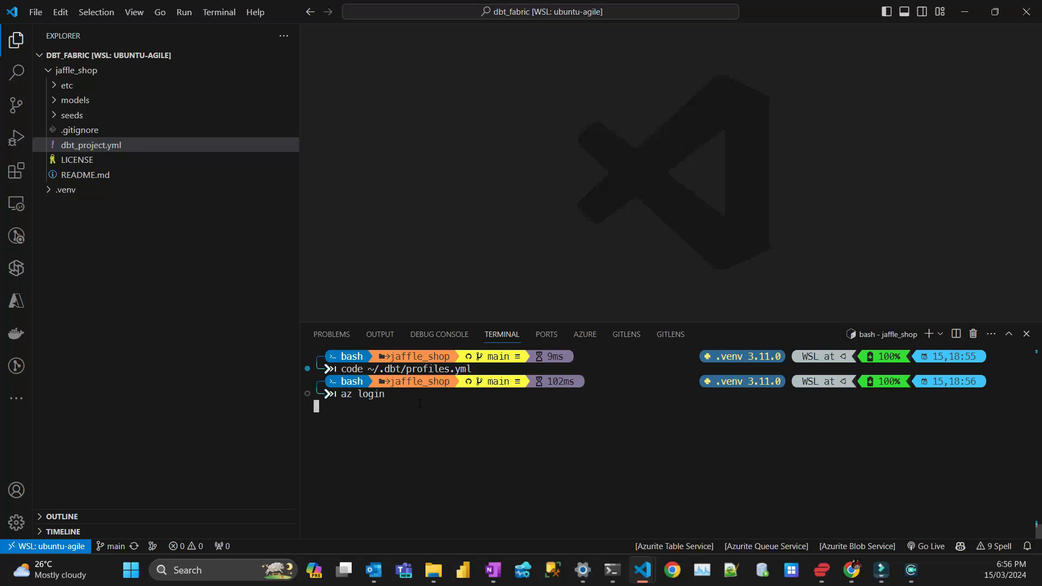
pyautogui.press('Return')
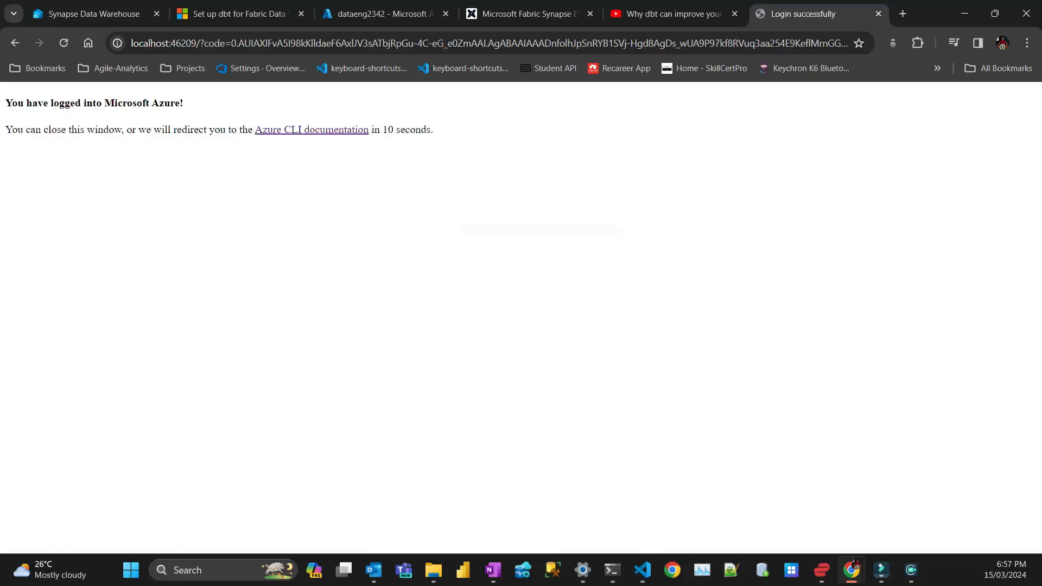
pyautogui.click(640, 570)
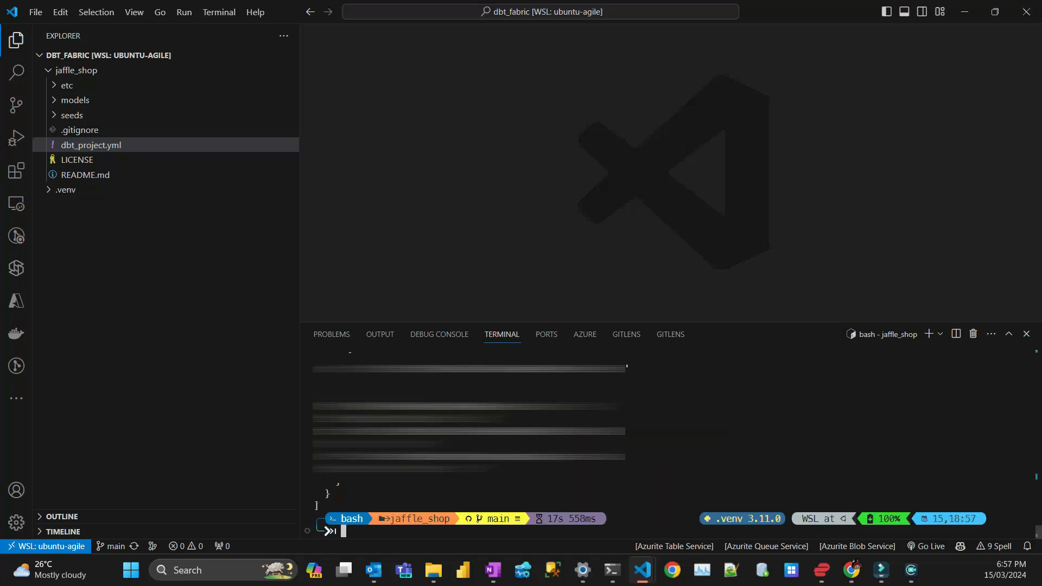
# Run az account show to check the signed-in Azure account
pyautogui.scroll(-3)
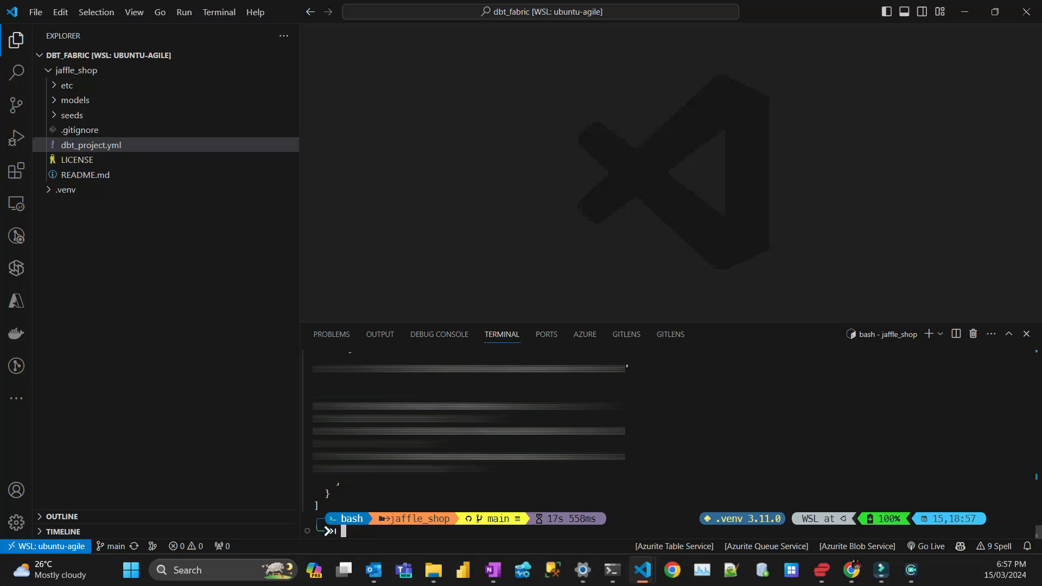
pyautogui.write('az')
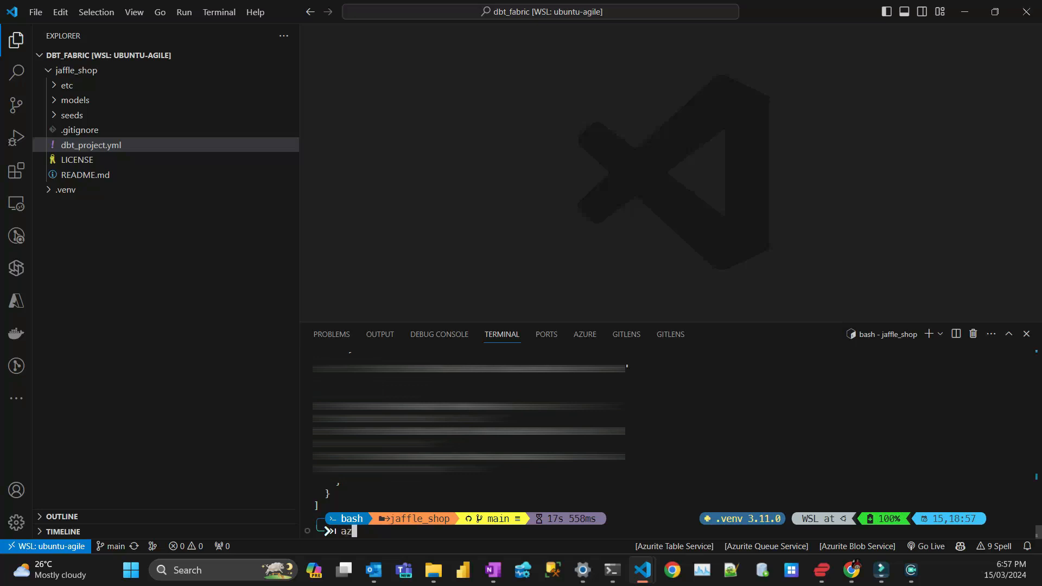
pyautogui.write('account s')
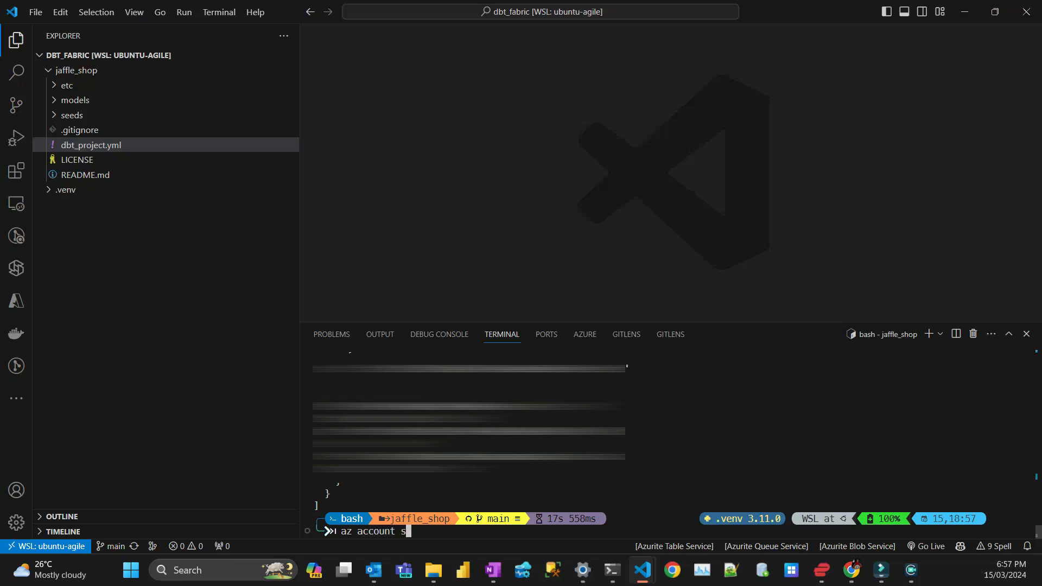
pyautogui.press('Return')
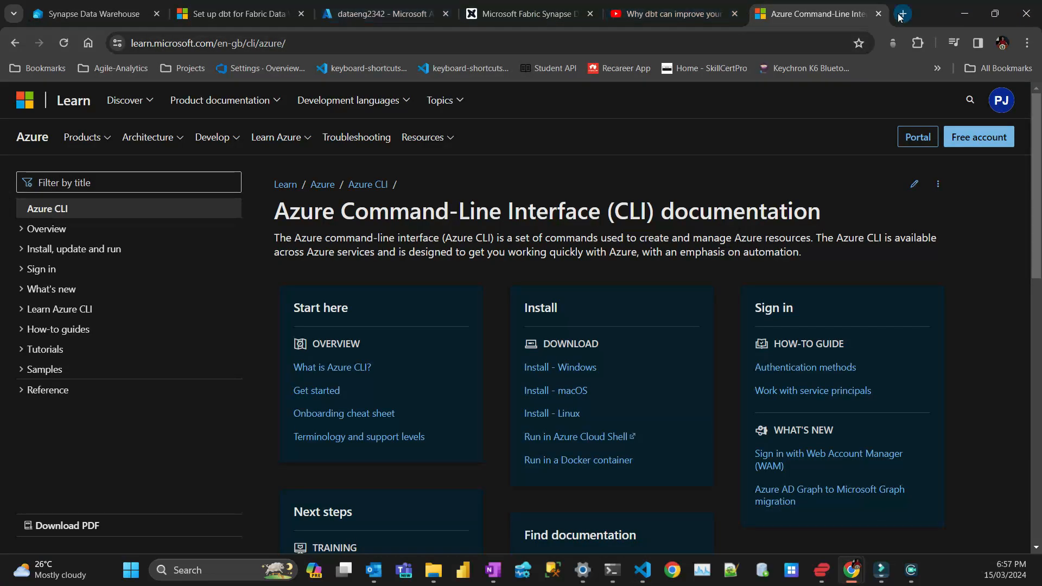
# Check the tutorial's step 6, then run dbt debug confirming the Fabric connection is OK
pyautogui.click(671, 13)
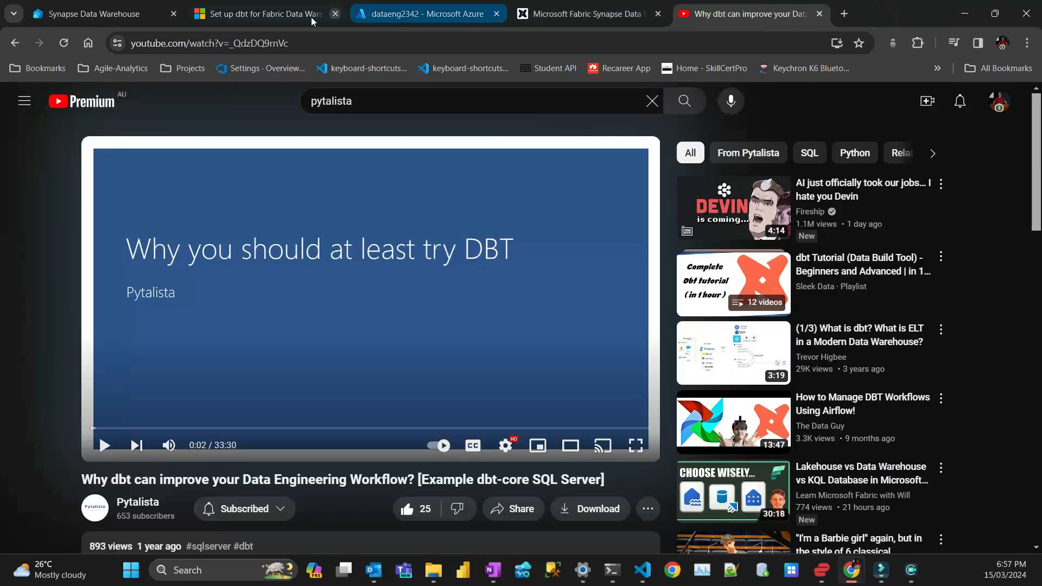
pyautogui.click(260, 13)
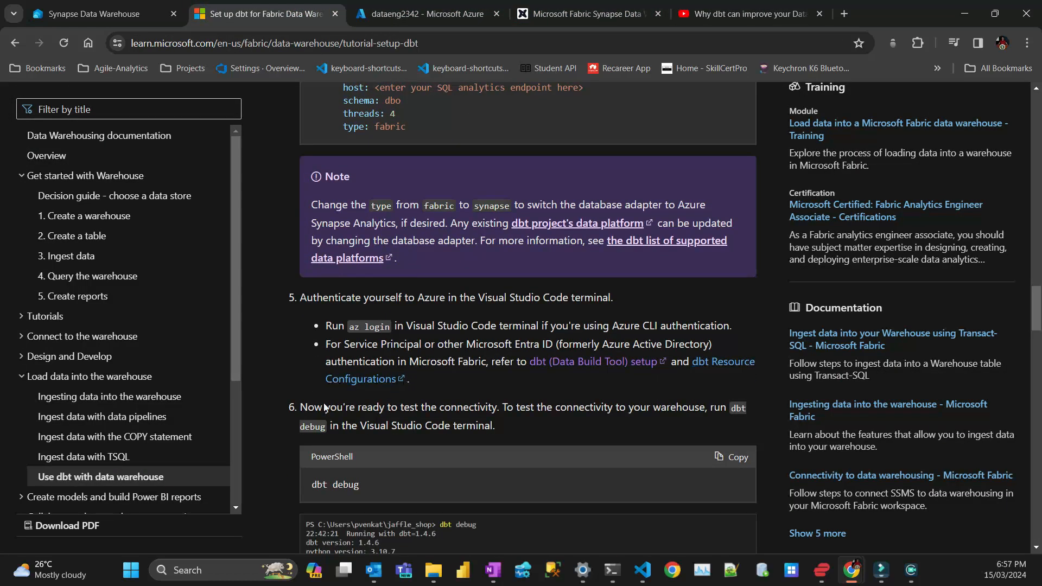
pyautogui.scroll(-3)
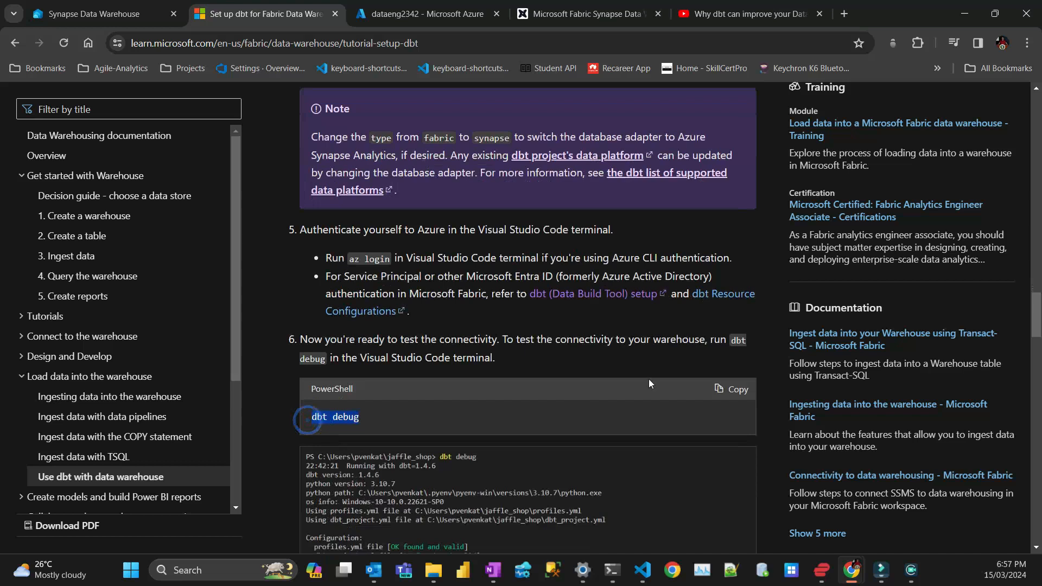
pyautogui.click(640, 569)
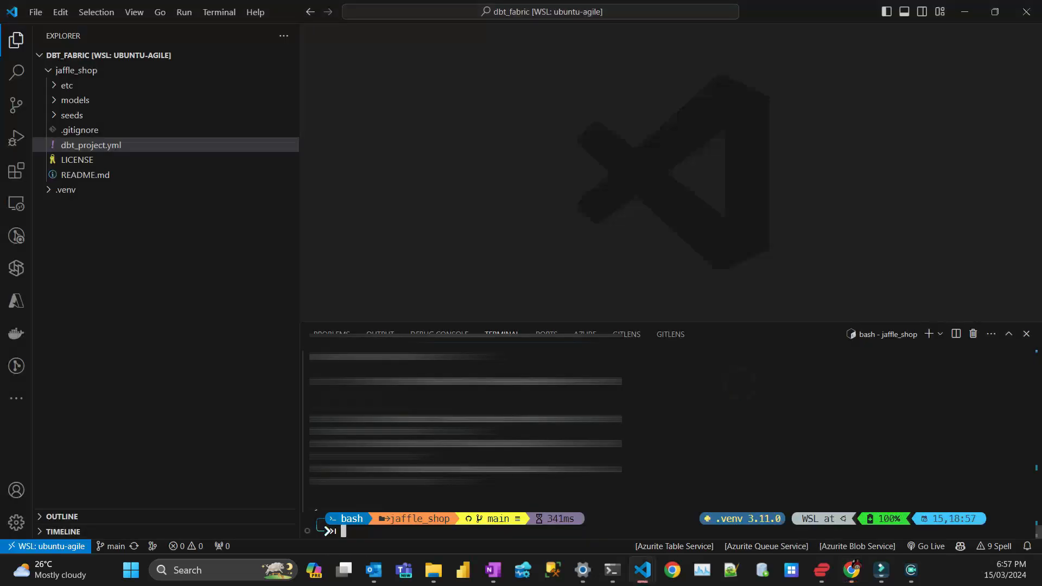
pyautogui.write('dbt debug')
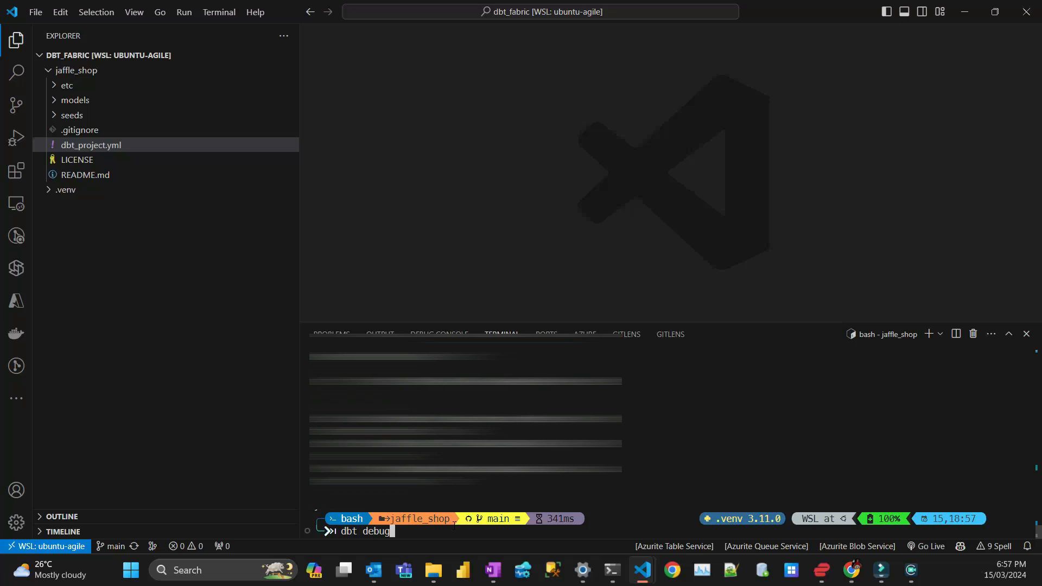
pyautogui.press('Return')
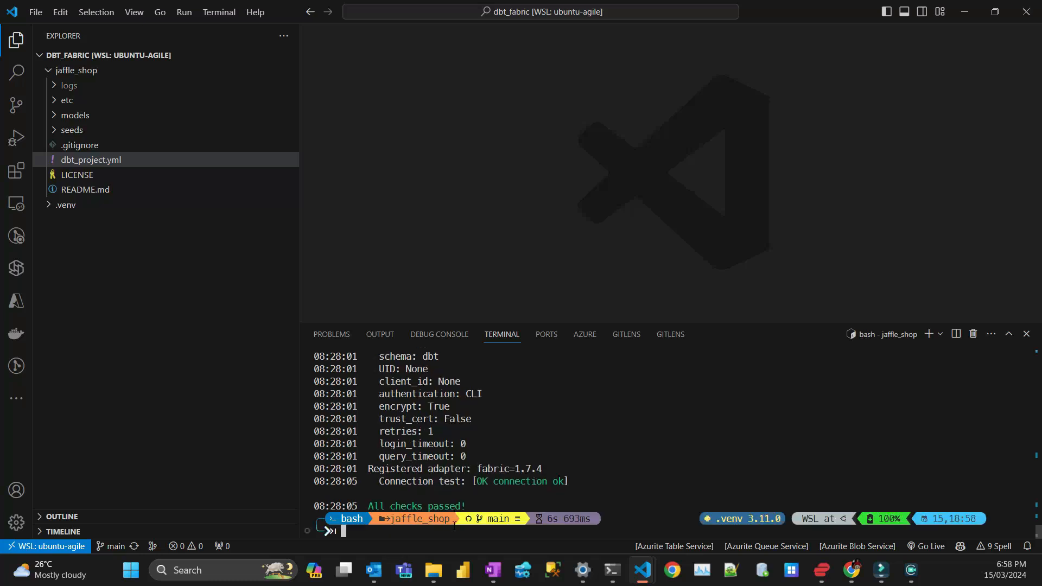
pyautogui.moveTo(848, 570)
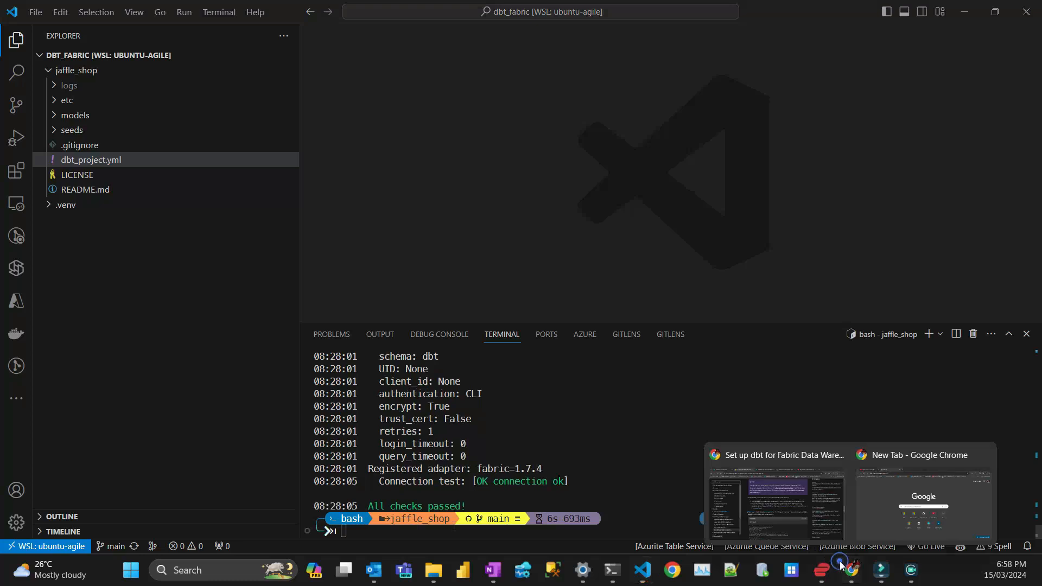
pyautogui.click(773, 502)
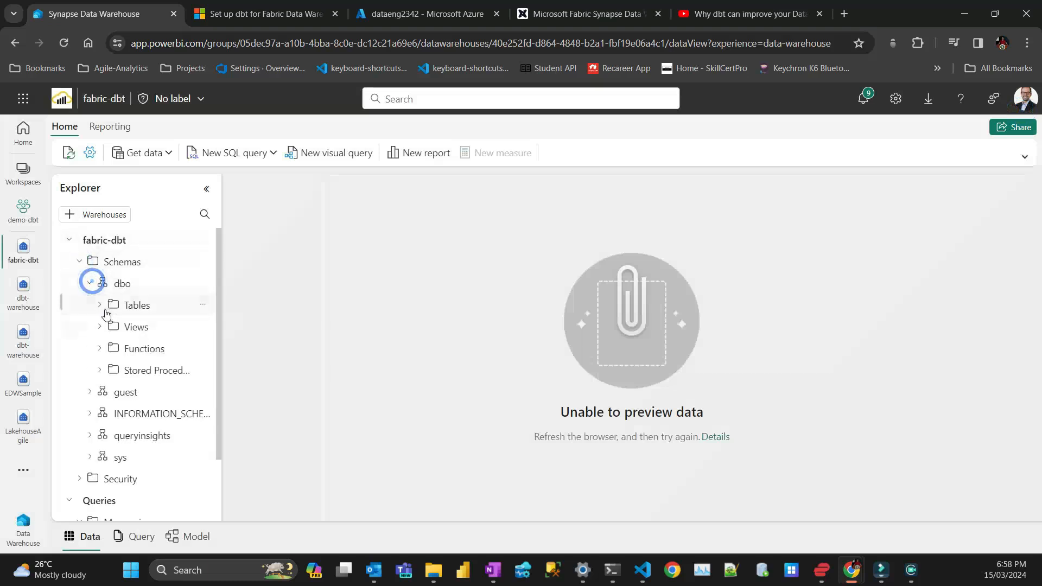
pyautogui.click(80, 262)
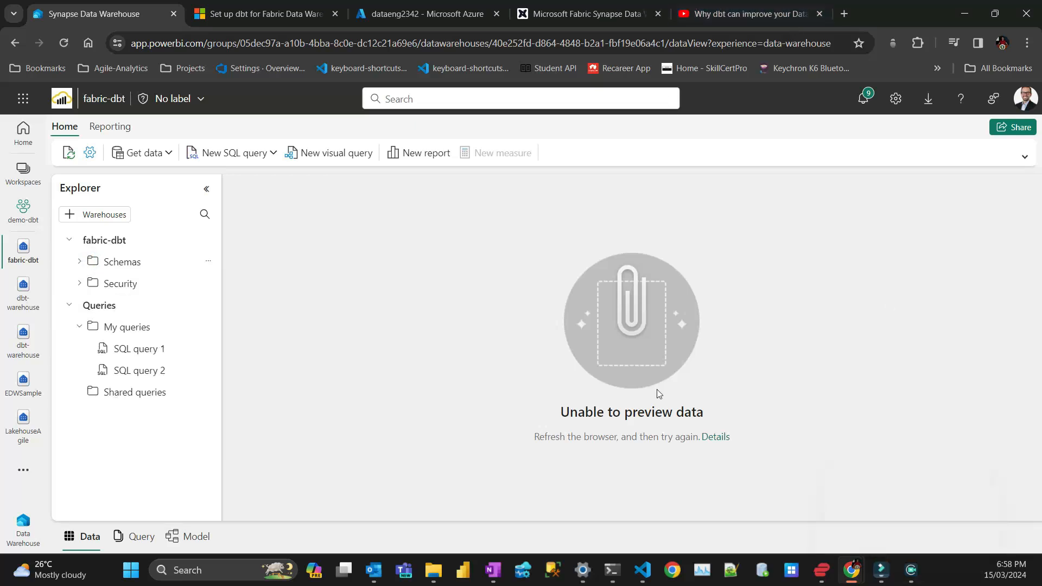
pyautogui.moveTo(603, 266)
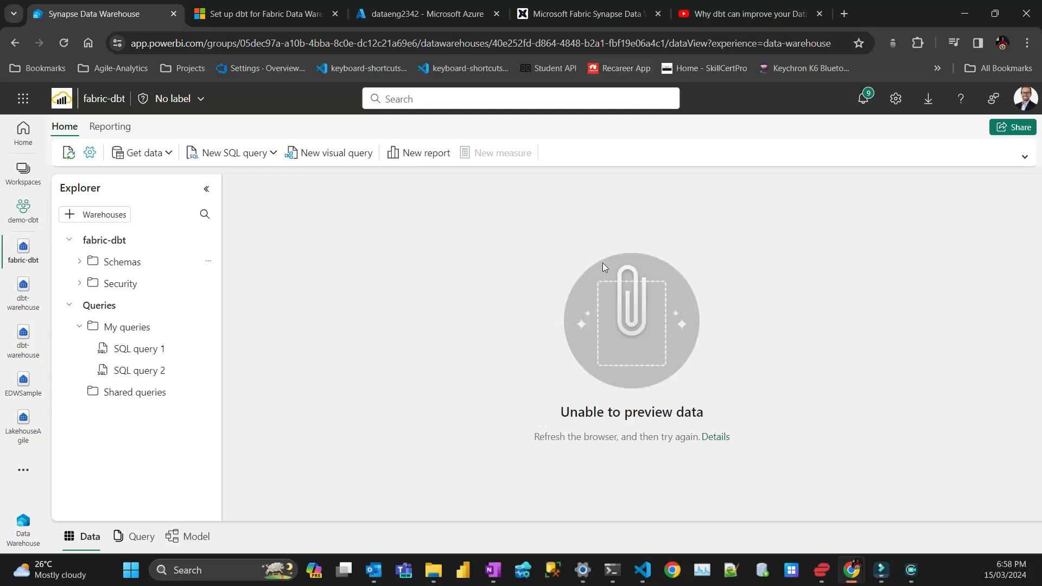
pyautogui.click(640, 569)
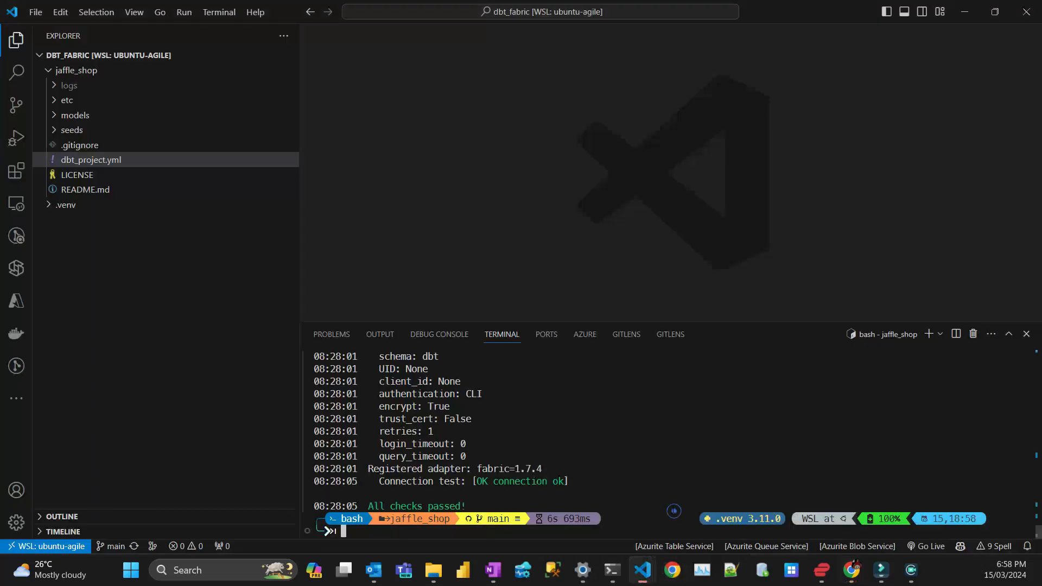
# Expand the seeds folder and run dbt seed to load the customers, orders and payments CSVs
pyautogui.click(71, 130)
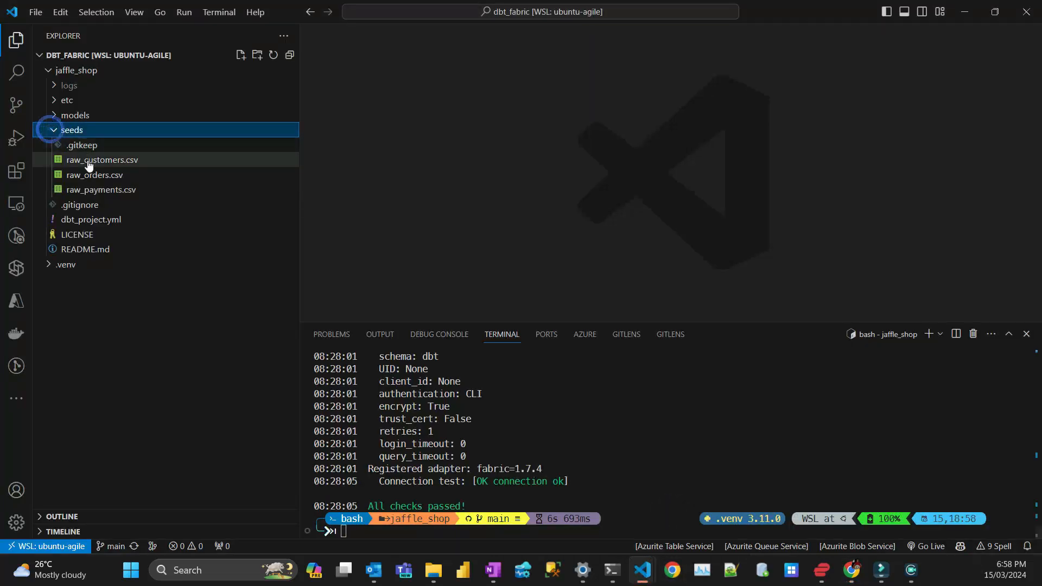
pyautogui.click(93, 175)
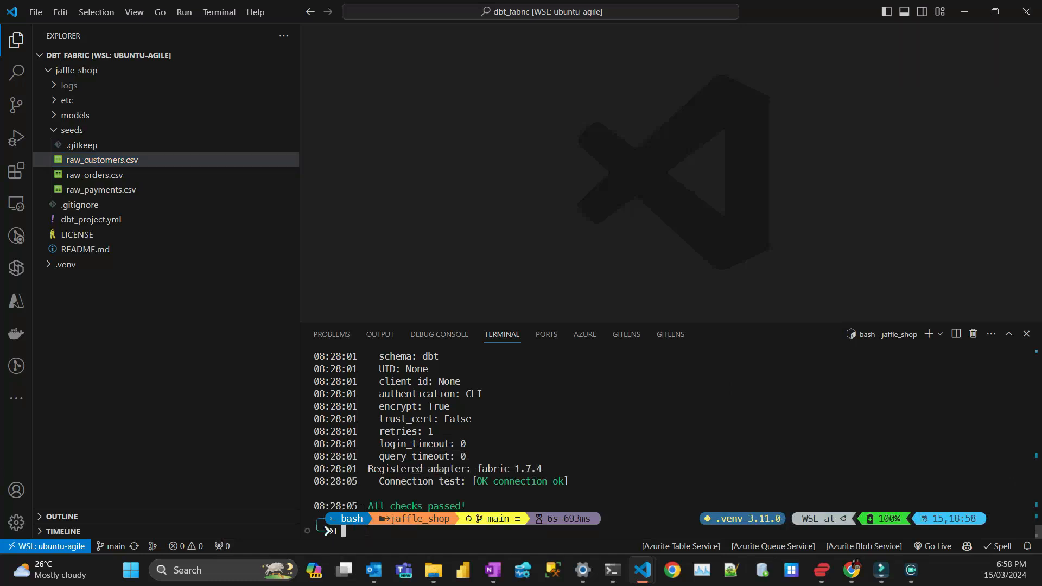
pyautogui.write('dbt s')
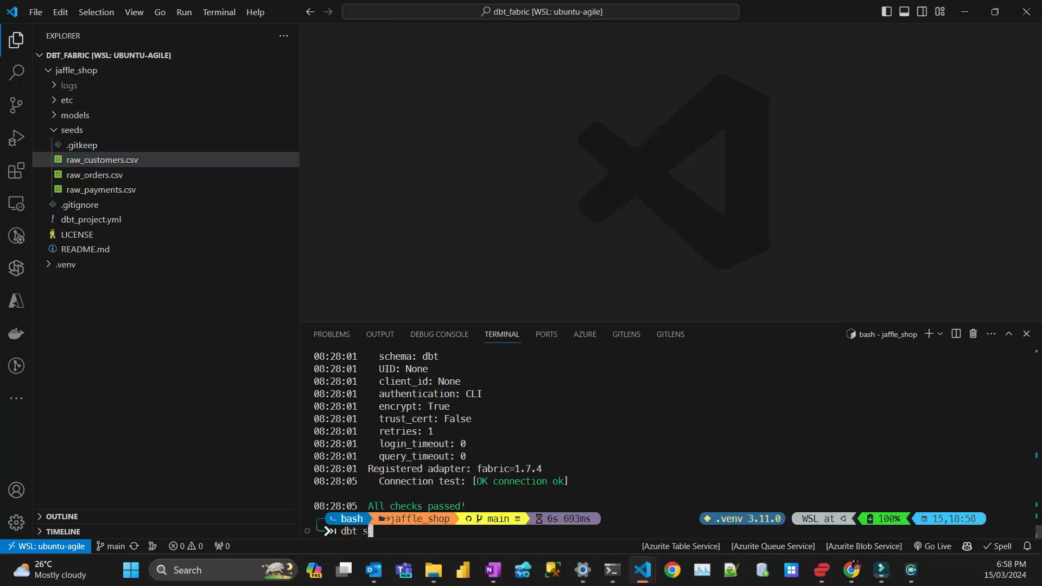
pyautogui.write('eed')
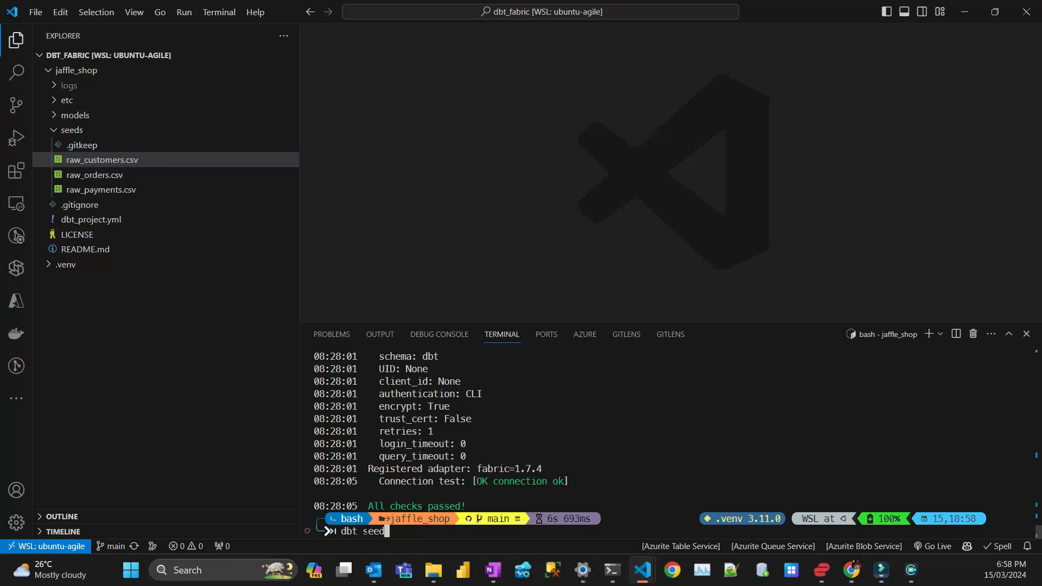
pyautogui.press('Return')
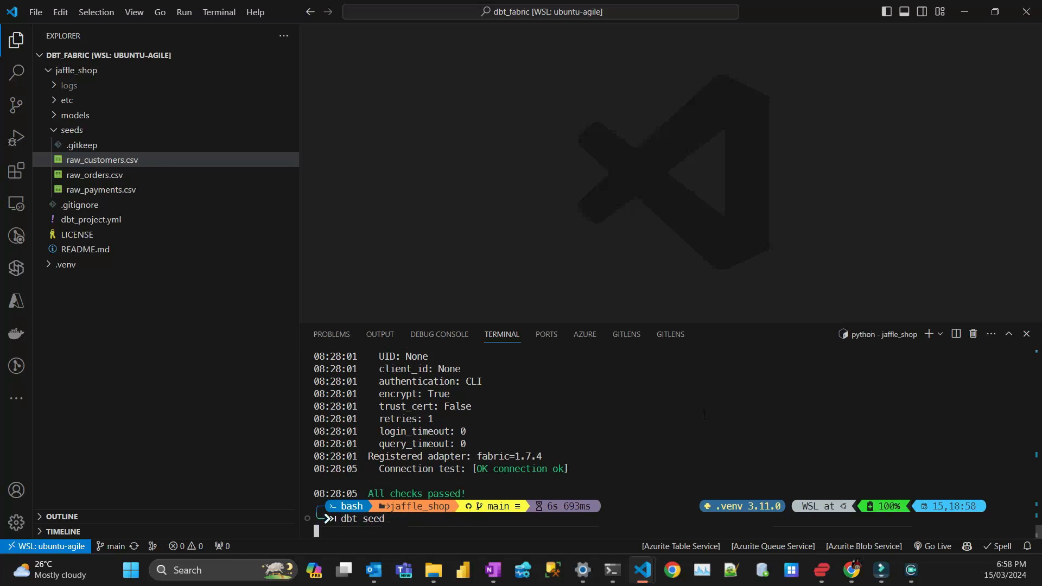
pyautogui.press('Return')
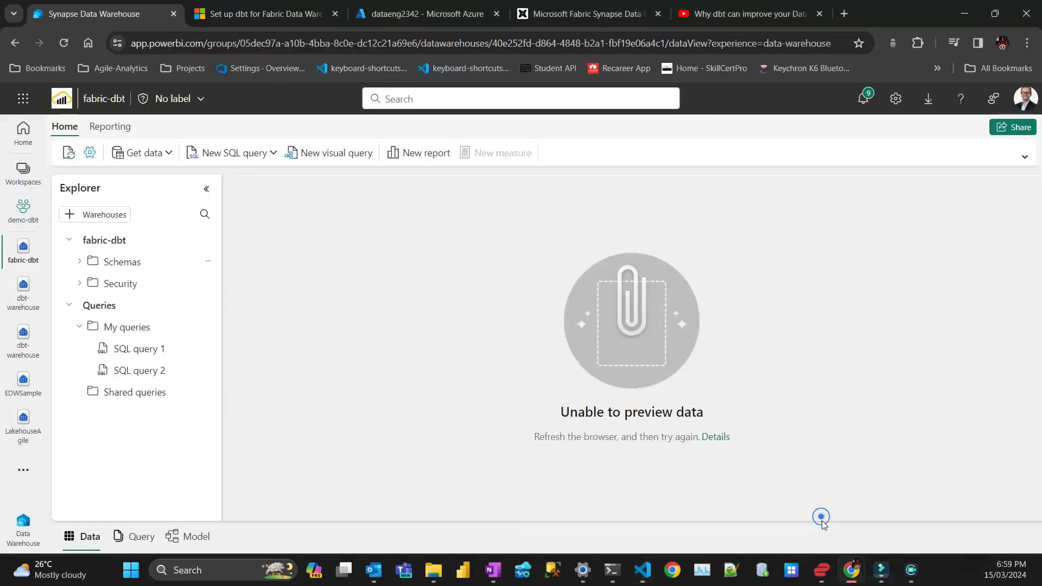
pyautogui.moveTo(185, 241)
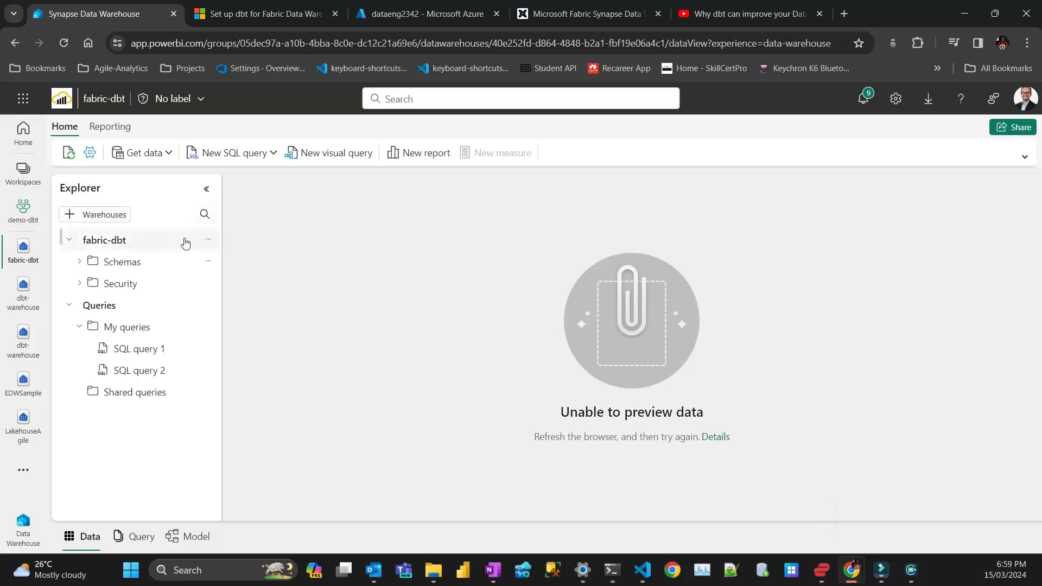
pyautogui.moveTo(208, 239)
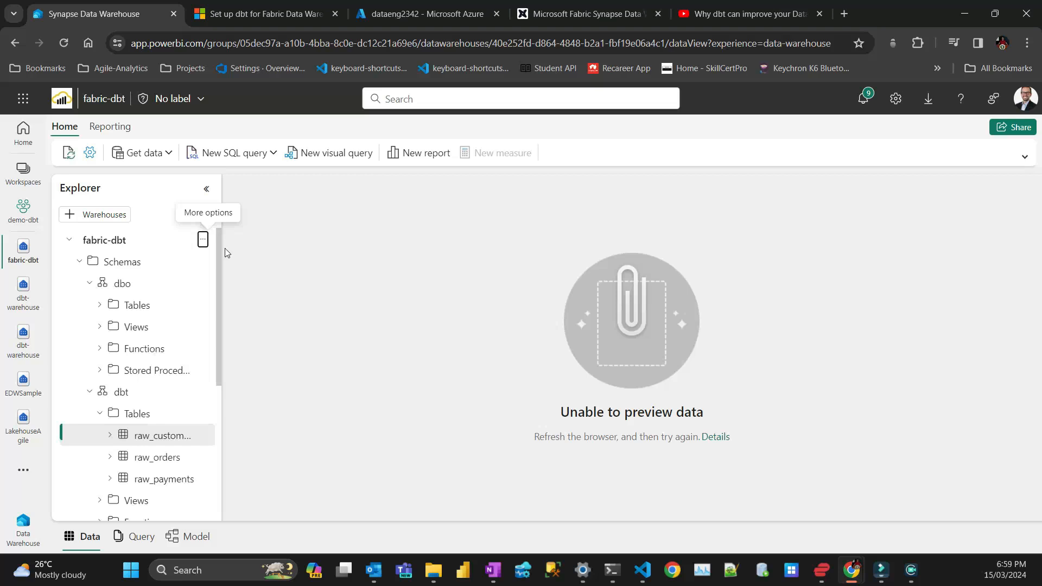
# Preview the raw_customers table under the dbt schema, showing 100 rows
pyautogui.click(161, 435)
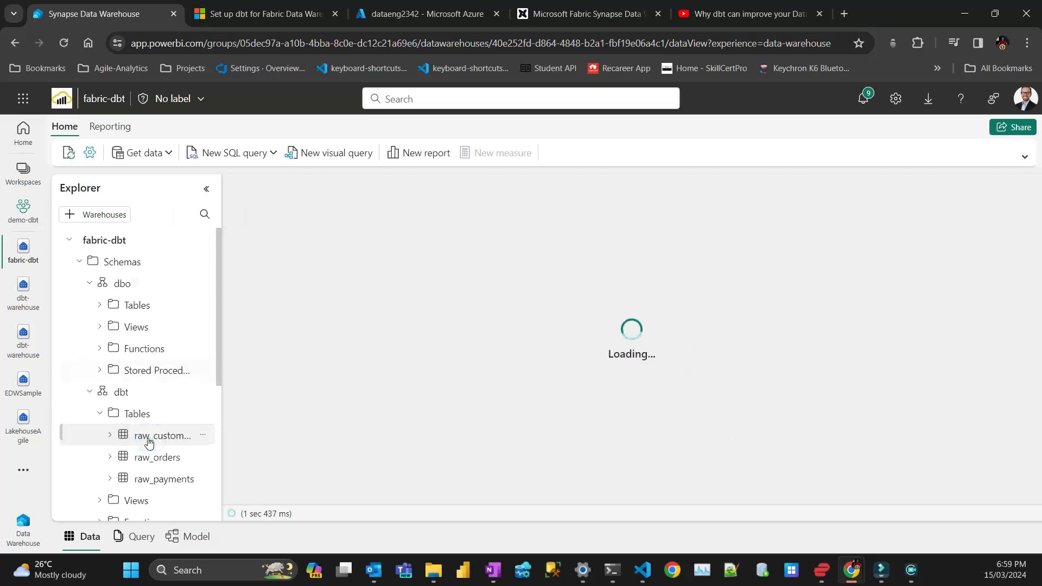
pyautogui.moveTo(153, 435)
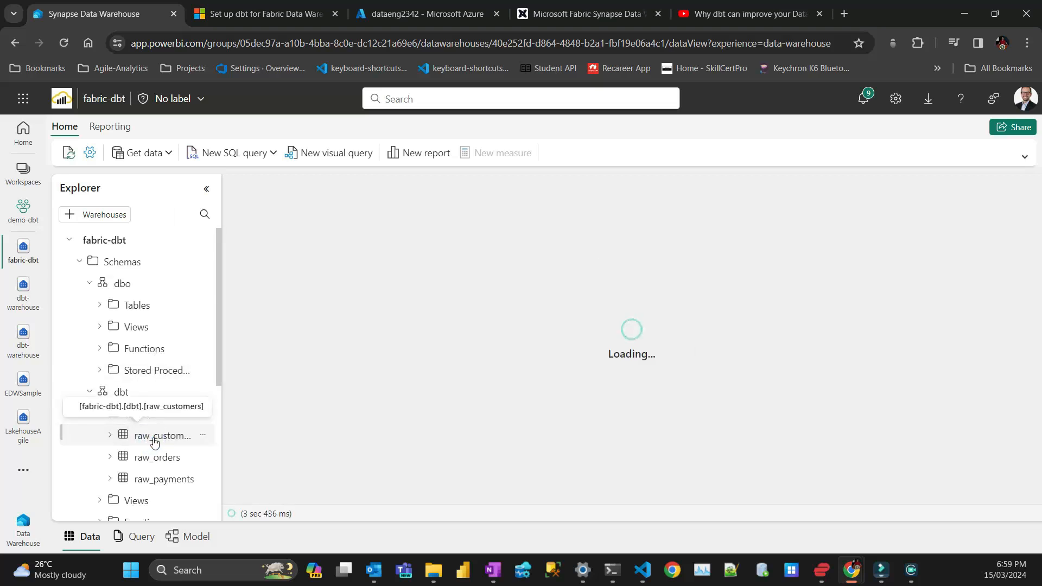
pyautogui.click(162, 435)
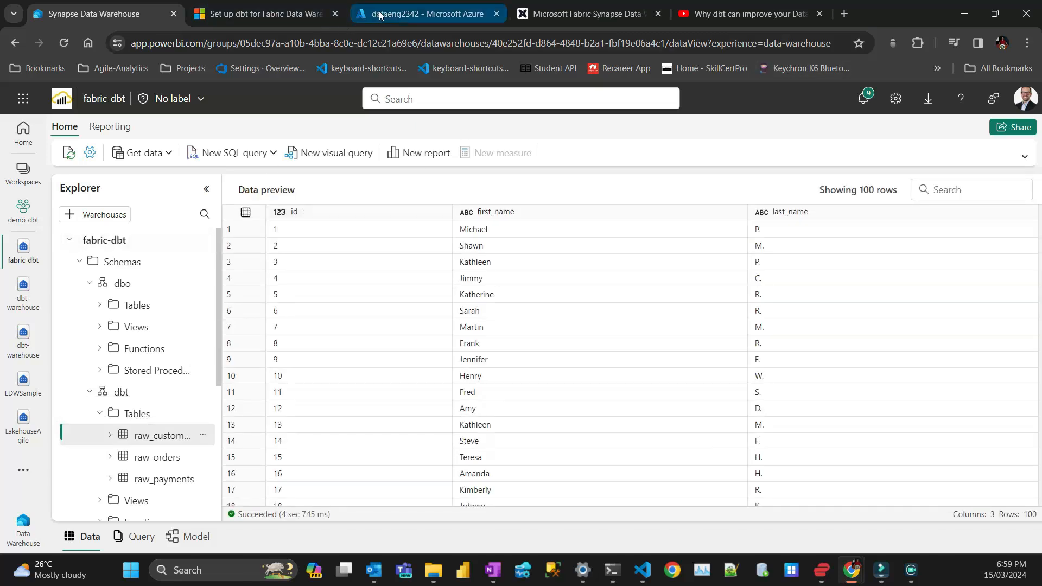
pyautogui.click(425, 14)
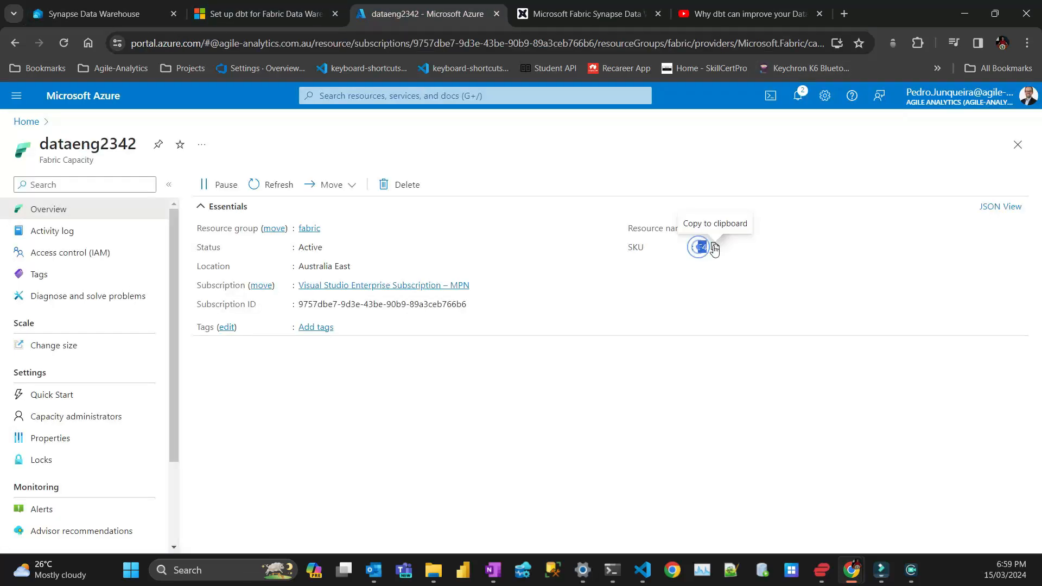
pyautogui.click(265, 13)
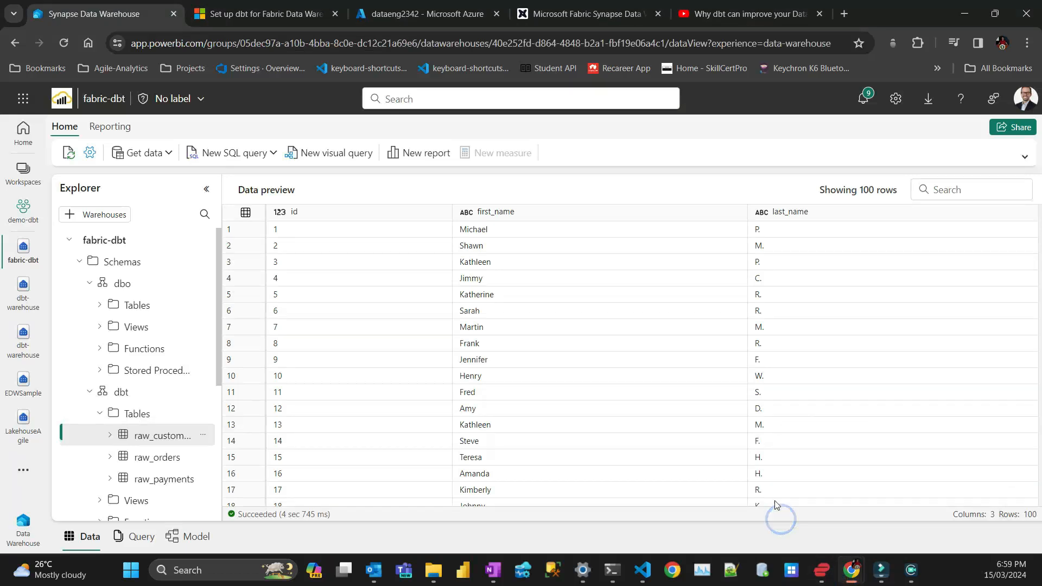
pyautogui.moveTo(640, 570)
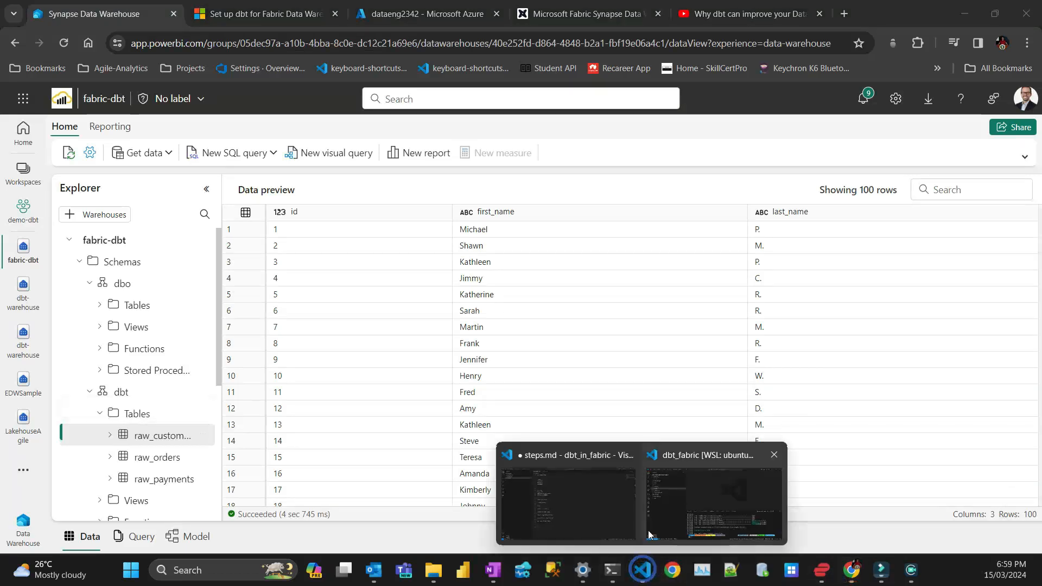
# Enter dbt run in the terminal and expand the models > staging folder
pyautogui.click(713, 502)
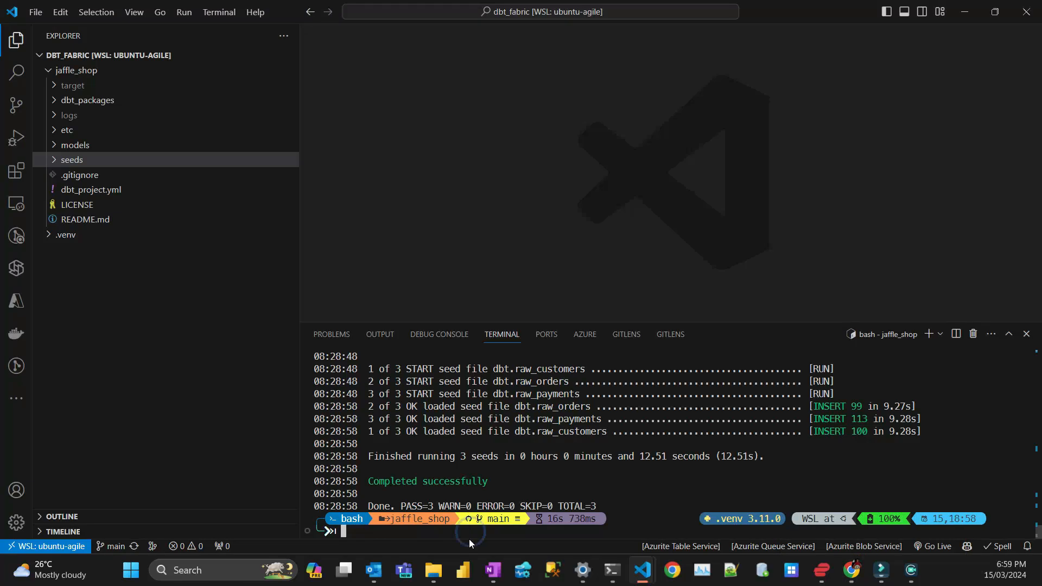
pyautogui.write('dbt')
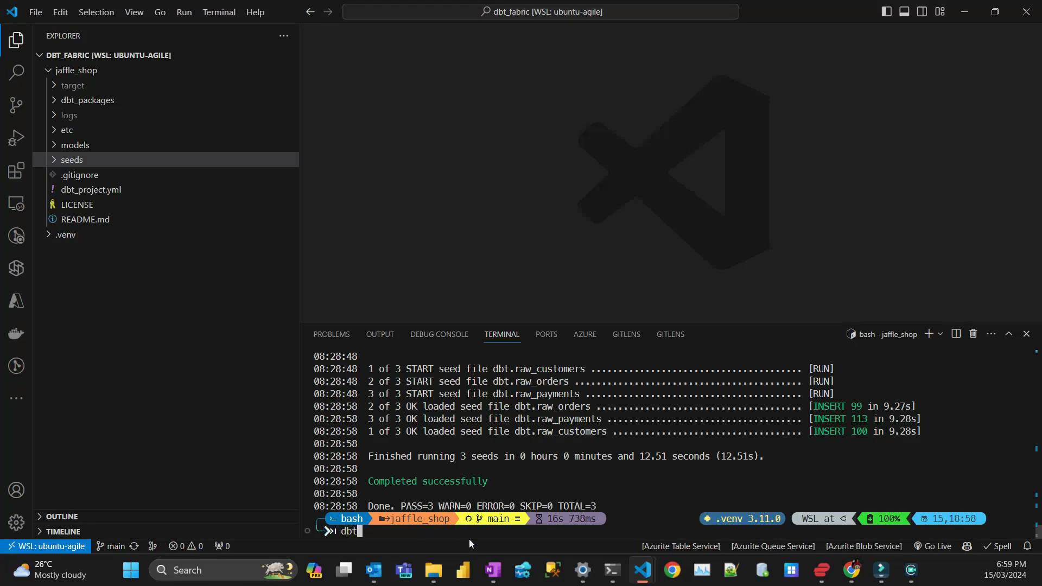
pyautogui.write('run')
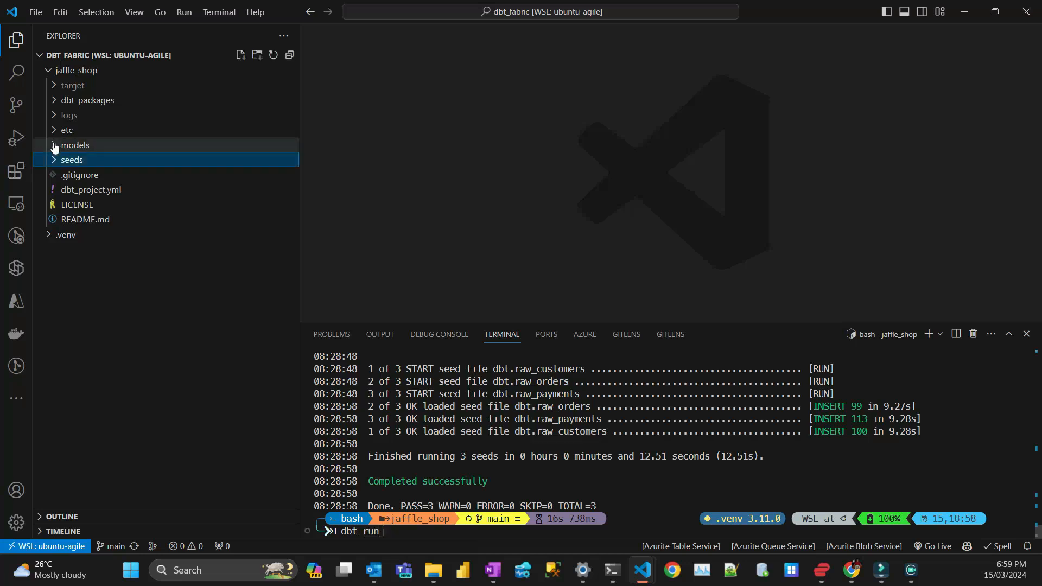
pyautogui.click(75, 144)
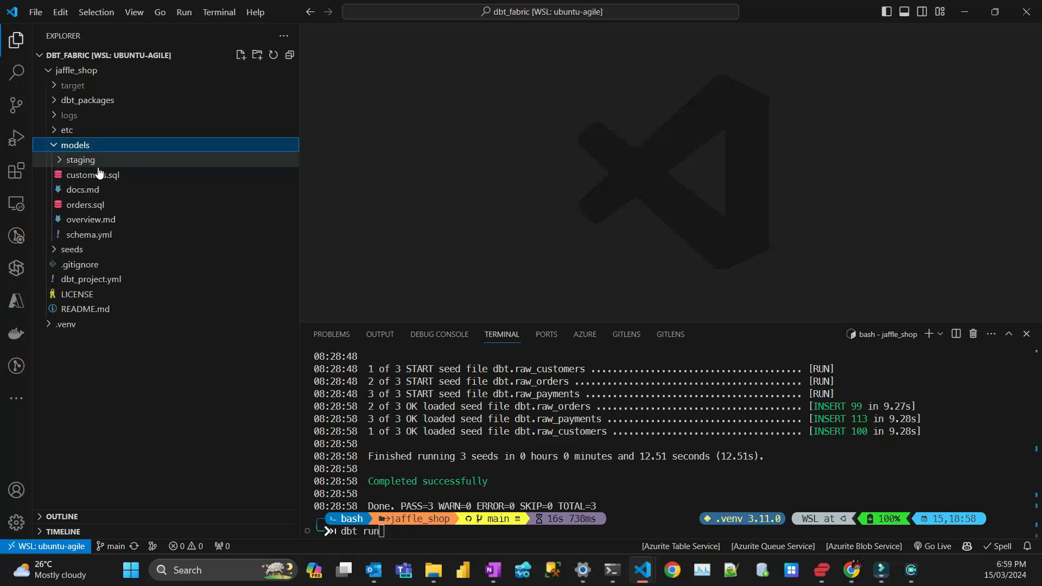
pyautogui.click(80, 159)
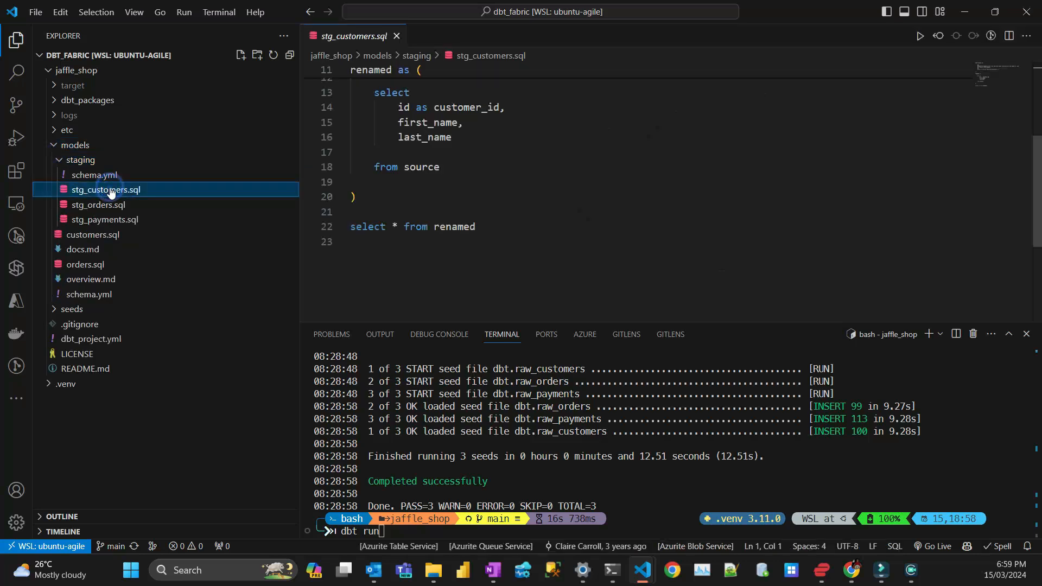
# Review the stg_orders and stg_payments staging models, then collapse the staging folder
pyautogui.scroll(3)
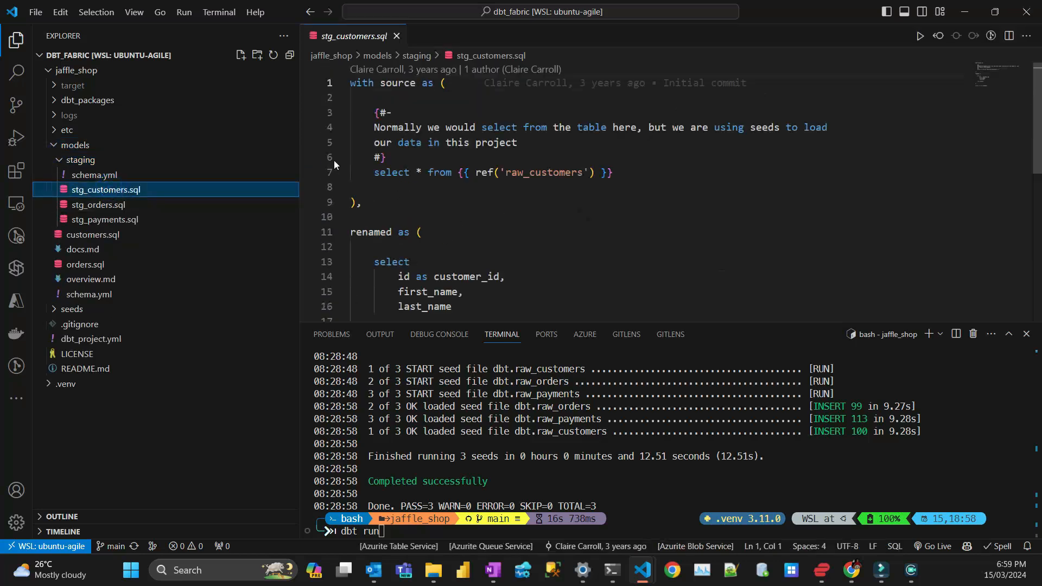
pyautogui.click(99, 205)
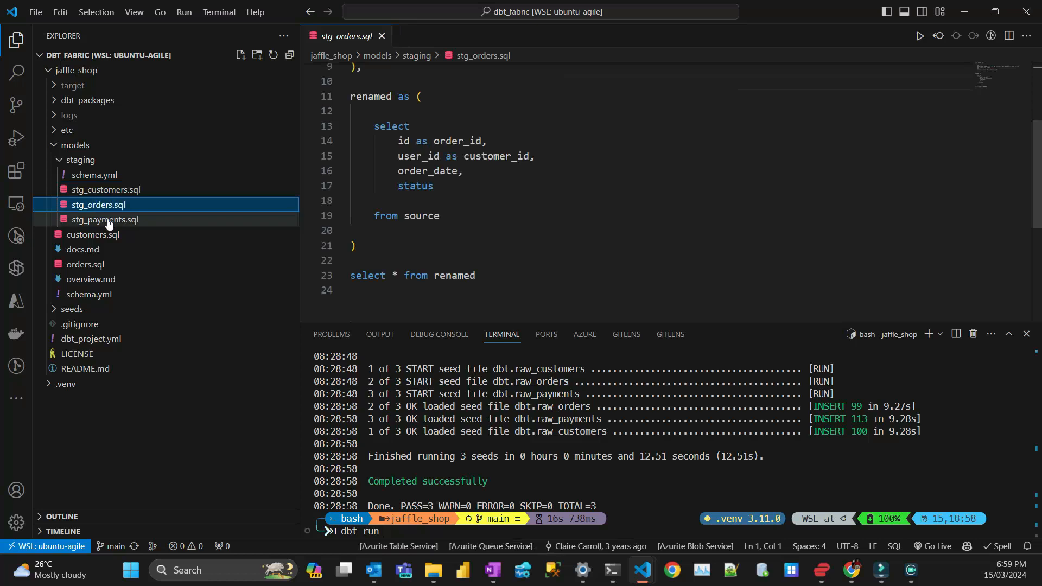
pyautogui.click(104, 220)
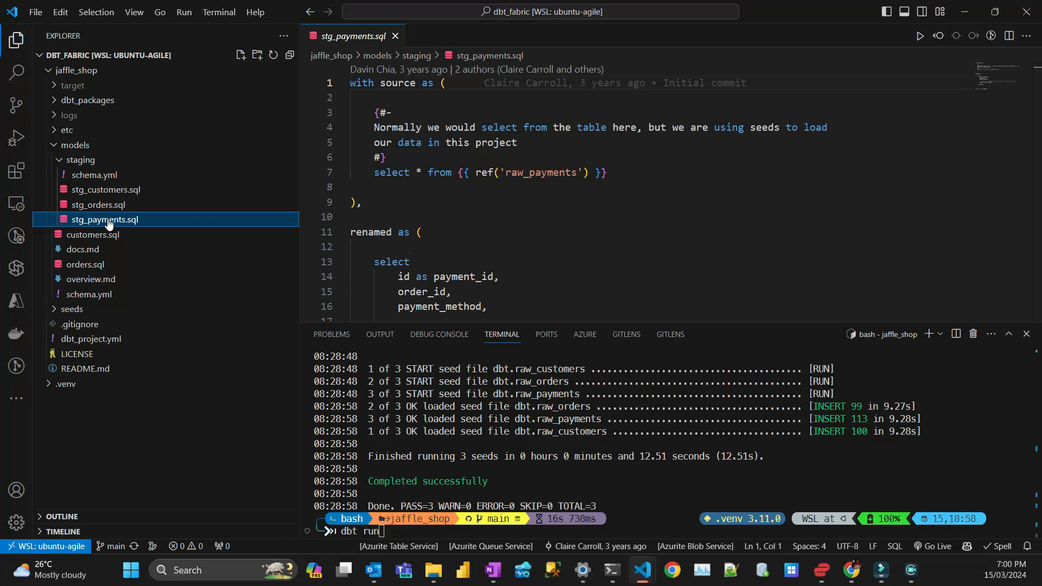
pyautogui.click(79, 160)
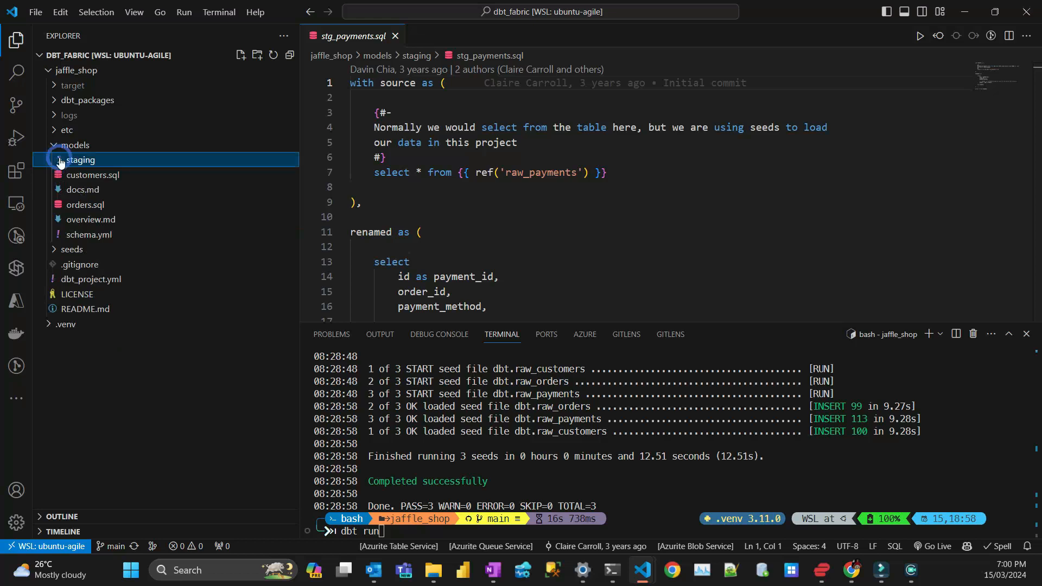
pyautogui.click(58, 159)
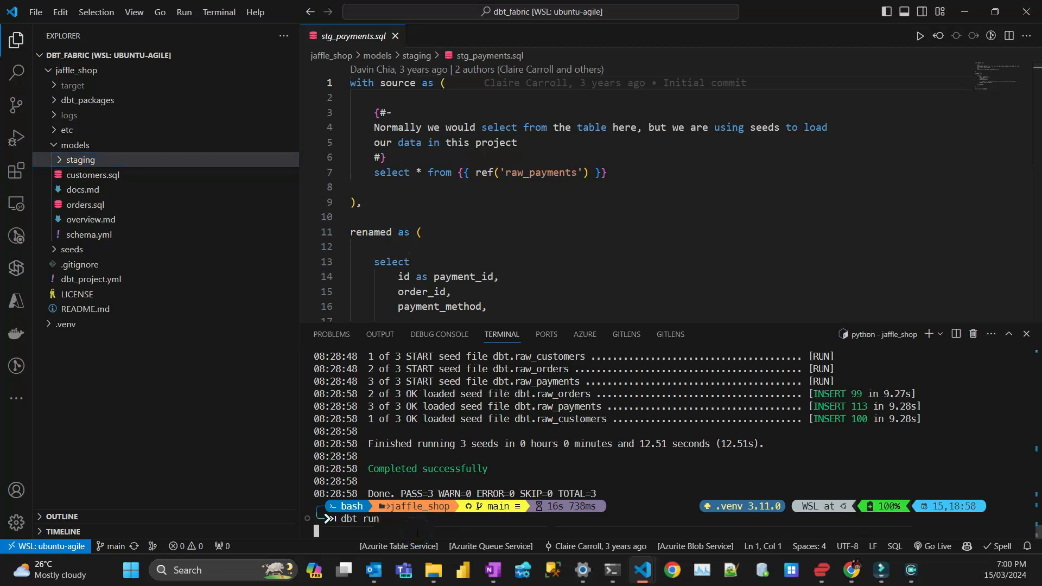
# Execute dbt run, building the three staging views and the customers and orders tables
pyautogui.press('Return')
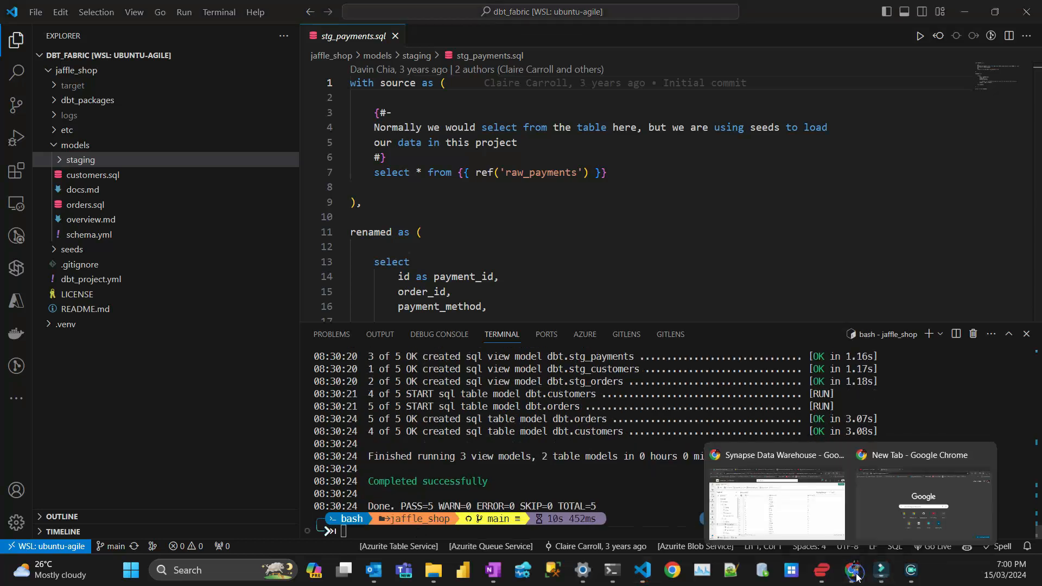
pyautogui.click(774, 501)
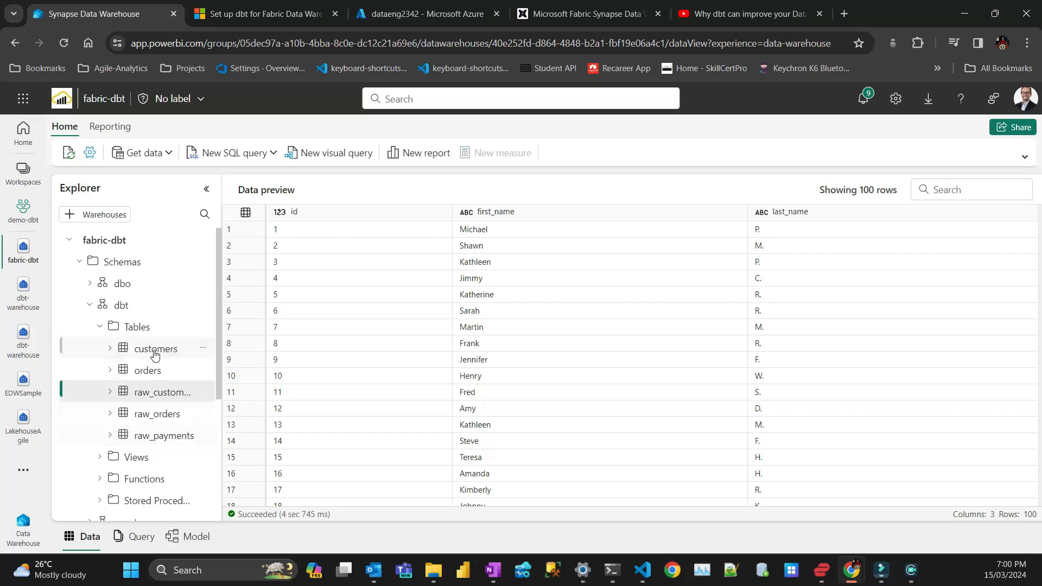
# Preview the new orders table and expand dbt > Views to see the three staging views
pyautogui.click(147, 370)
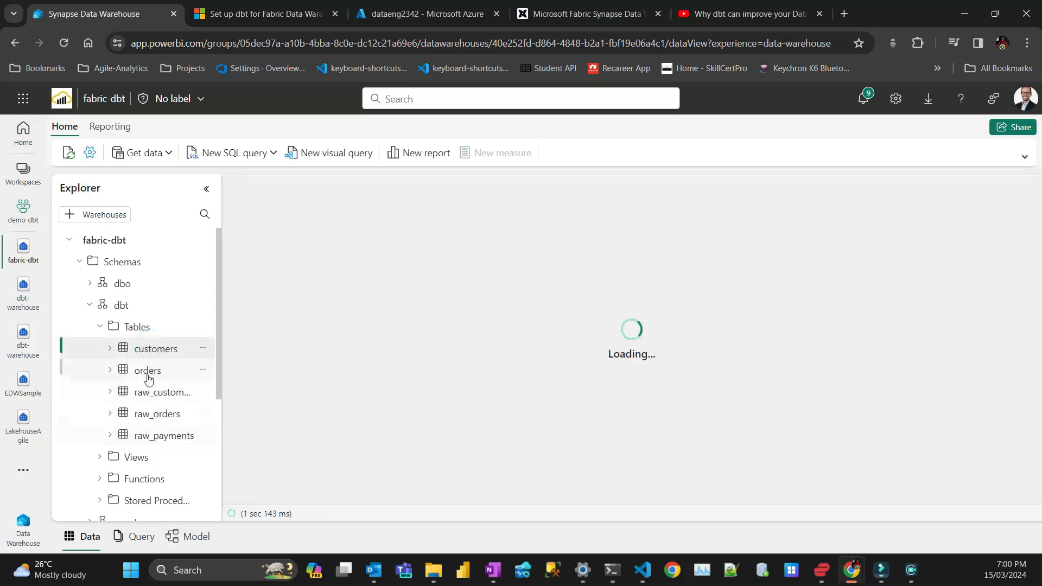
pyautogui.click(146, 370)
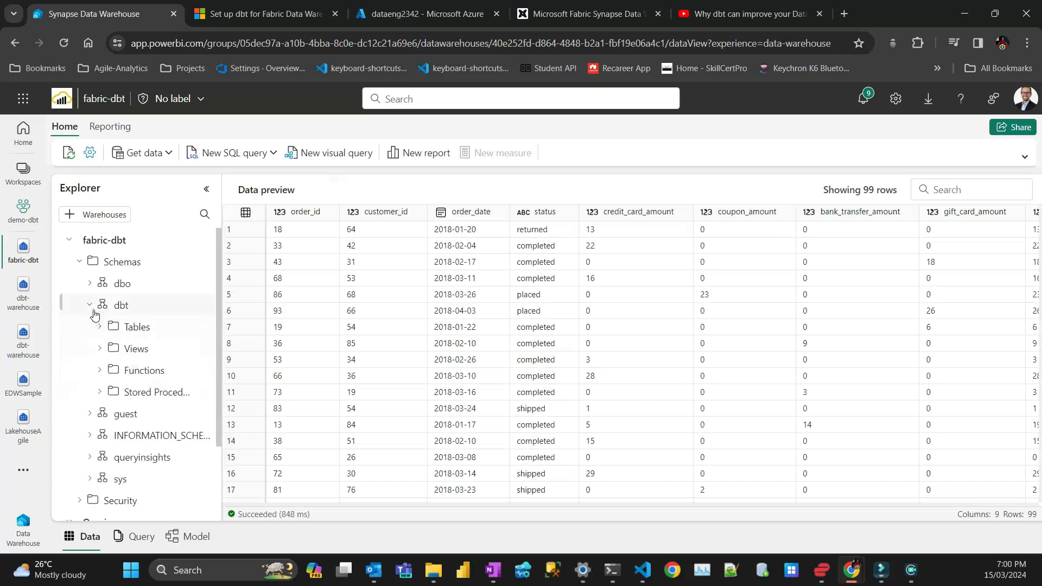
pyautogui.click(90, 304)
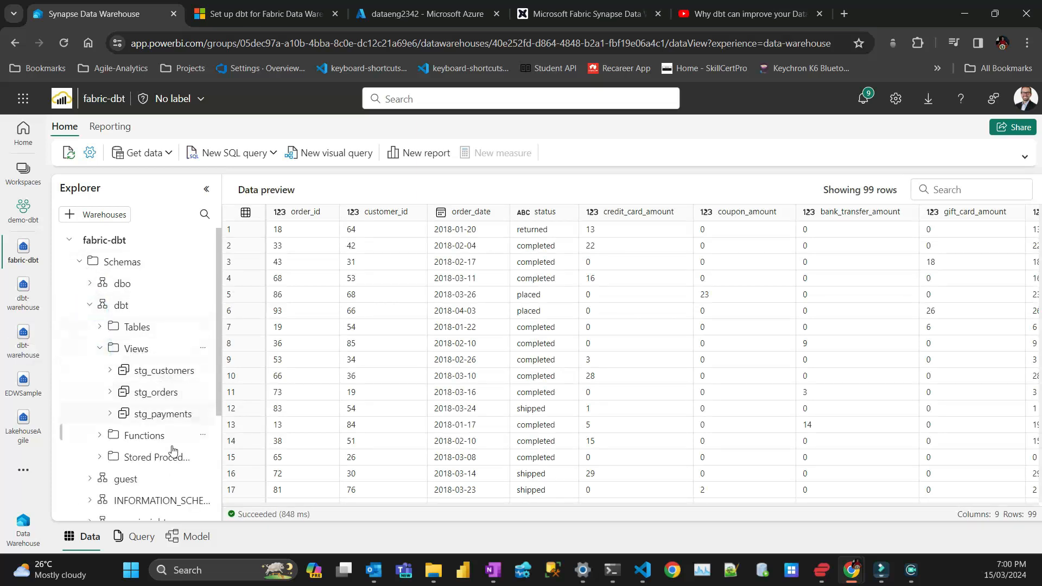
pyautogui.moveTo(643, 572)
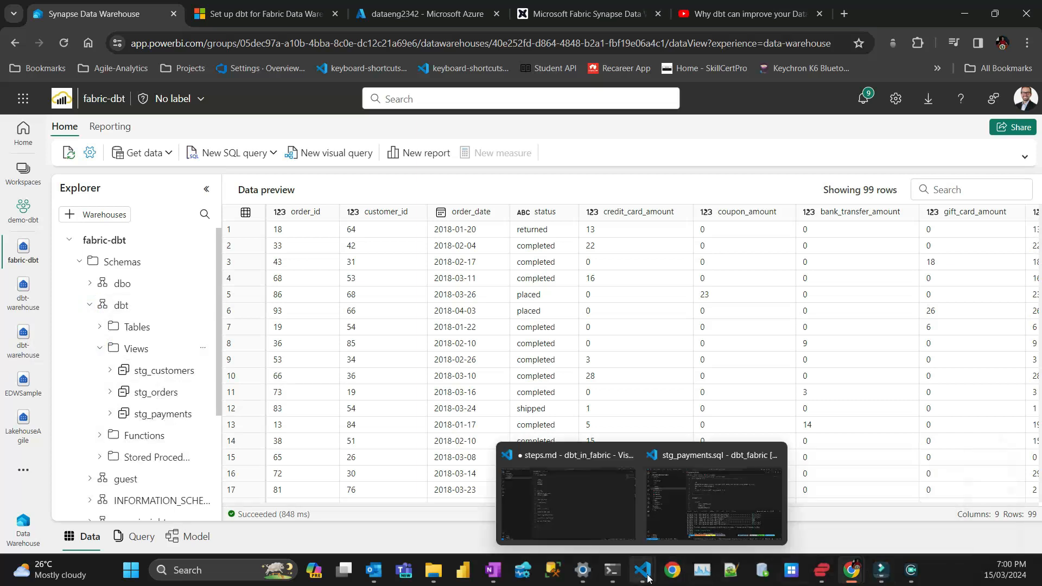
pyautogui.click(714, 495)
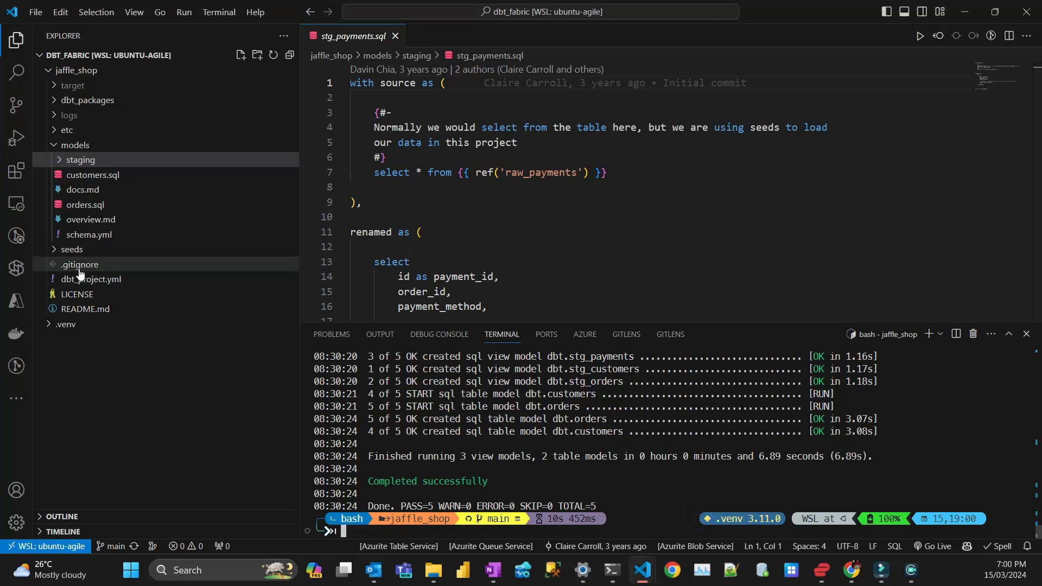
pyautogui.moveTo(102, 294)
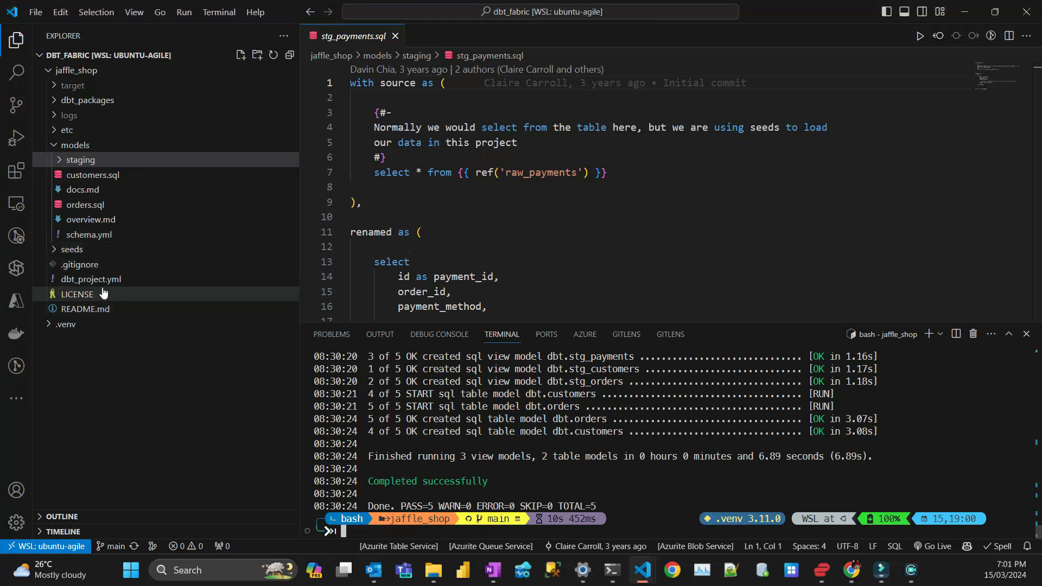
# Open dbt_project.yml and inspect the 'table' materialization setting on line 24
pyautogui.click(91, 279)
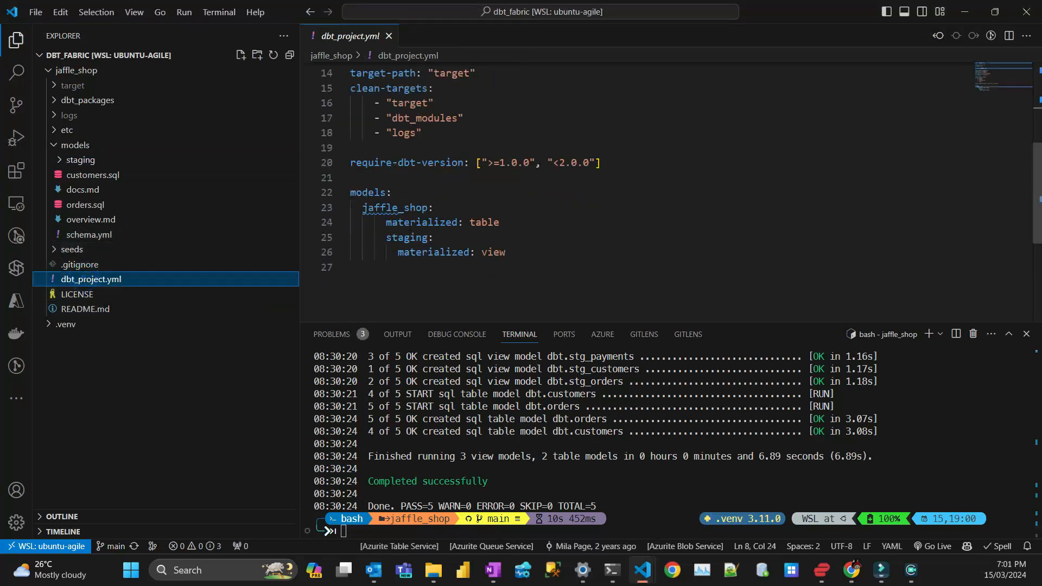
pyautogui.click(391, 238)
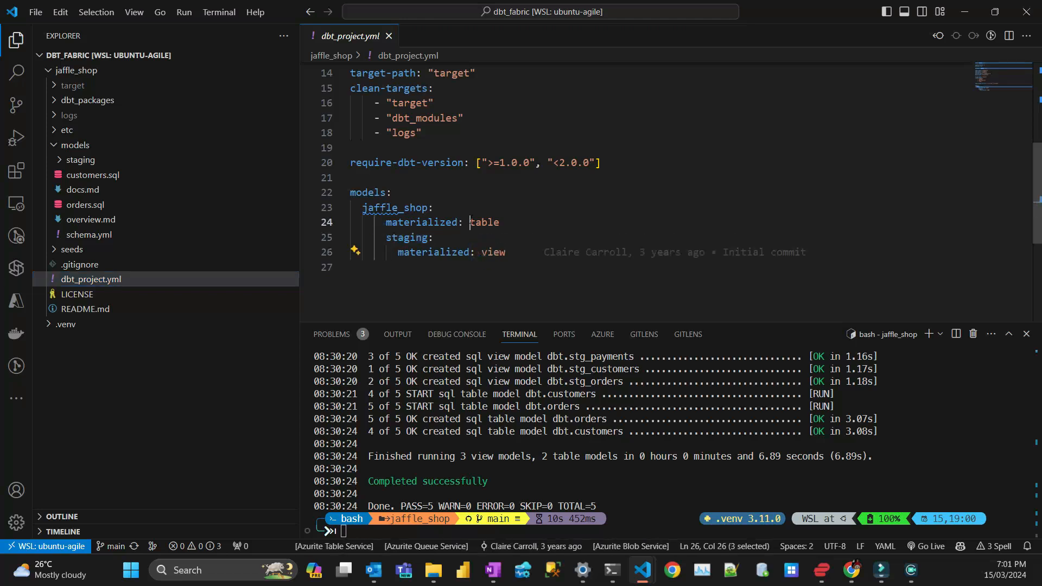
pyautogui.doubleClick(483, 221)
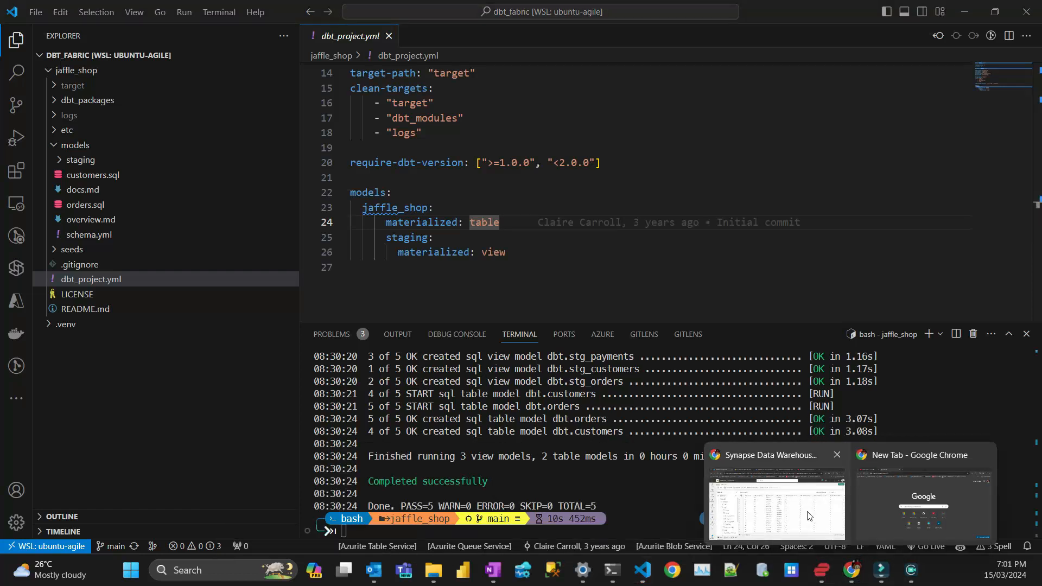
pyautogui.click(776, 501)
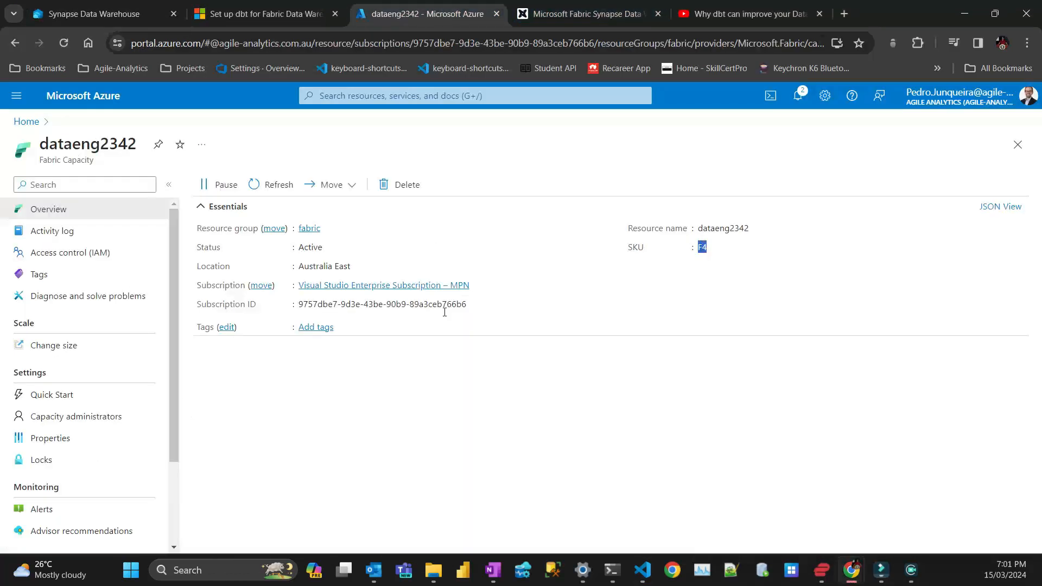
pyautogui.click(259, 13)
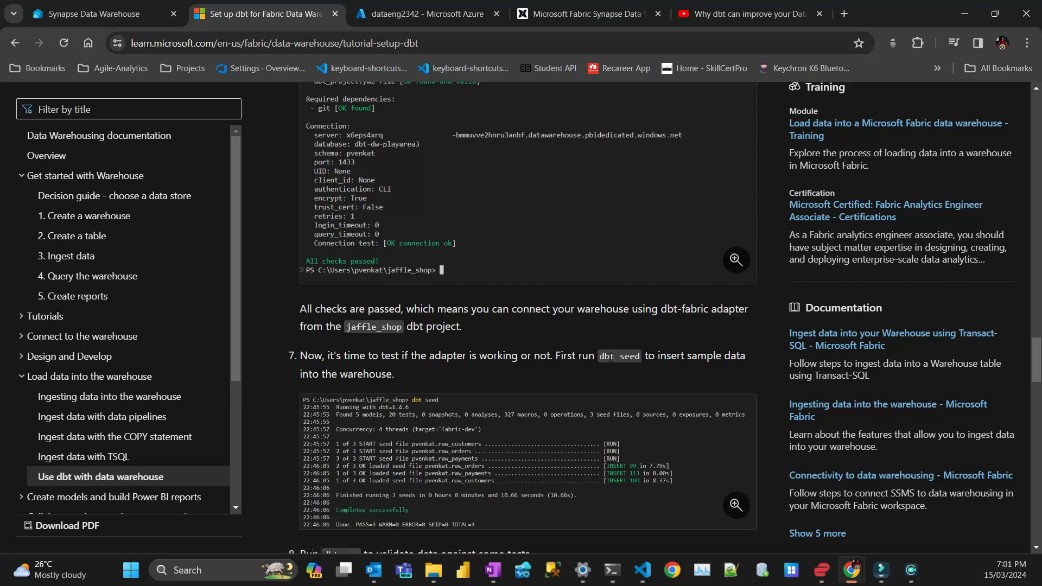
pyautogui.scroll(-3)
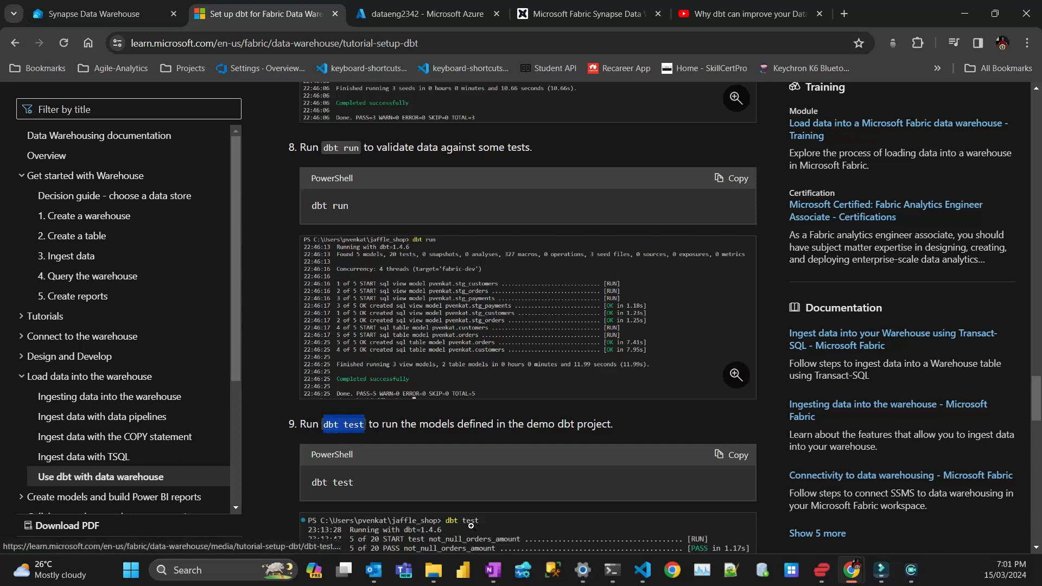
pyautogui.click(641, 570)
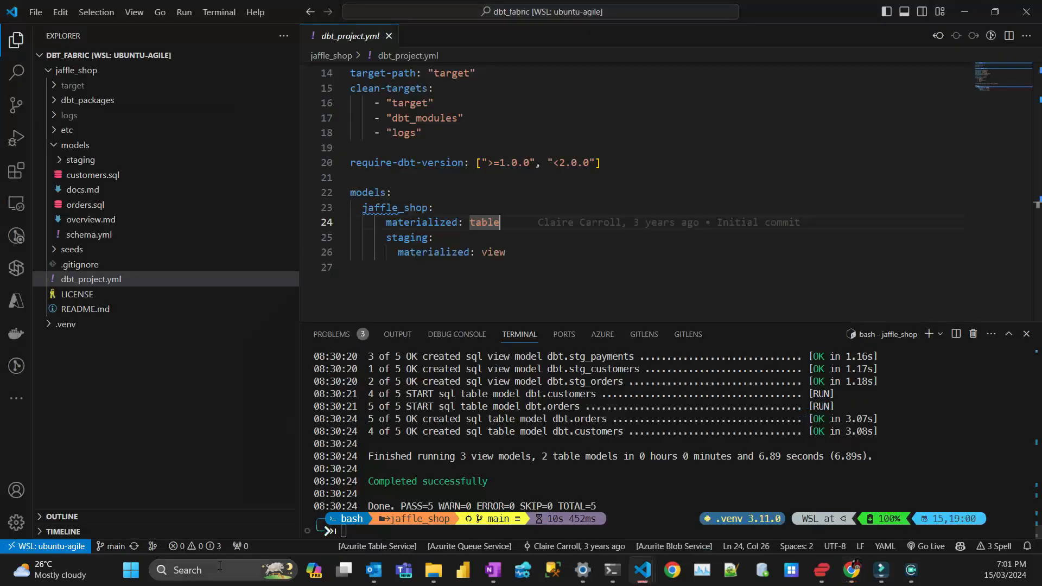
pyautogui.moveTo(261, 199)
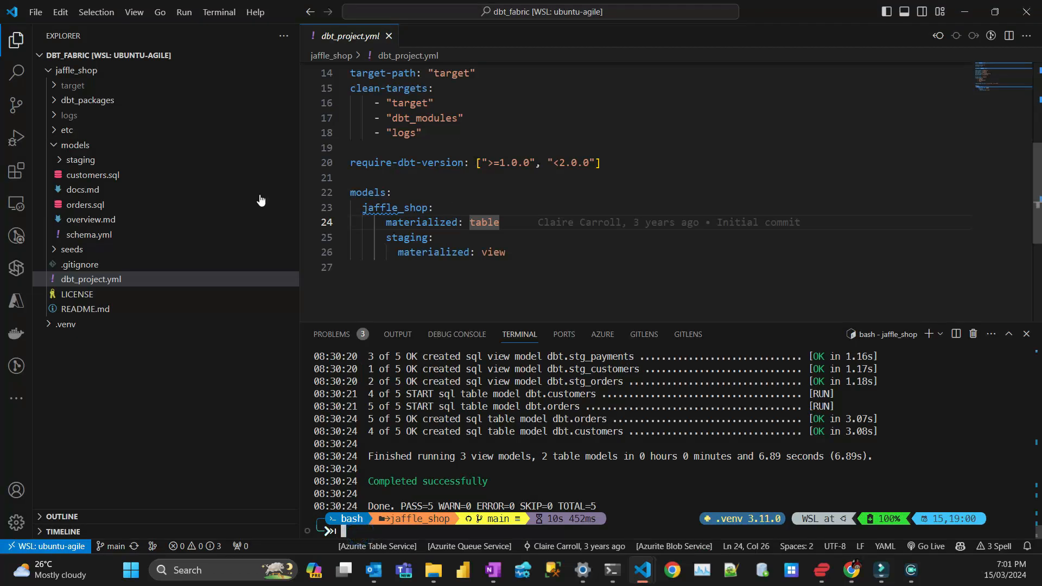
pyautogui.moveTo(89, 175)
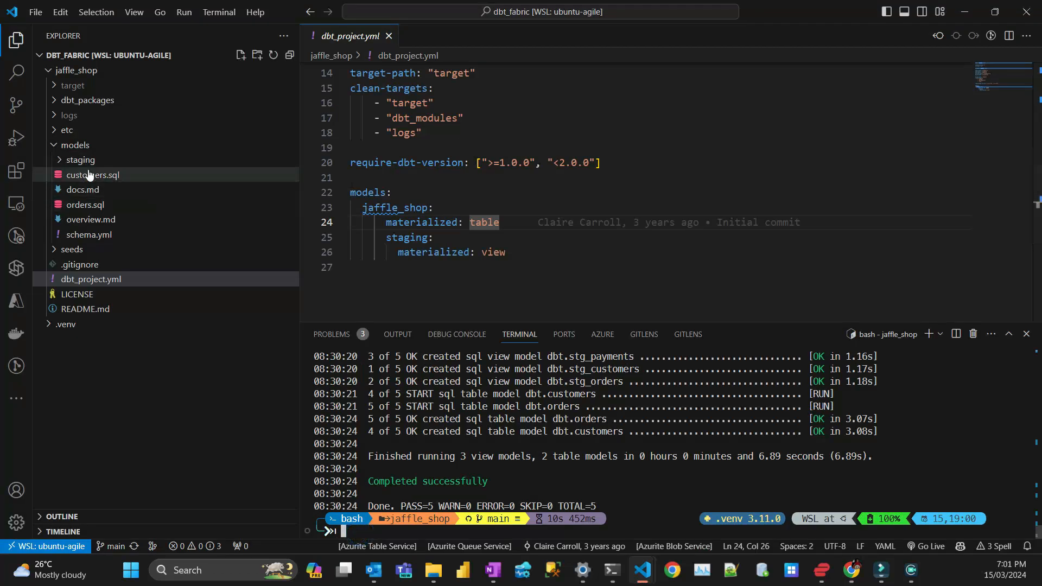
# Review the customers.sql and orders.sql models from the Explorer's models folder
pyautogui.click(94, 175)
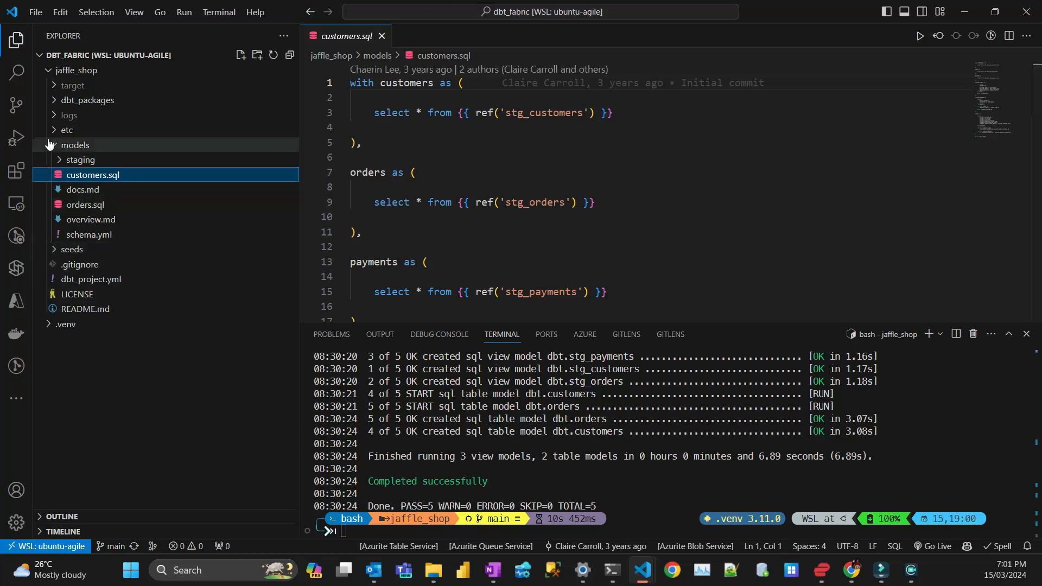
pyautogui.click(74, 145)
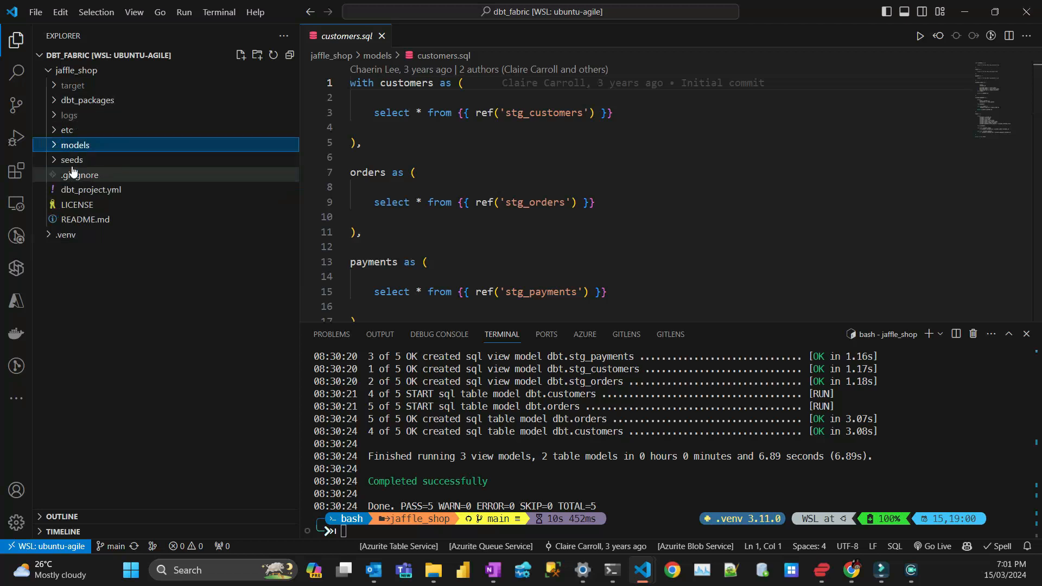
pyautogui.click(75, 145)
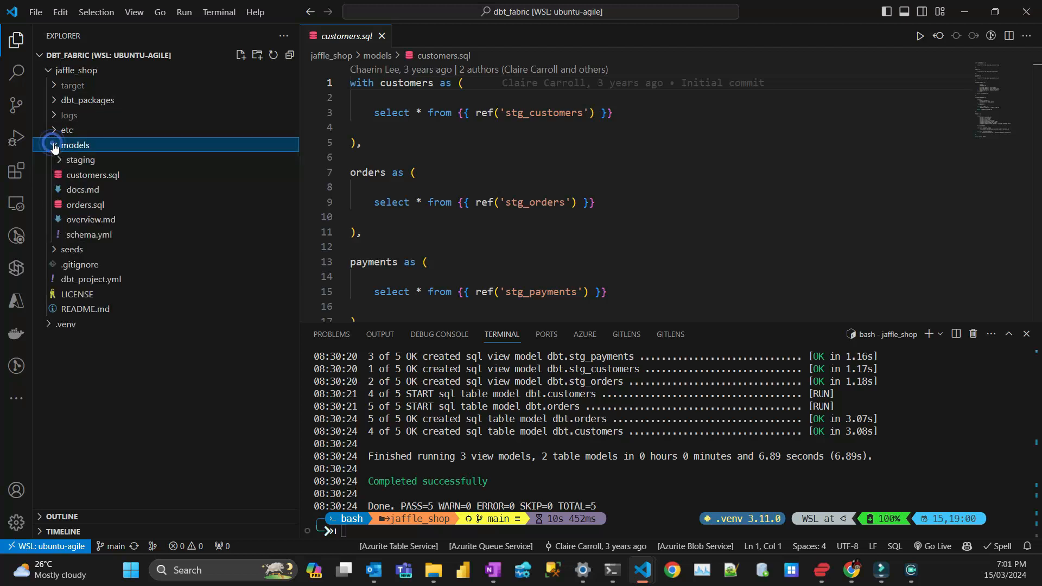
pyautogui.click(93, 175)
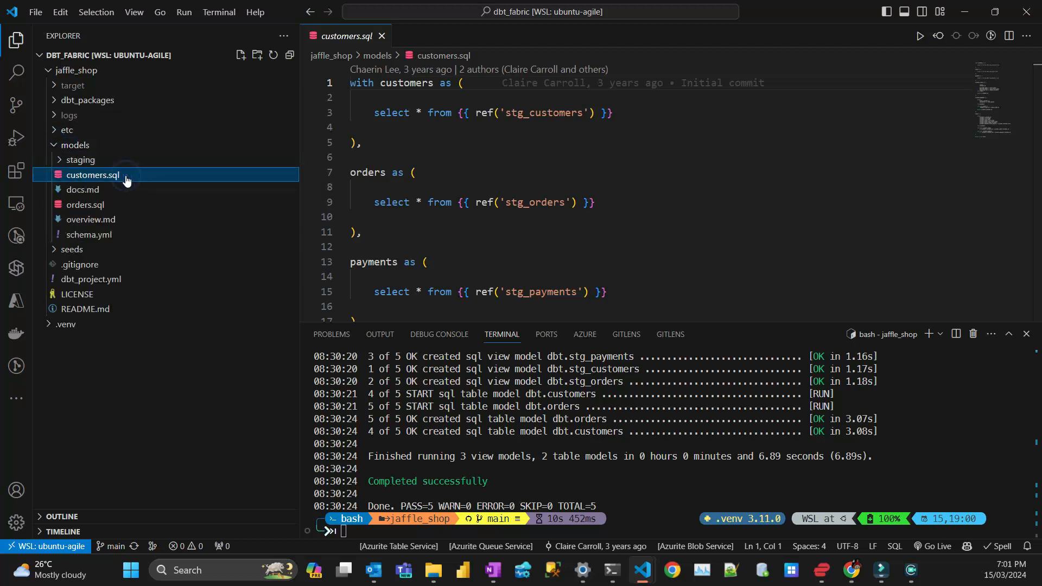
pyautogui.click(84, 204)
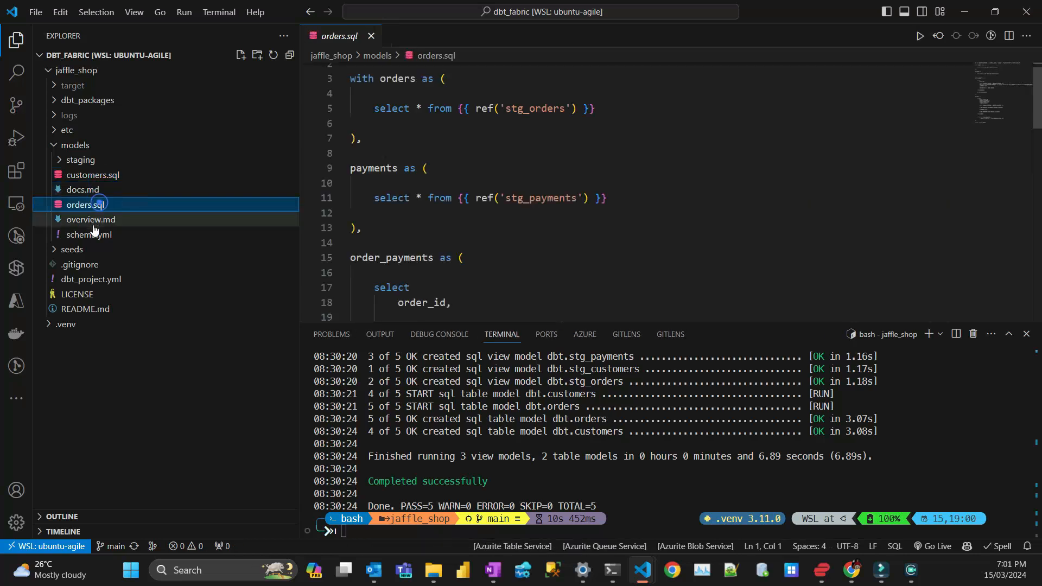
# View schema.yml's unique and not_null tests on customer_id alongside the tutorial's dbt test step
pyautogui.click(89, 234)
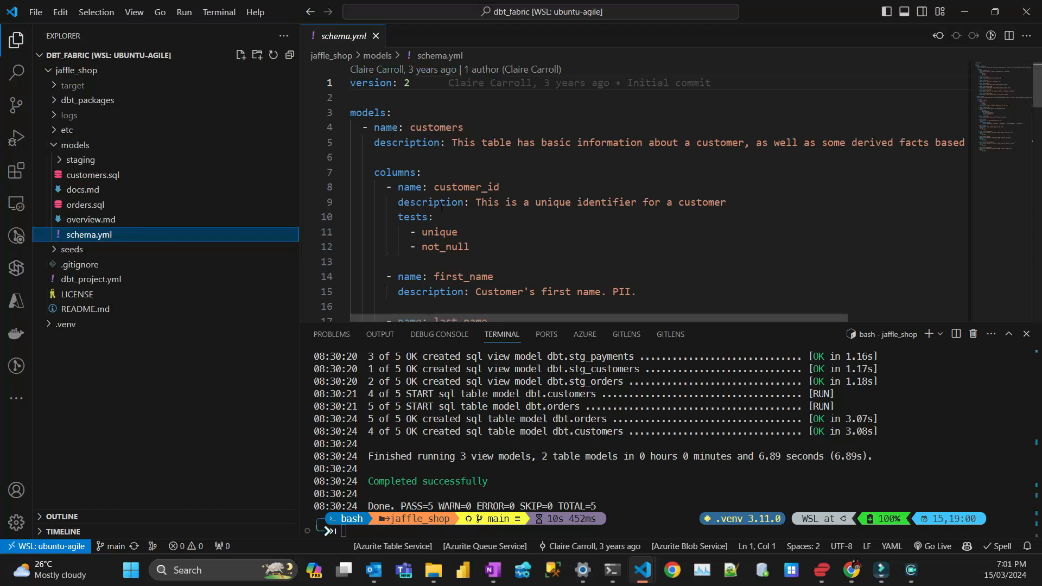
pyautogui.click(672, 569)
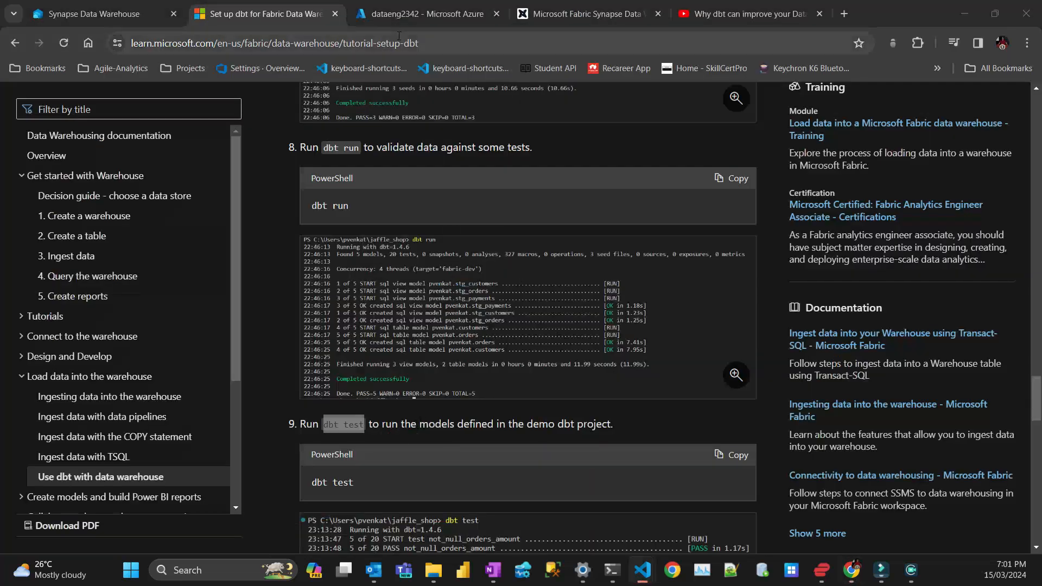
pyautogui.moveTo(641, 569)
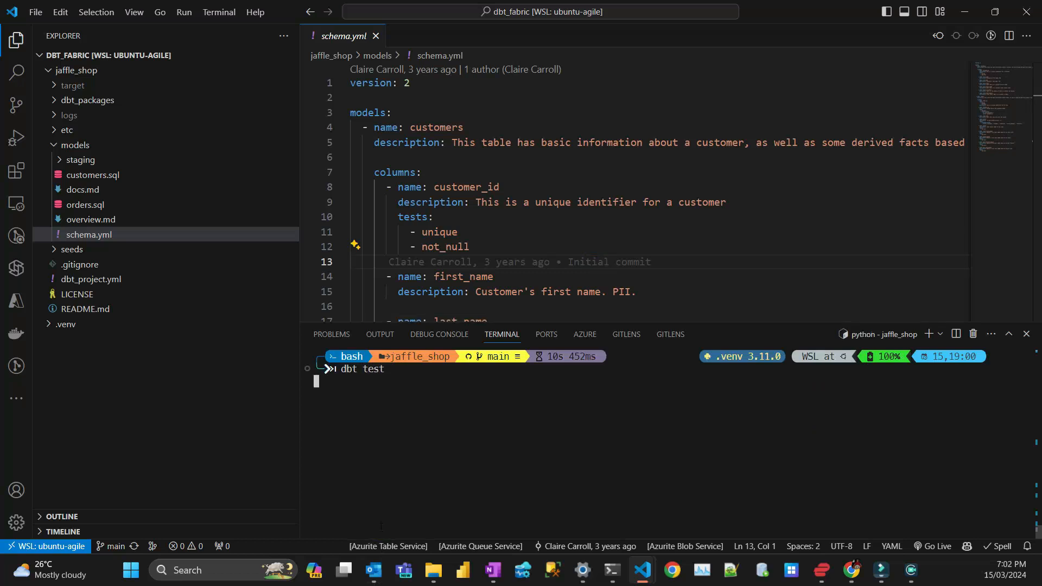
# Run dbt test, then enter dbt debug and code ~/.dbt/profiles.yml to reopen the fabric-dev profile
pyautogui.press('Return')
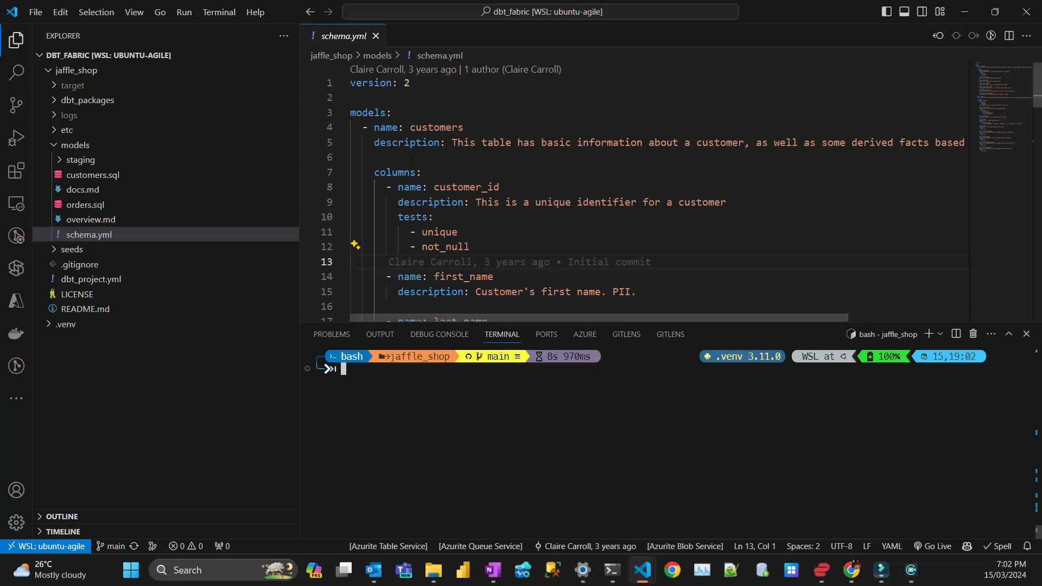
pyautogui.click(376, 36)
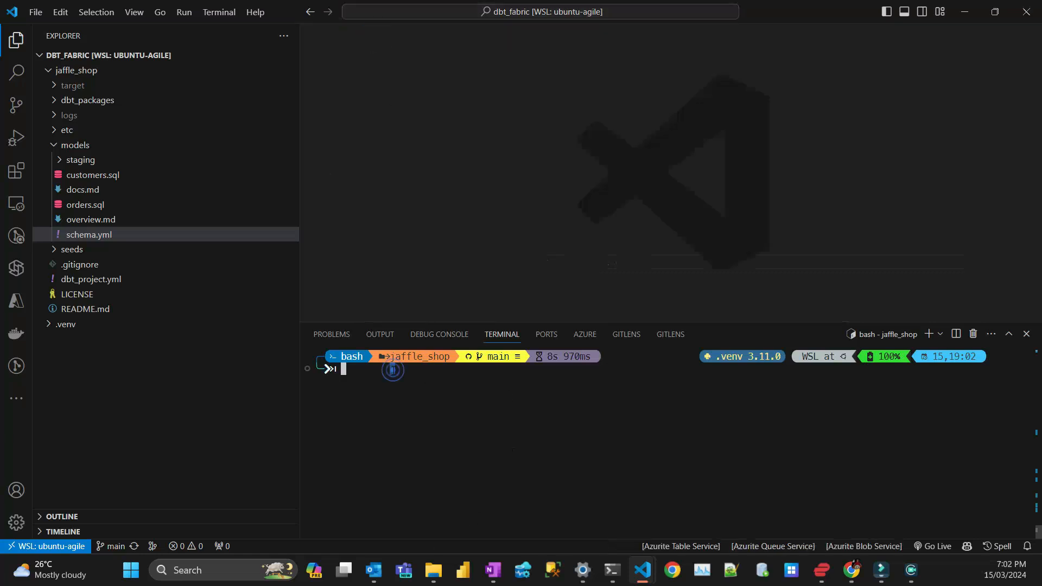
pyautogui.write('dbt debug')
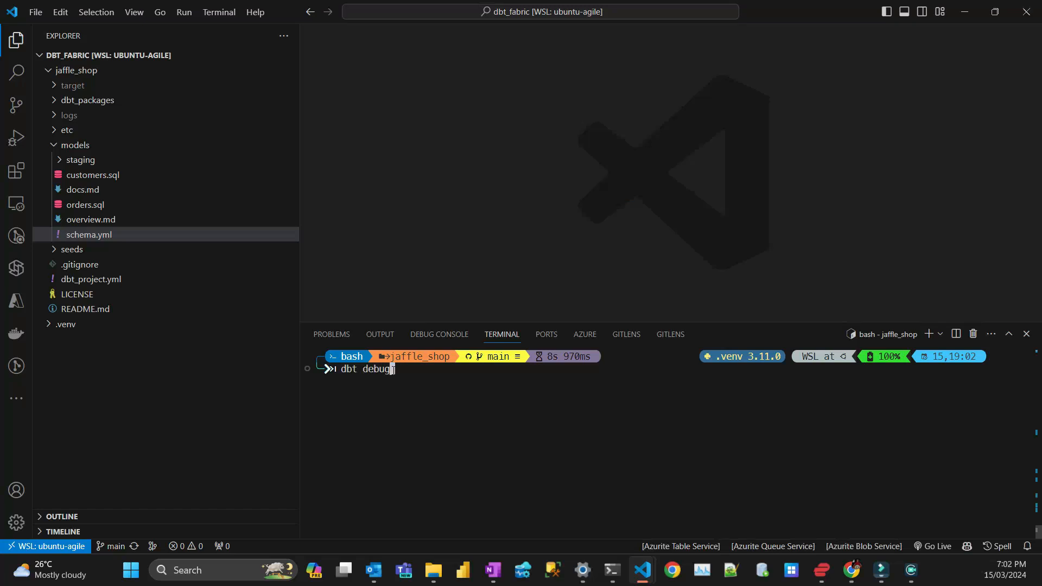
pyautogui.write('code ~/.dbt/profiles.yml')
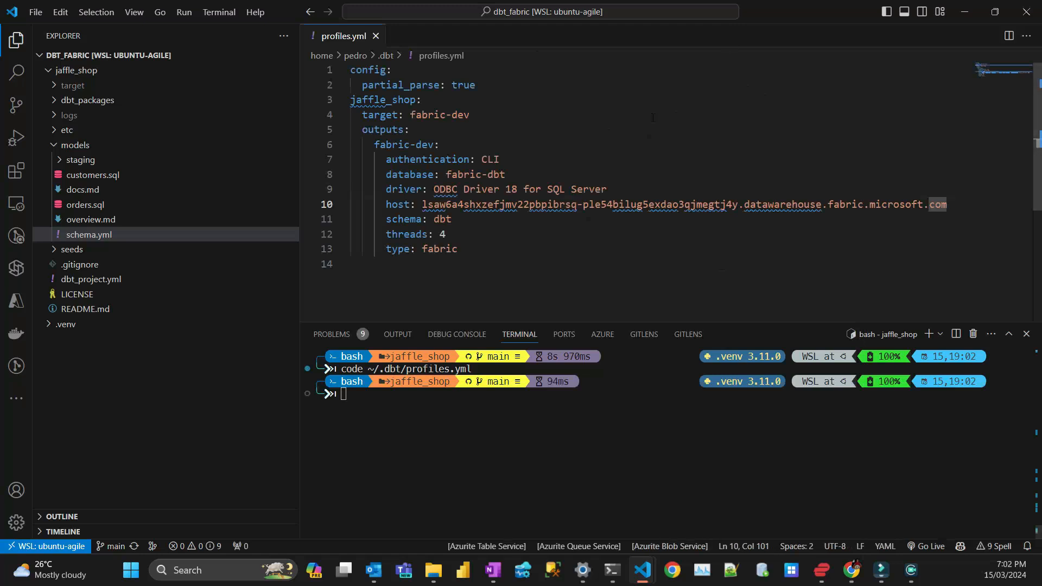
# Return to the Fabric warehouse preview showing the 99 order rows
pyautogui.click(377, 36)
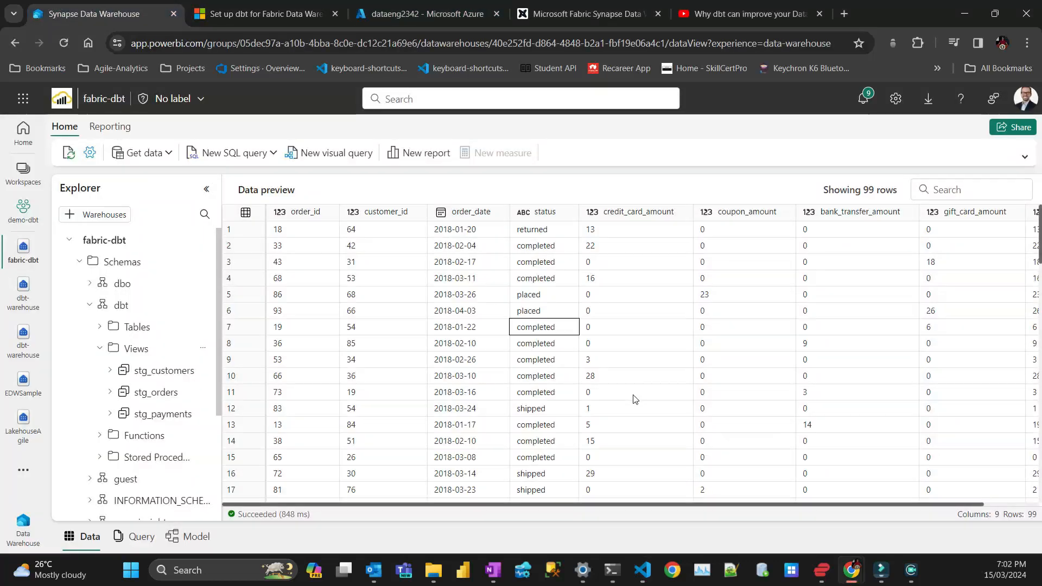
pyautogui.click(629, 391)
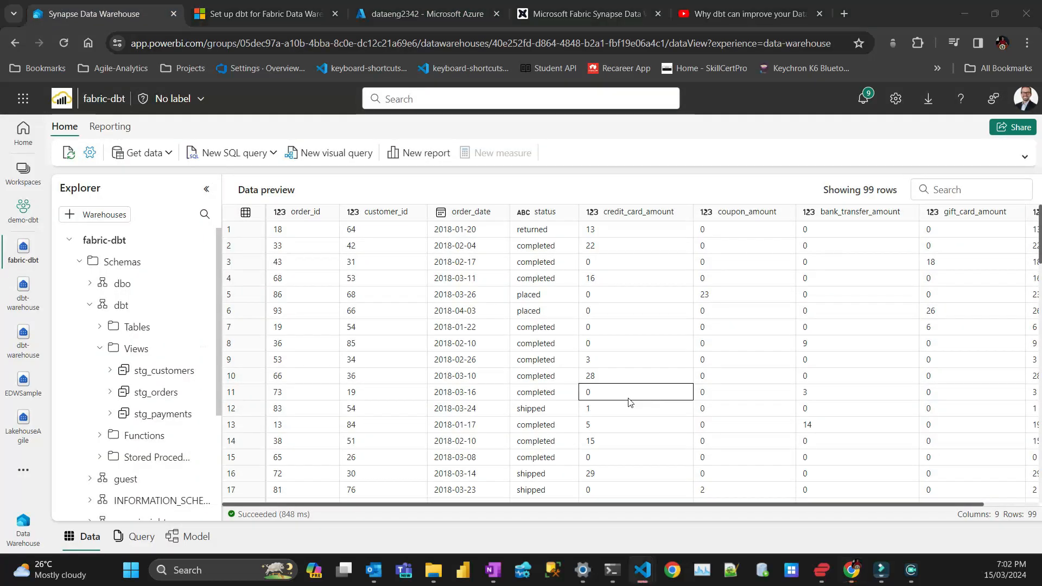